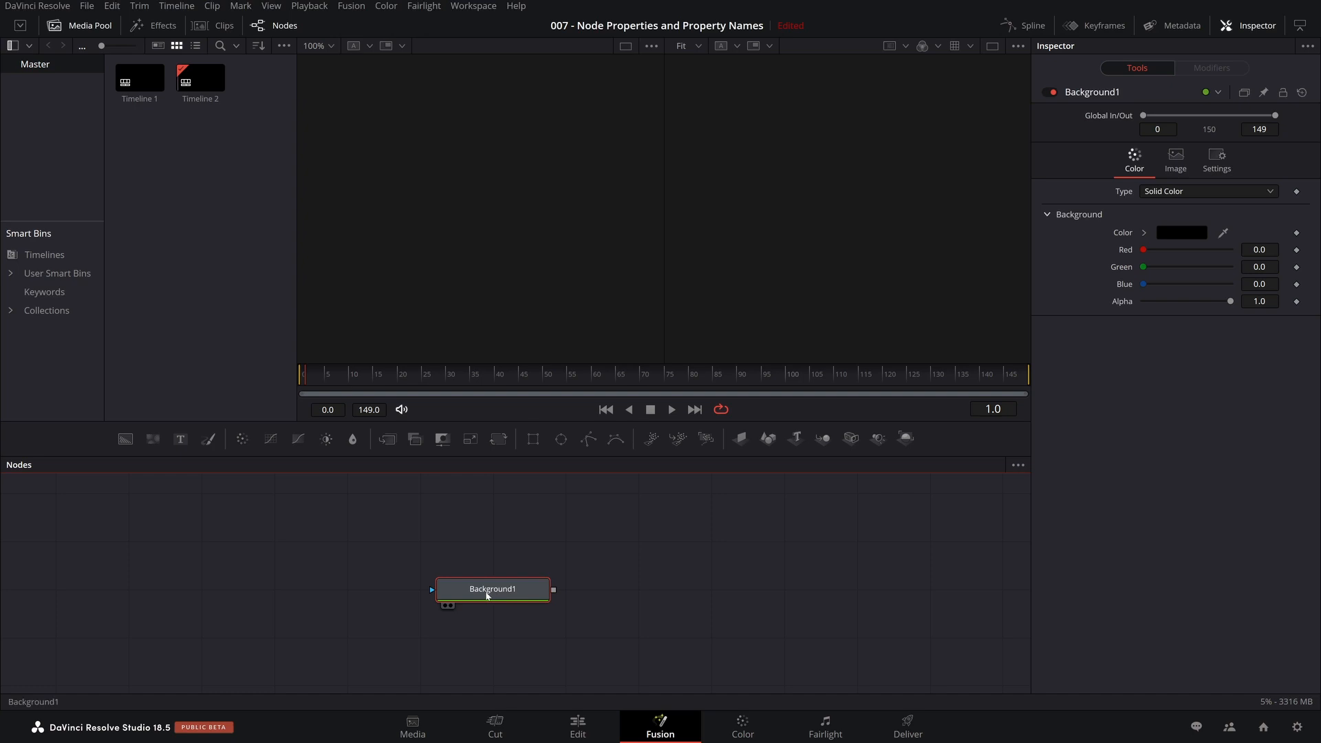
Step: Pick a blue colour for Background1 from its Color swatch
click(1180, 233)
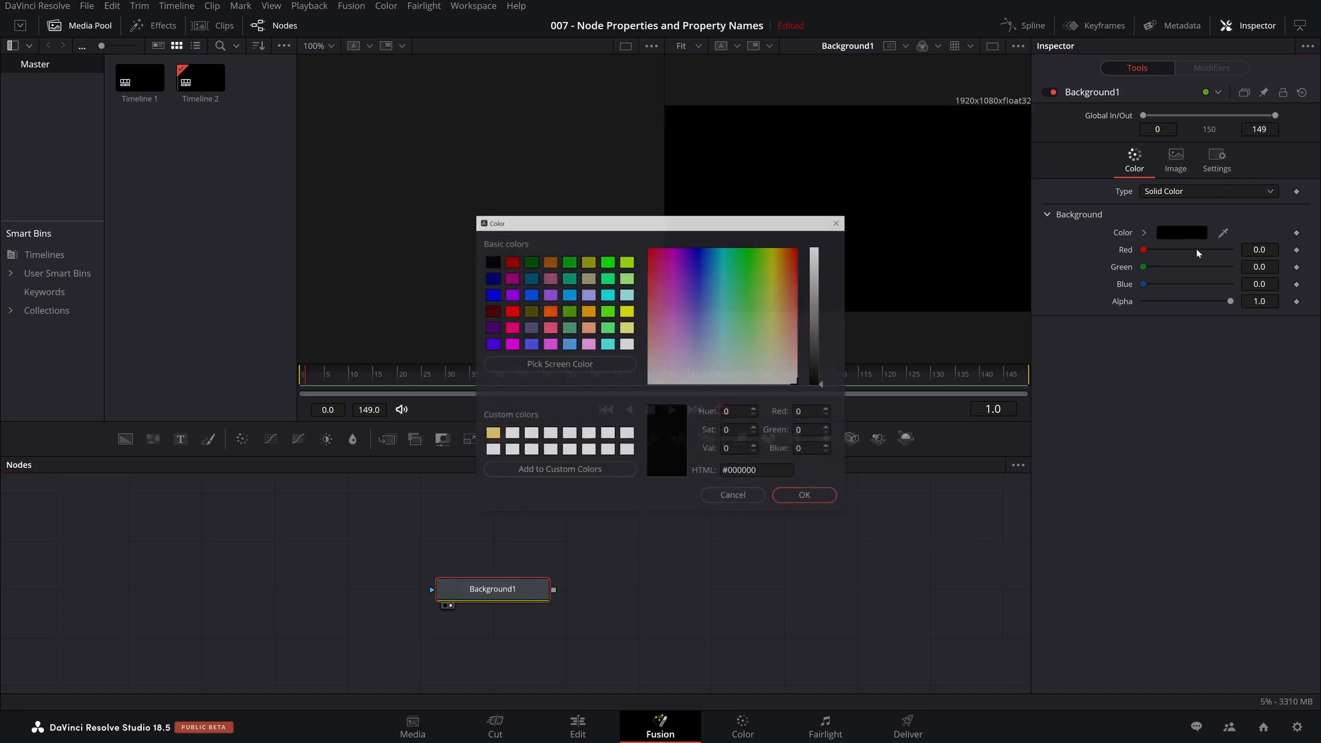
click(653, 306)
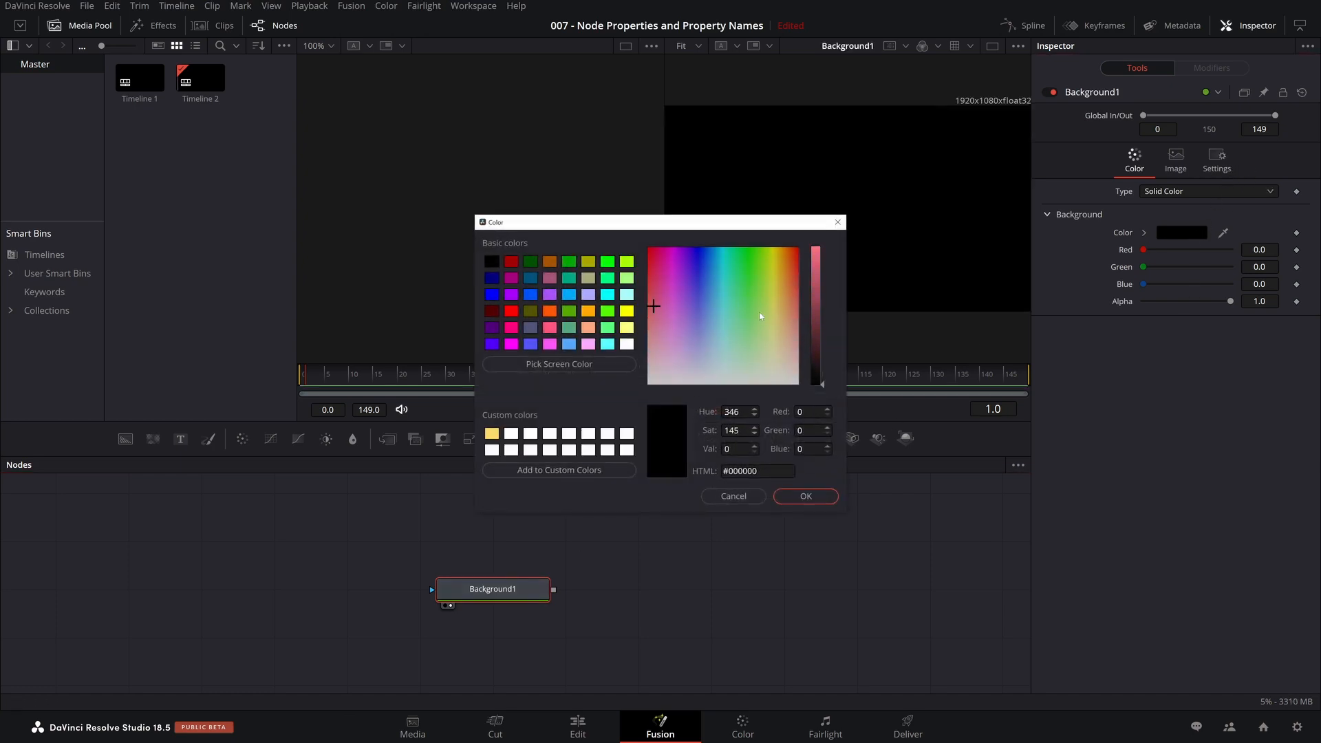
click(804, 496)
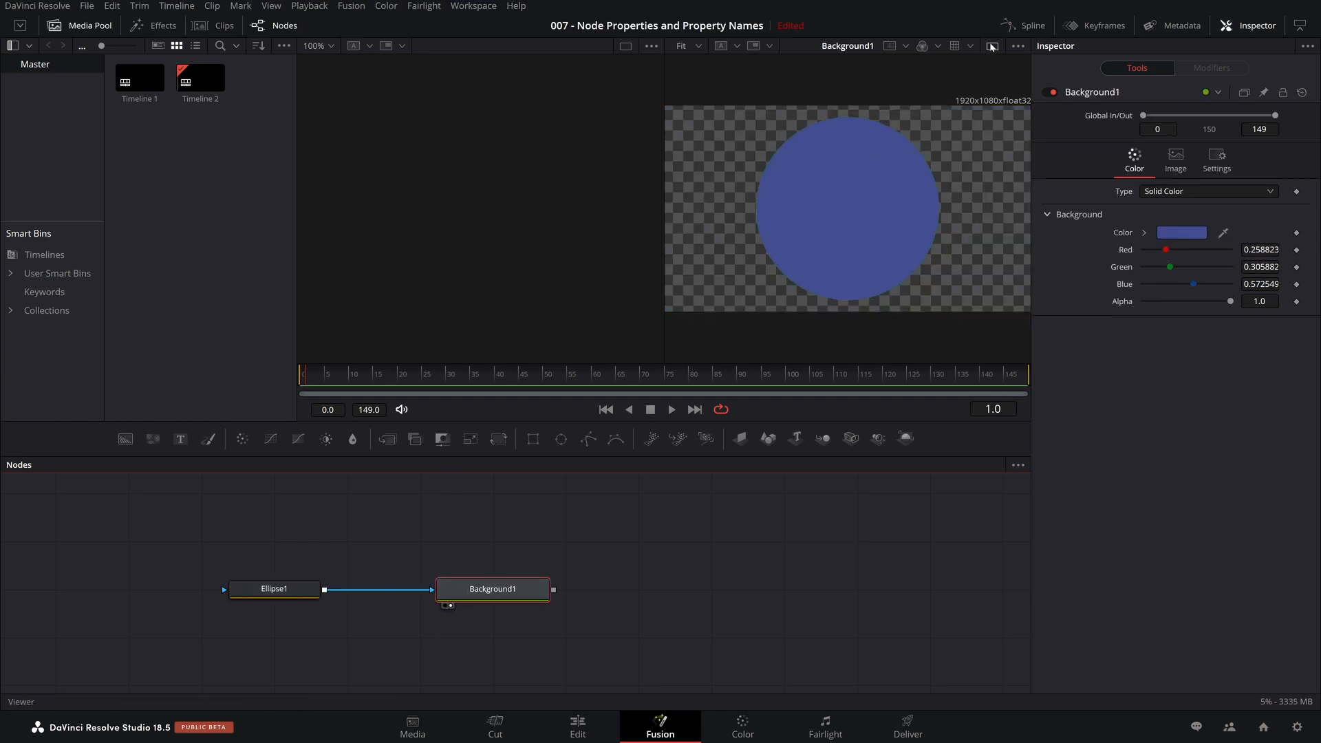
Step: Switch to a single viewer and drag Ellipse1's Width to 0.729
click(991, 45)
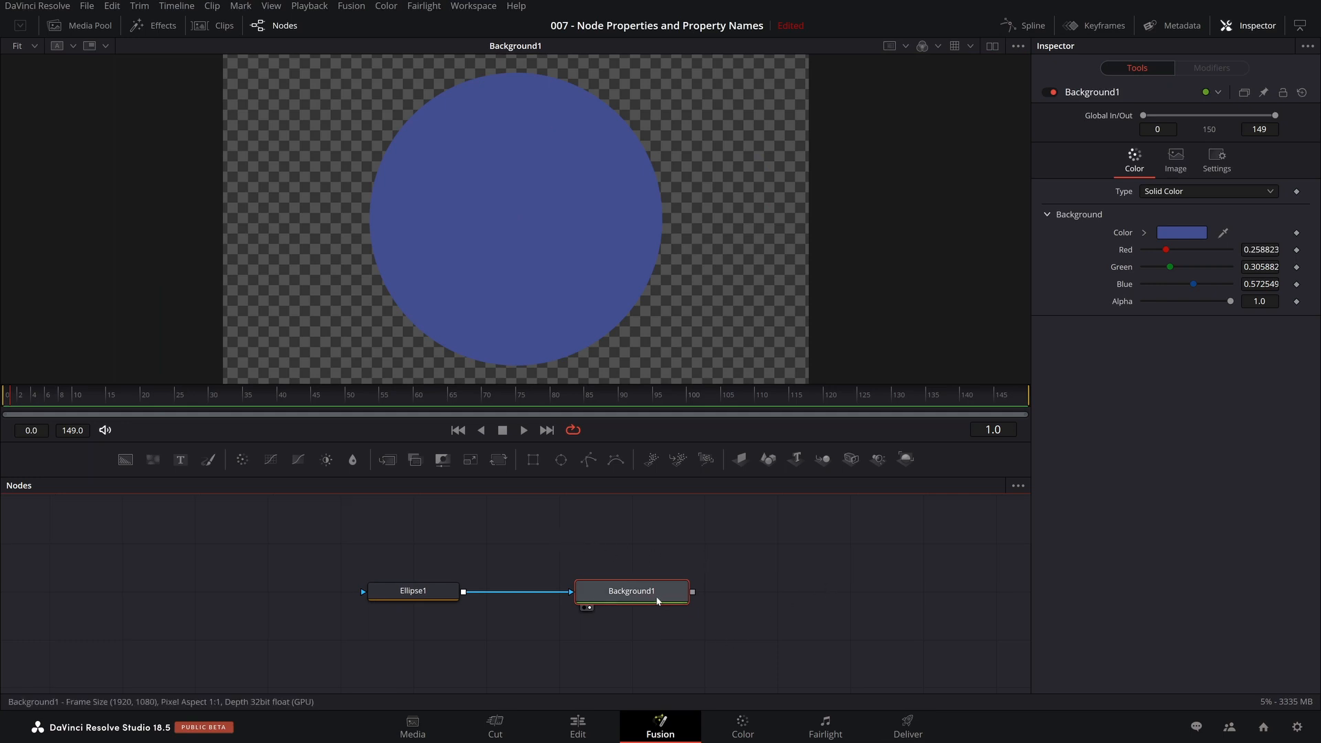
mouse_move(412, 590)
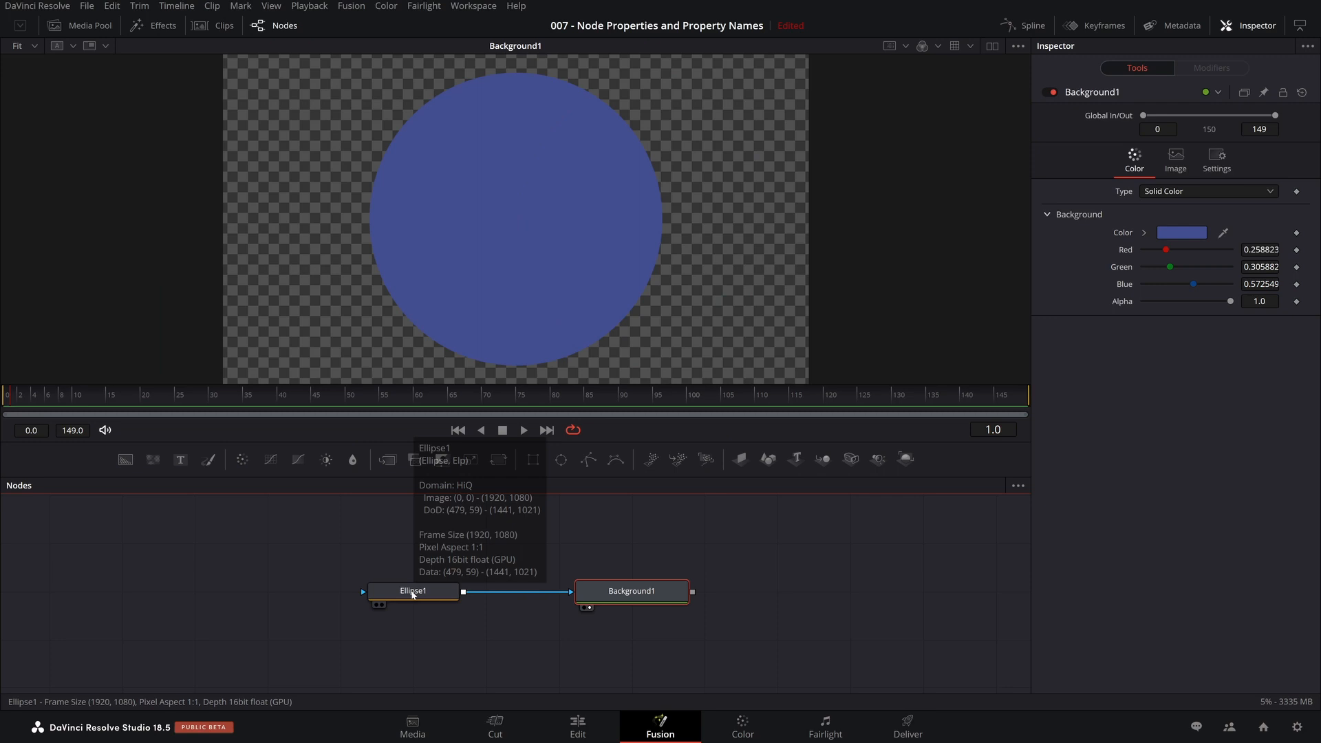
click(412, 589)
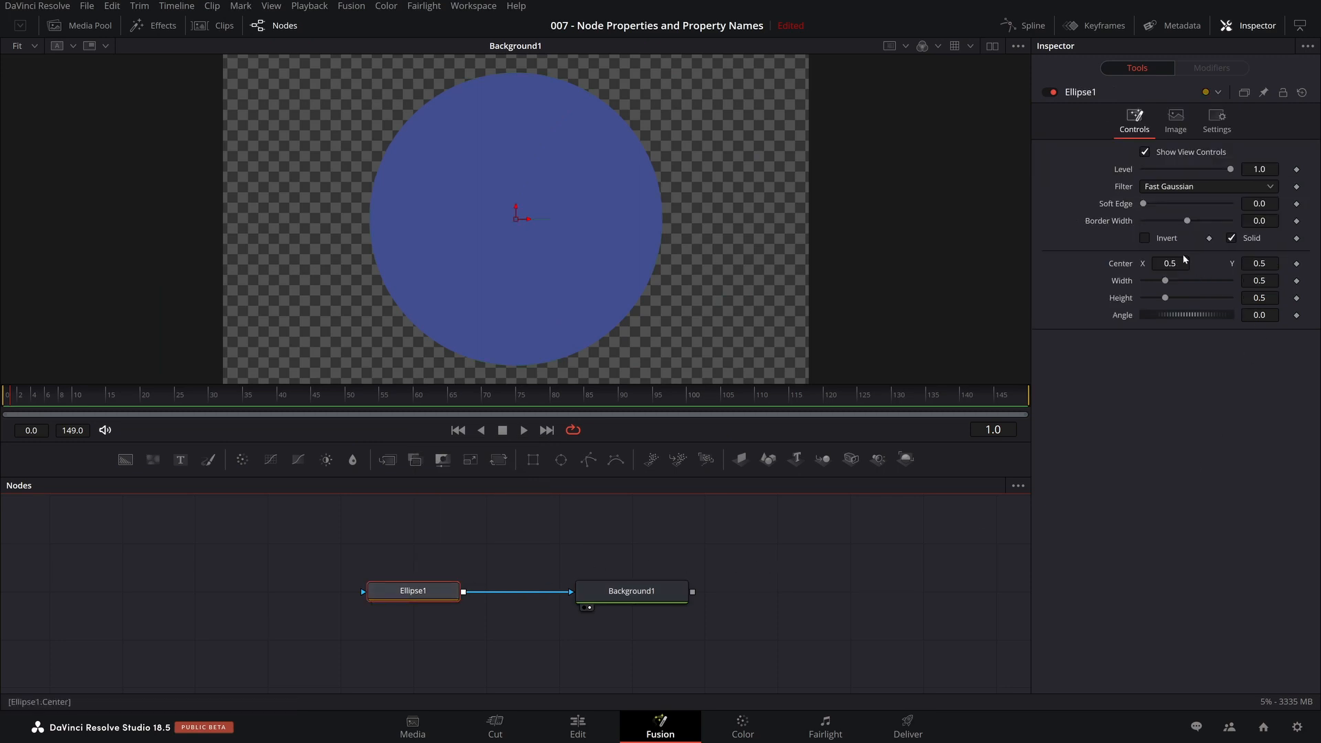
drag(1165, 280, 1171, 280)
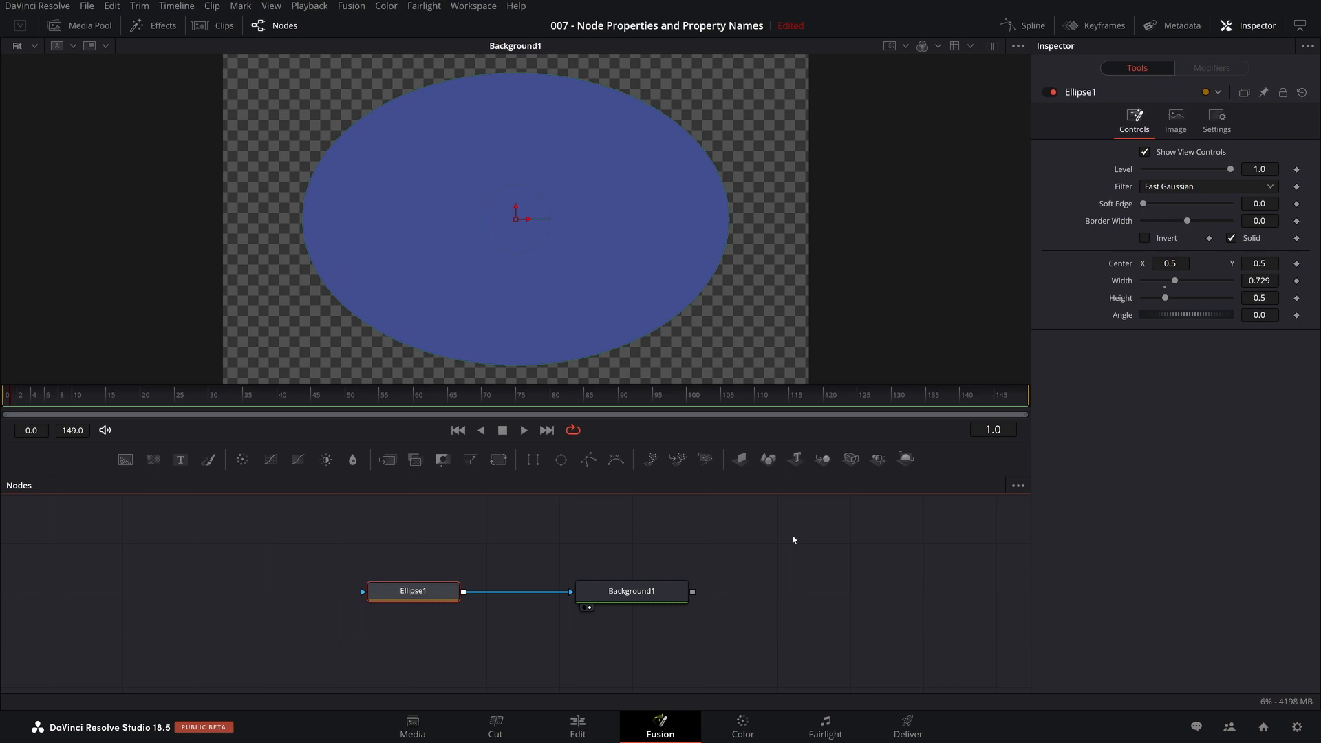
click(665, 531)
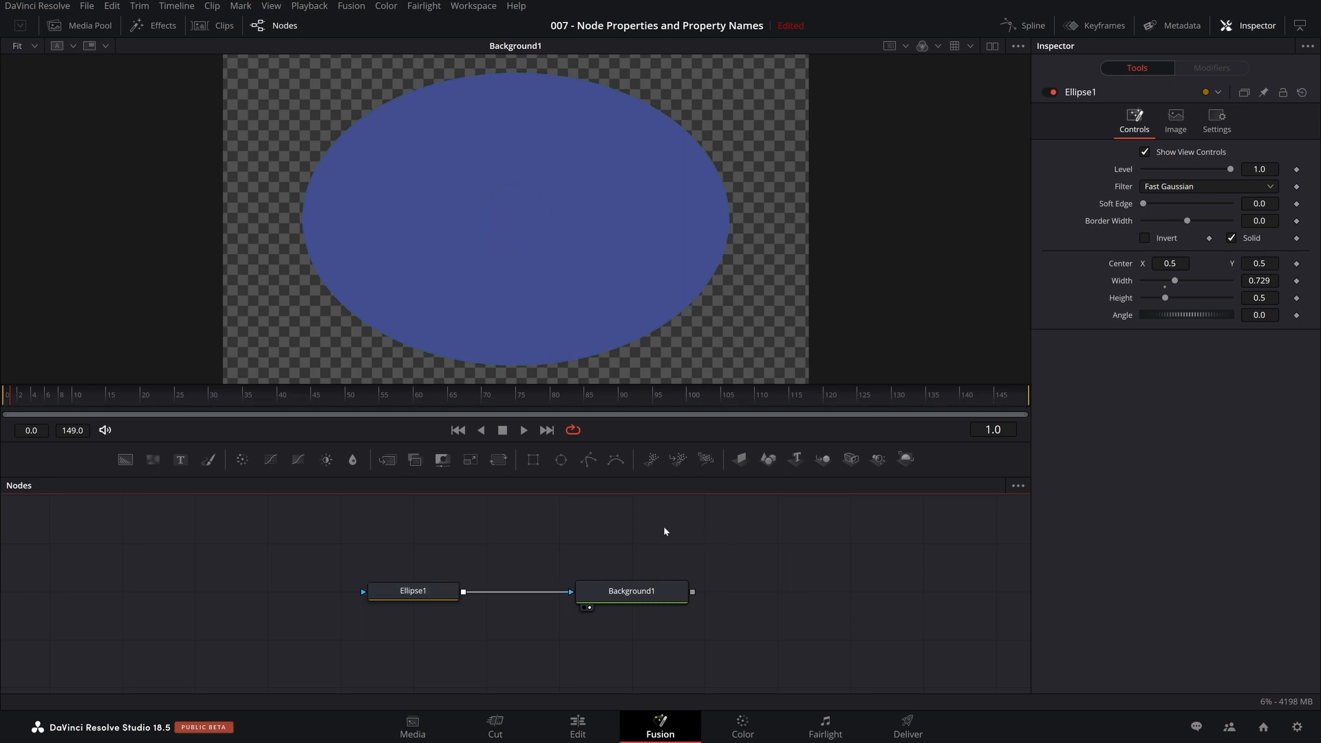
mouse_move(582, 540)
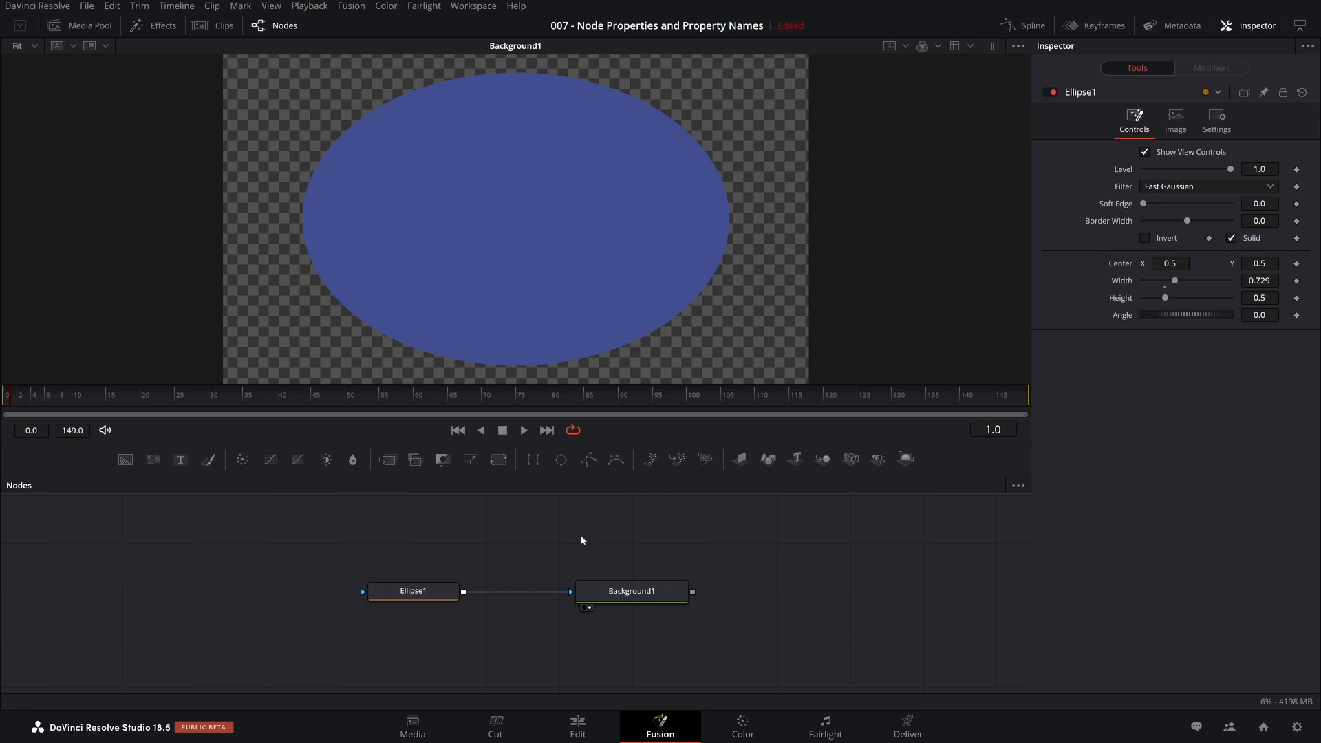
mouse_move(1188, 302)
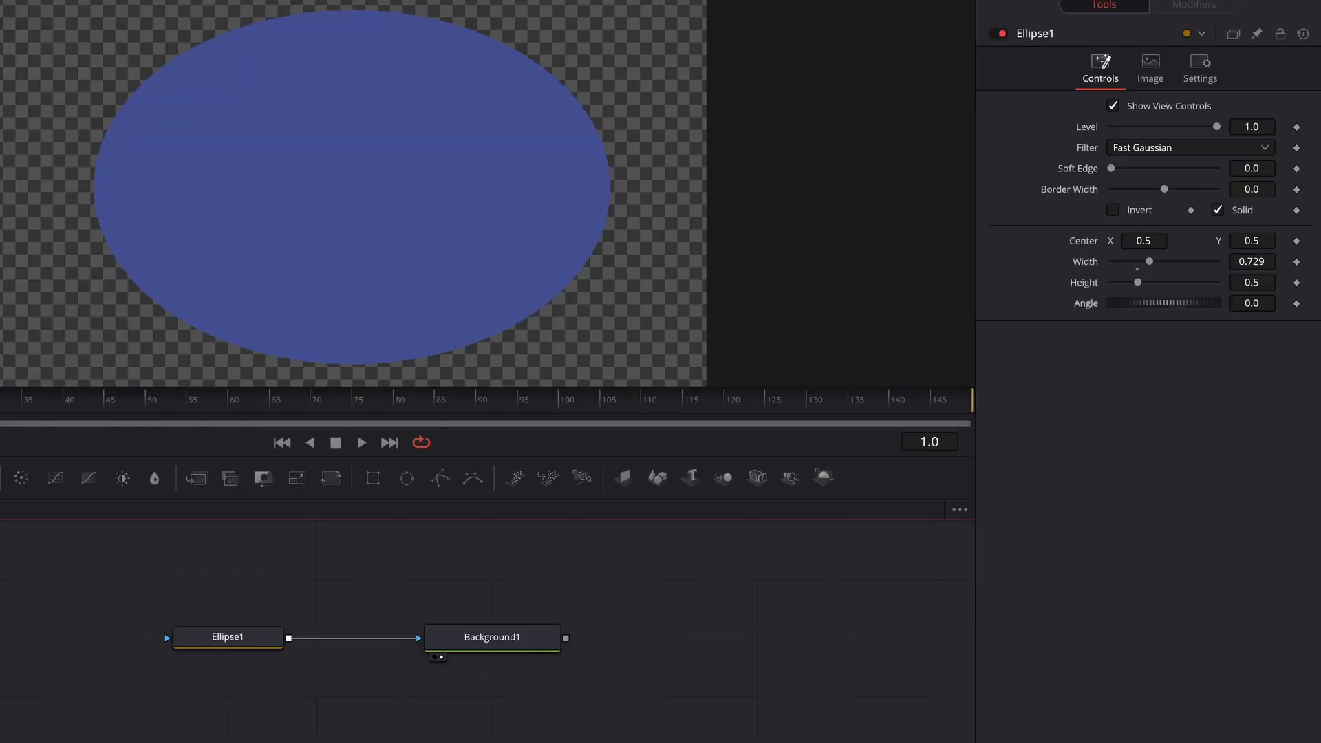
Step: Set Ellipse1's Width and Height both to 0.646
click(1251, 261)
text(0.646)
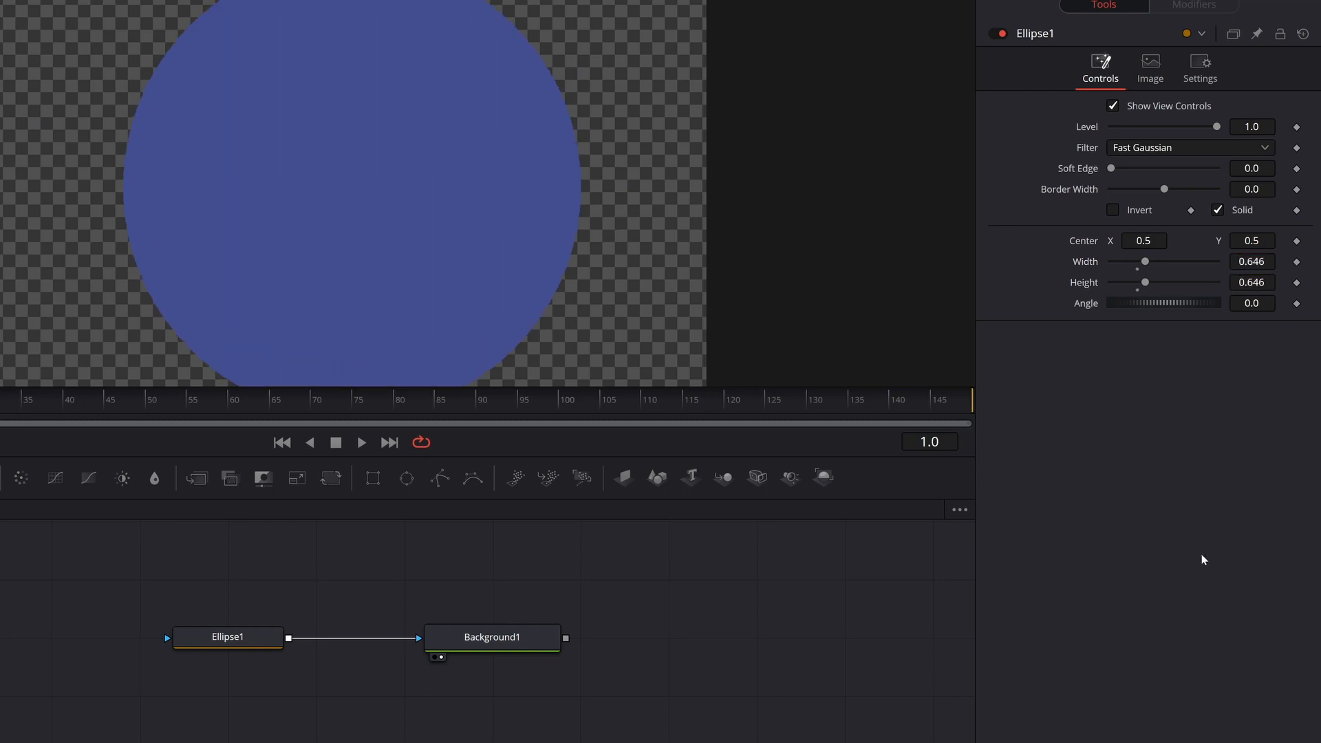
mouse_move(1140, 416)
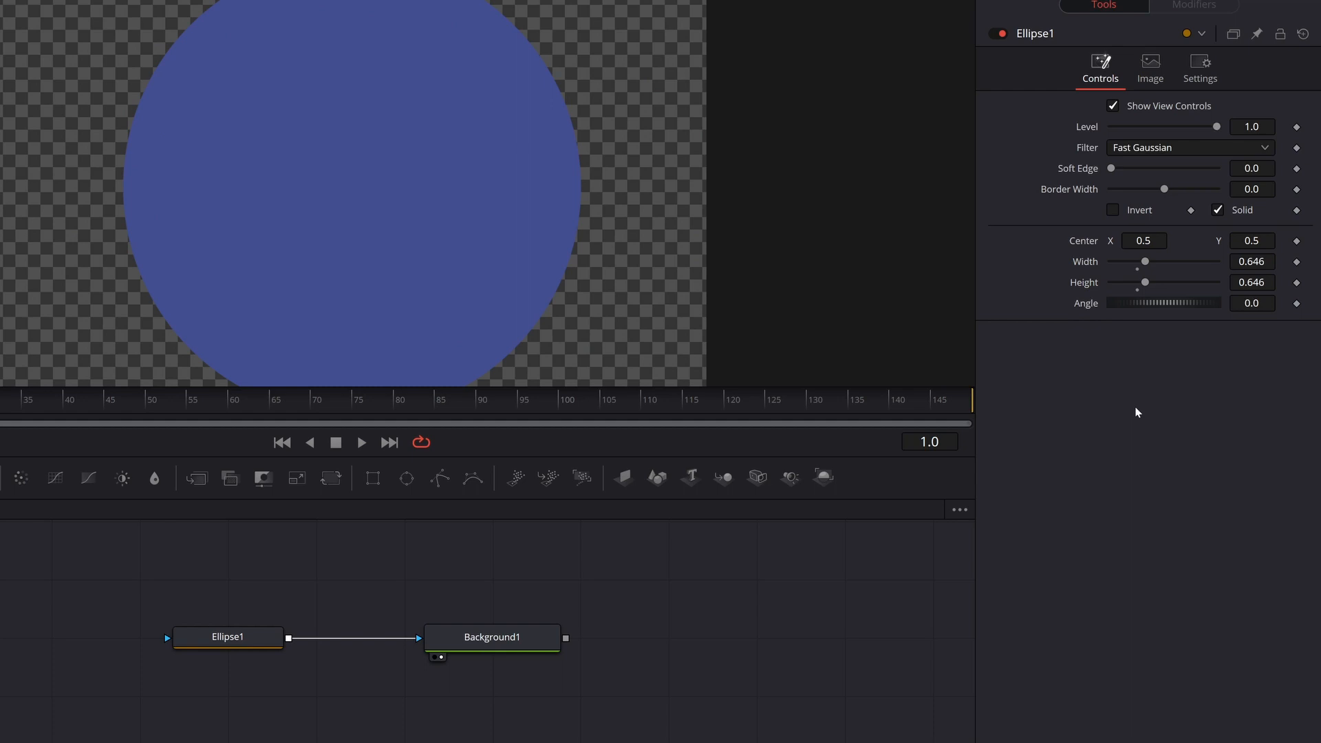
mouse_move(1161, 393)
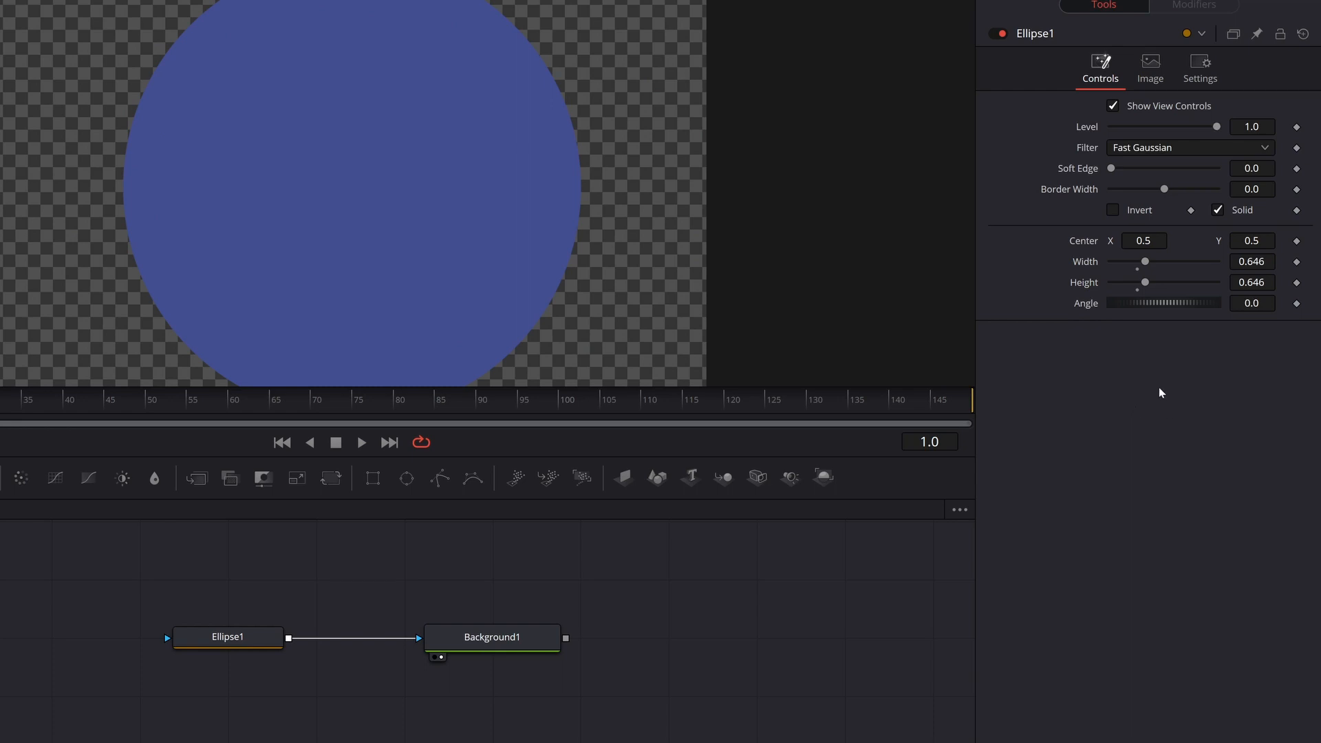
mouse_move(1136, 286)
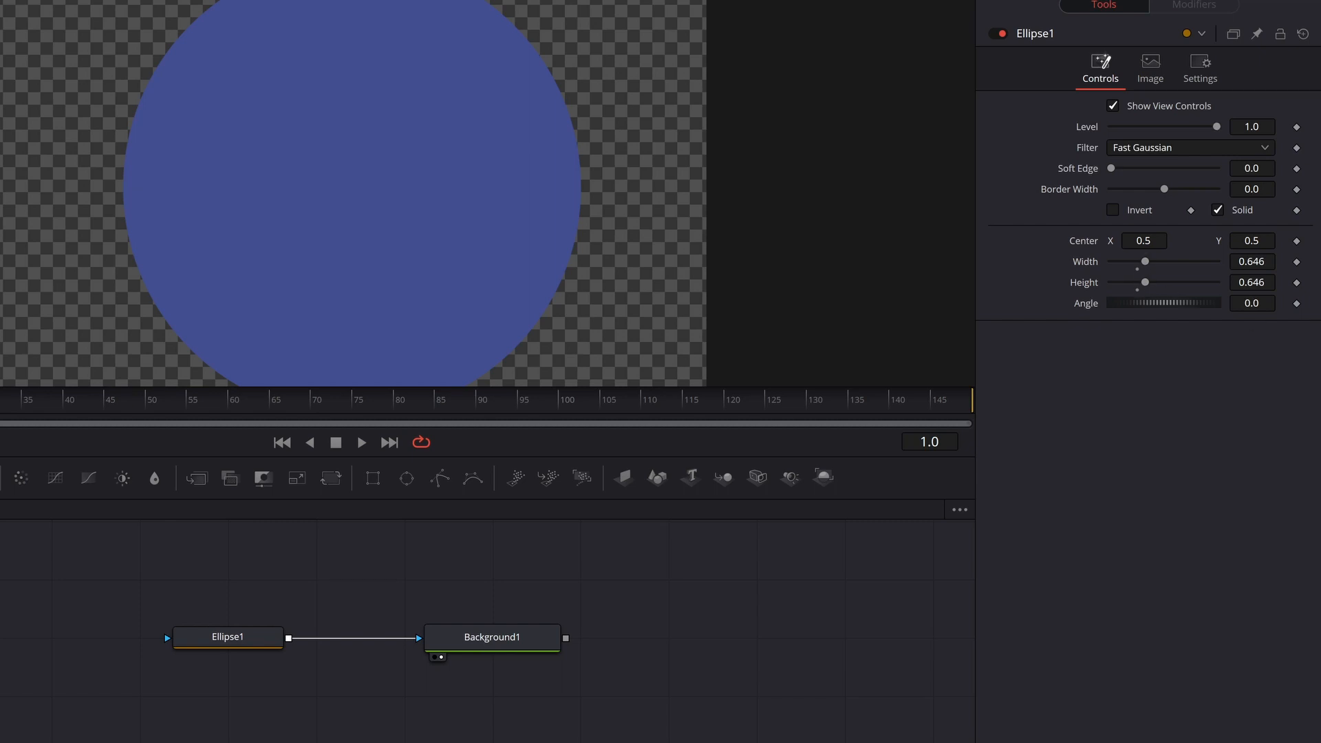
Step: Pick-whip Height to Width, test it, and end with Height 0, Width 0.578
click(1251, 282)
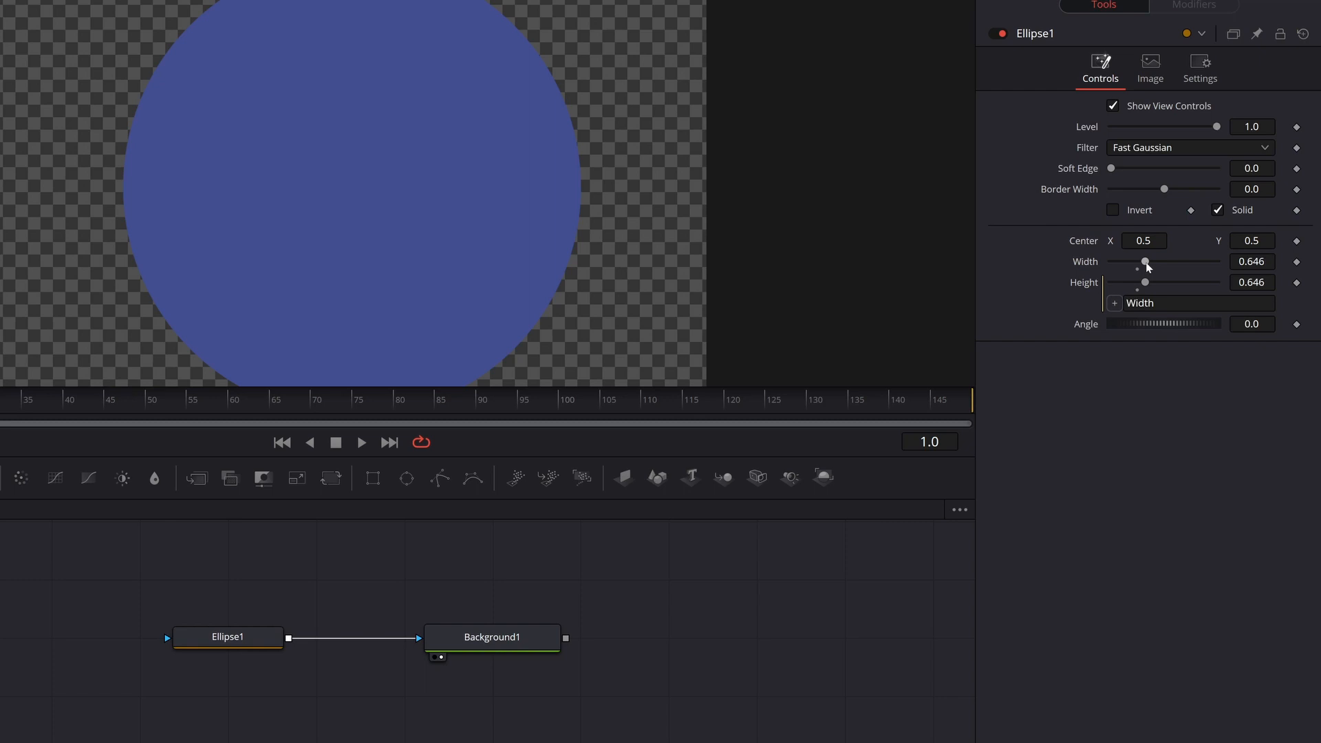
drag(1146, 261, 1130, 261)
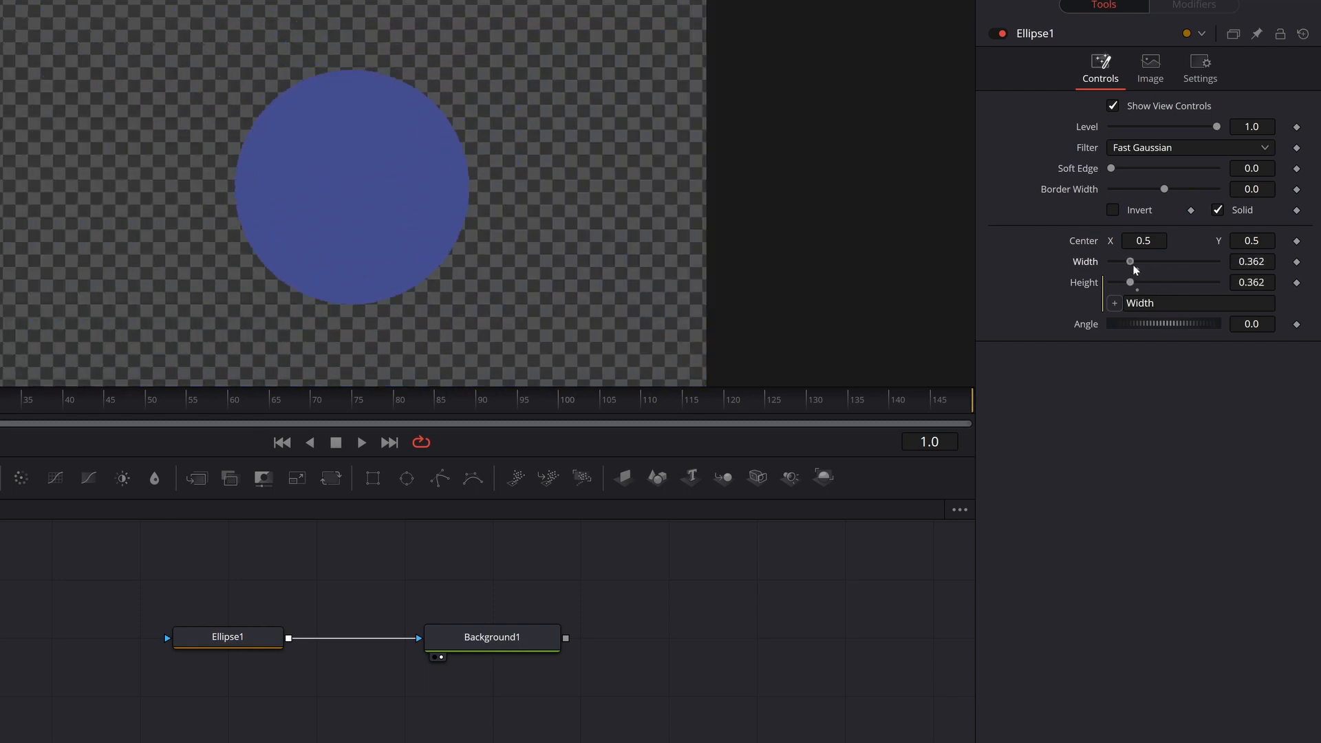
drag(1130, 262, 1136, 261)
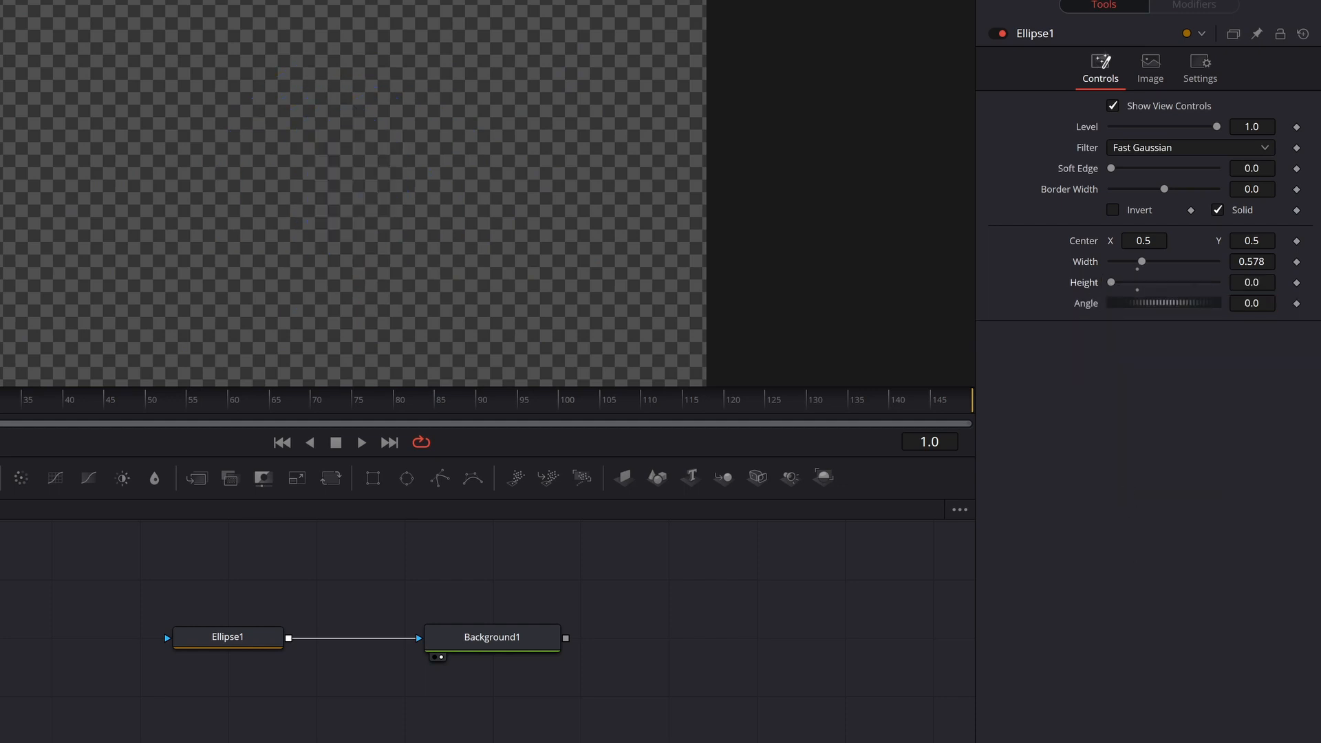
Step: Give Ellipse1's Height the expression =Width, then test it, settling both at 0.441
click(1251, 282)
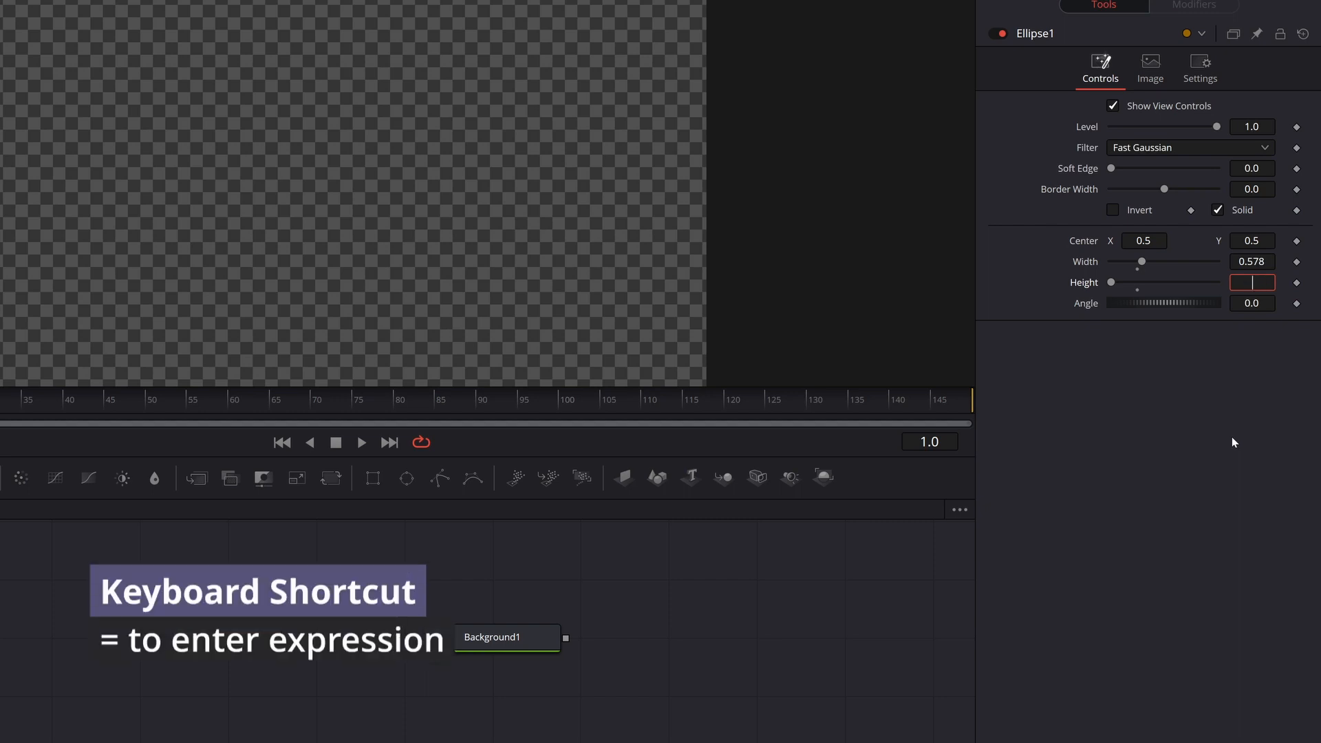
text(=)
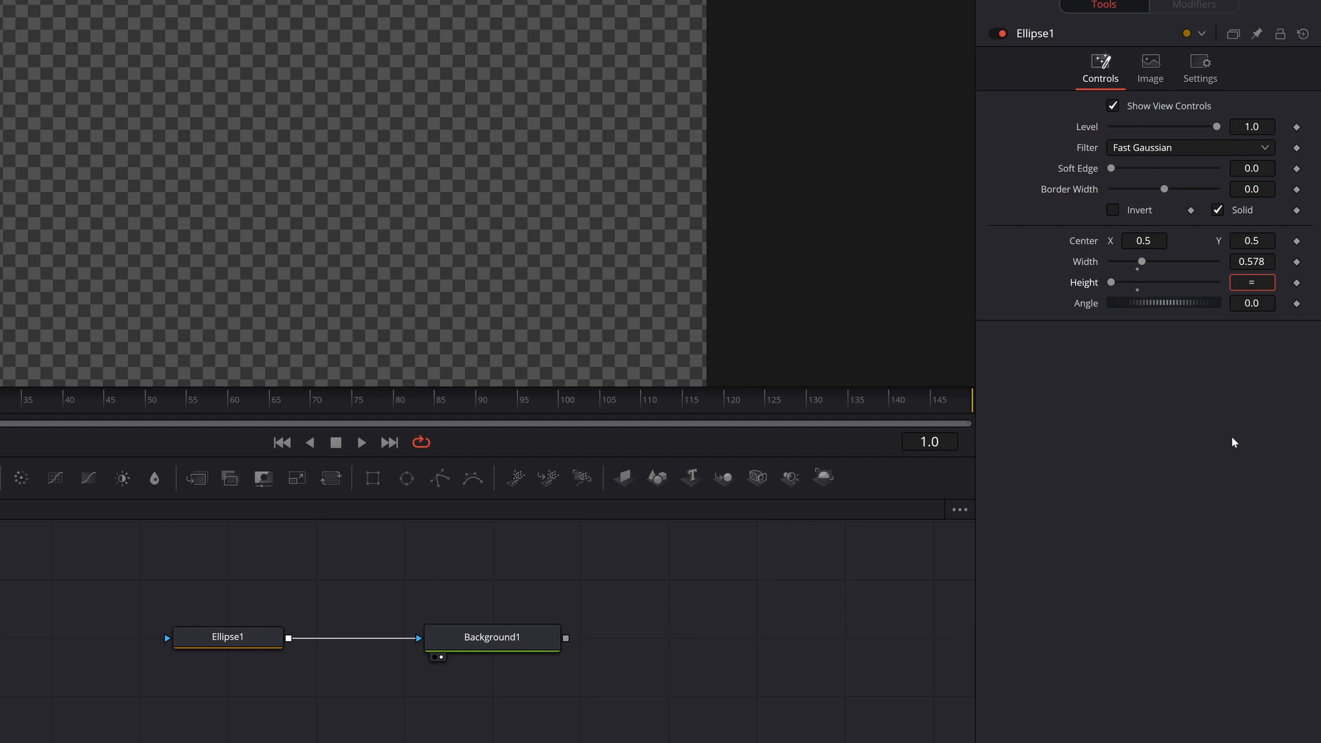
text(Width)
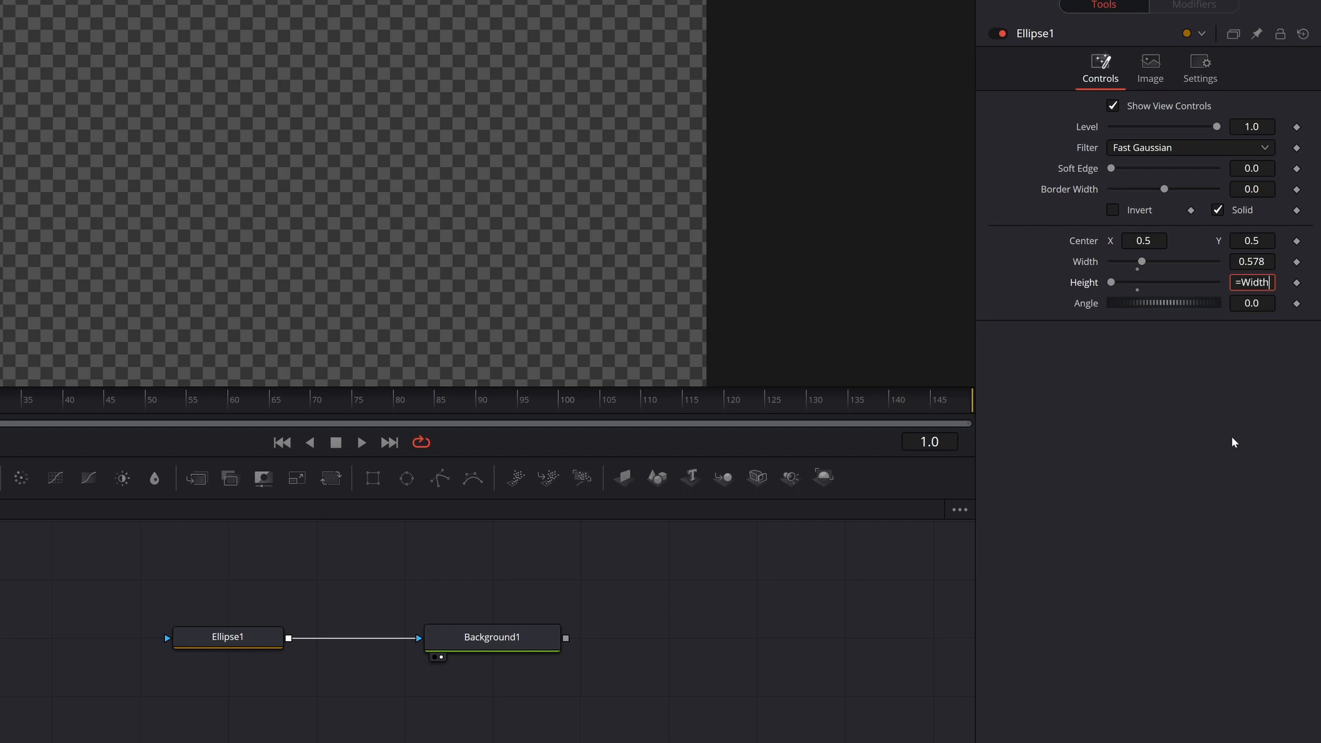
key(Return)
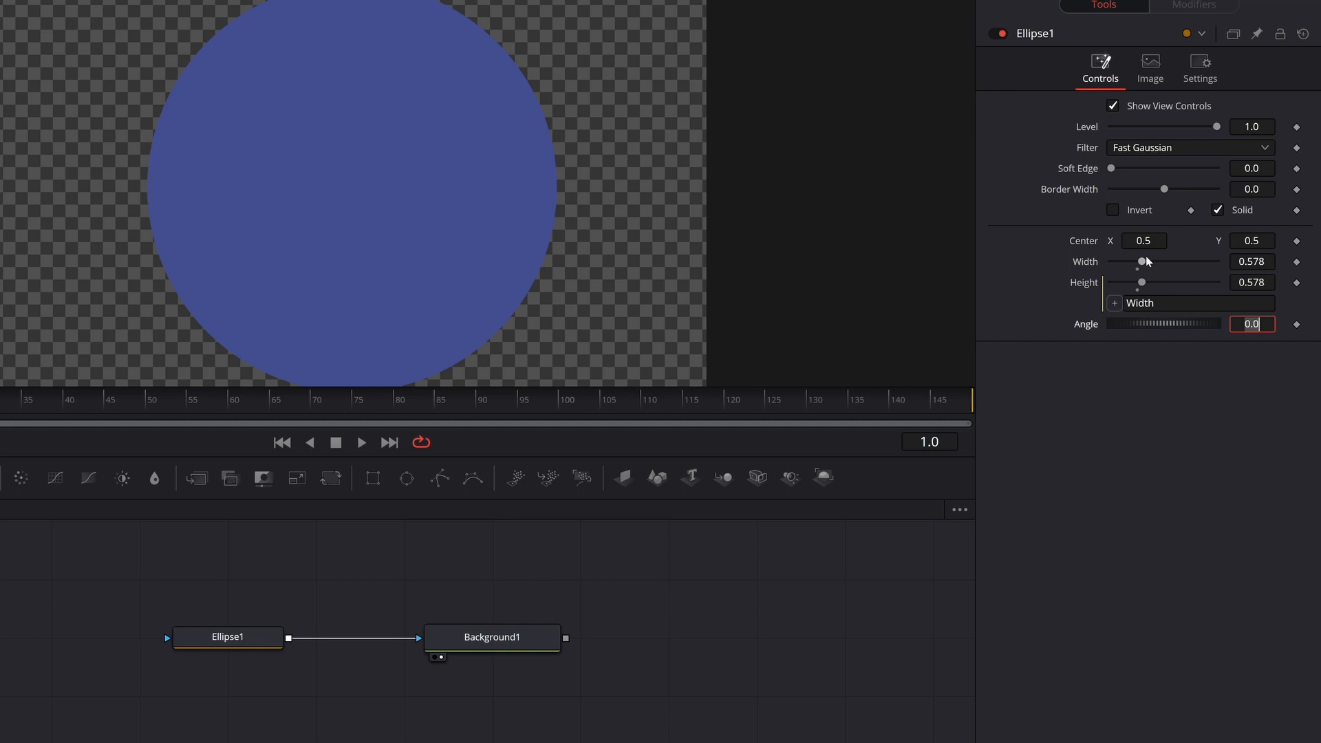
drag(1142, 261, 1152, 261)
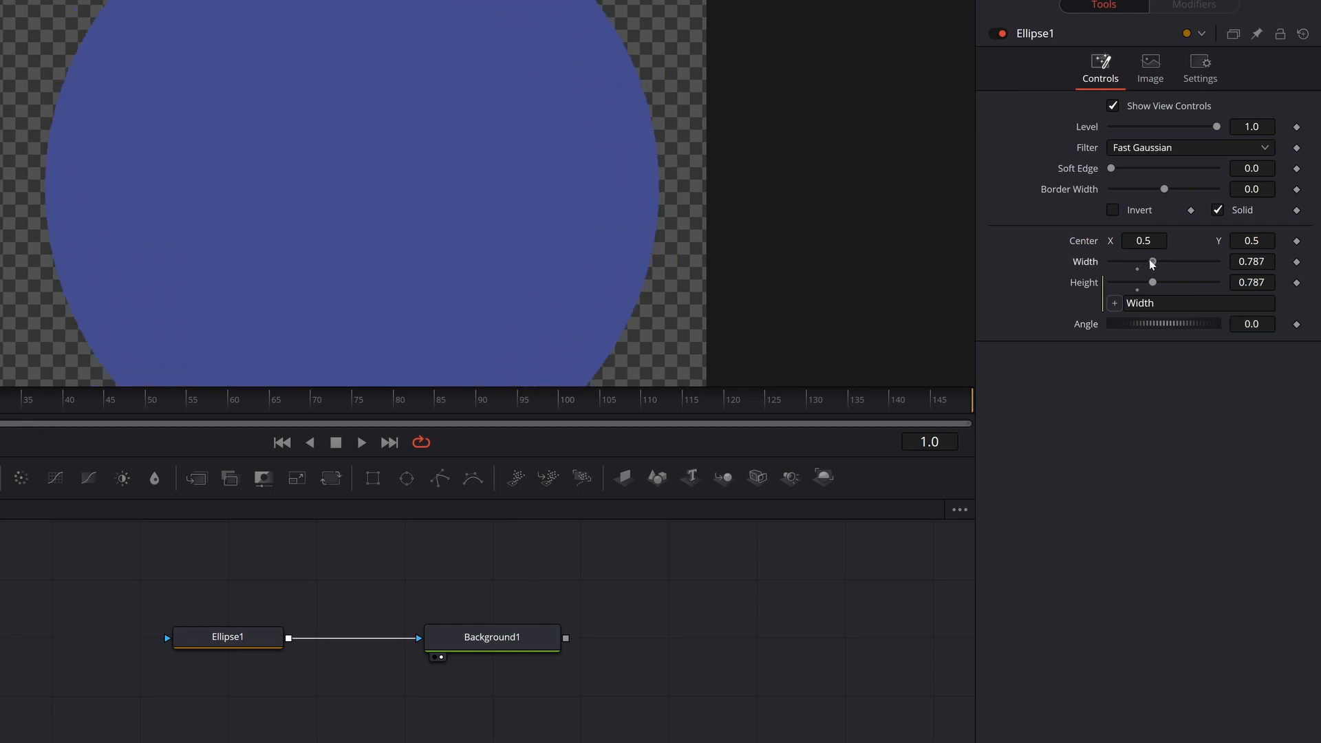
drag(1151, 261, 1134, 261)
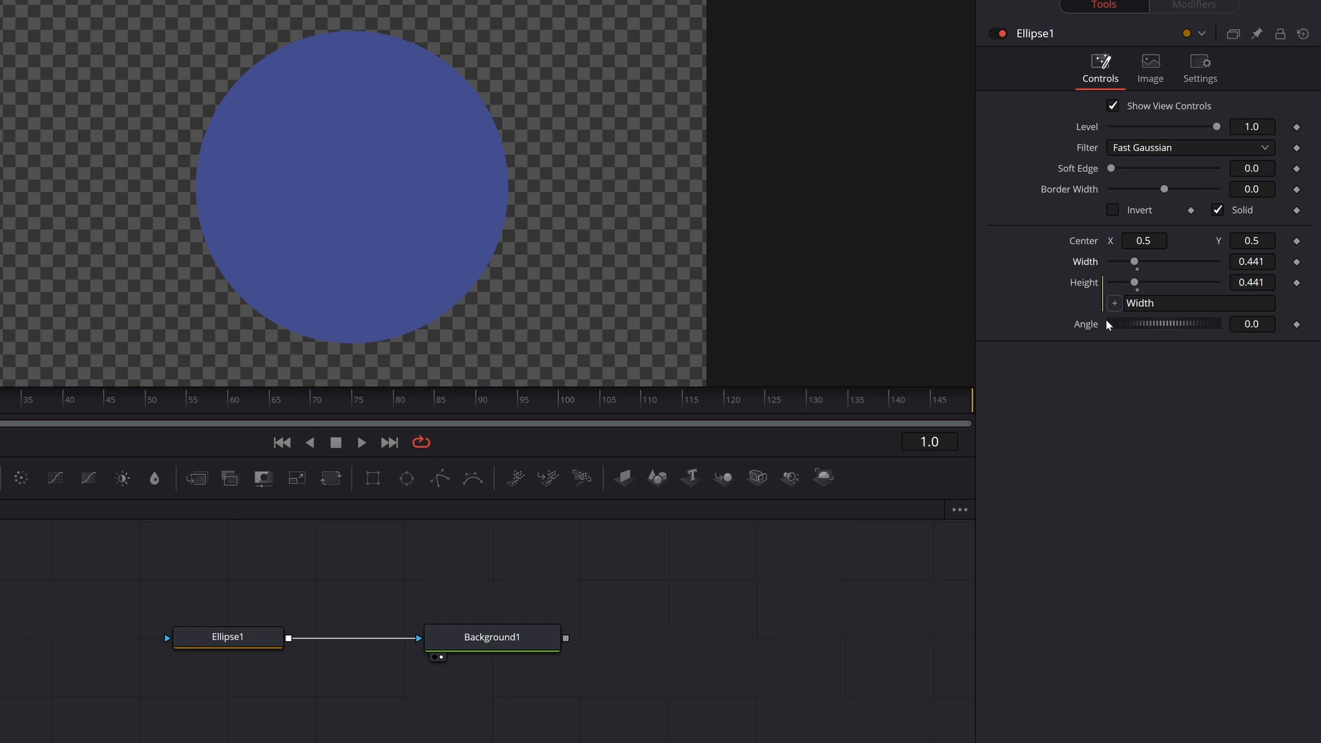
mouse_move(1132, 285)
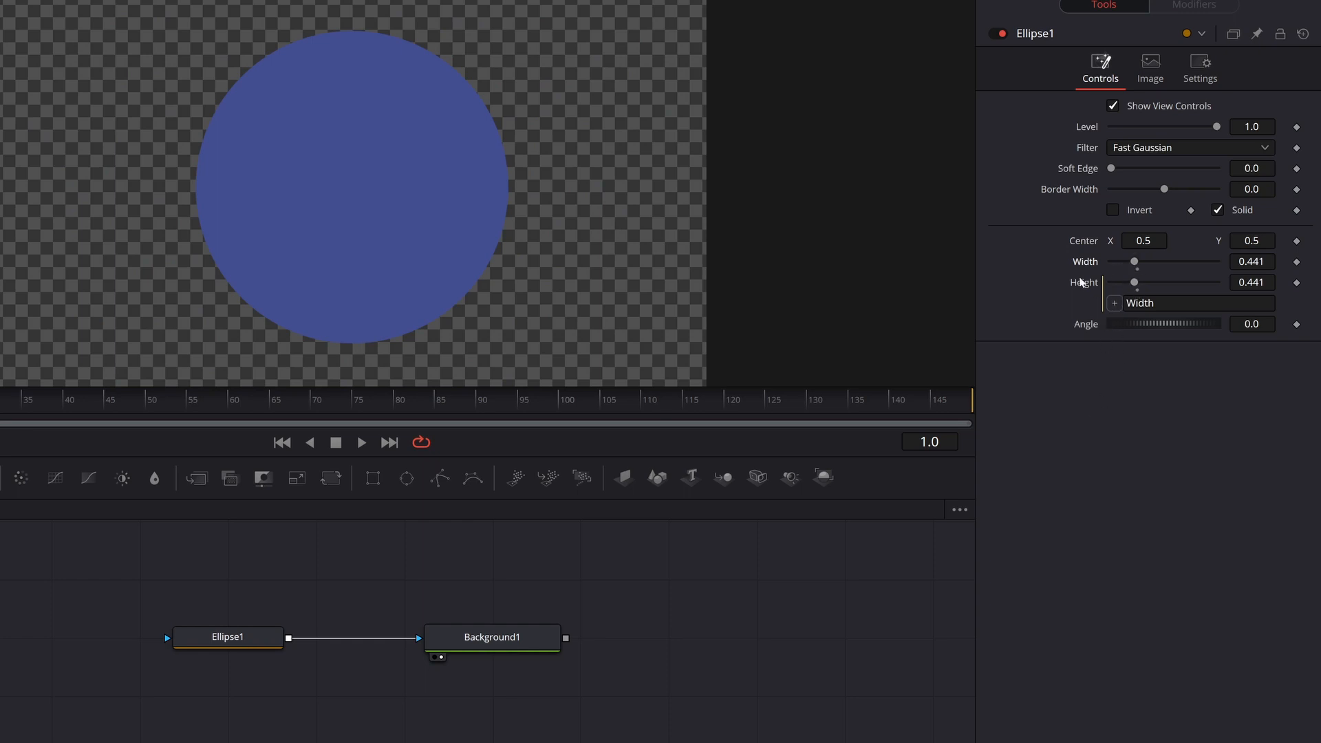
mouse_move(1100, 266)
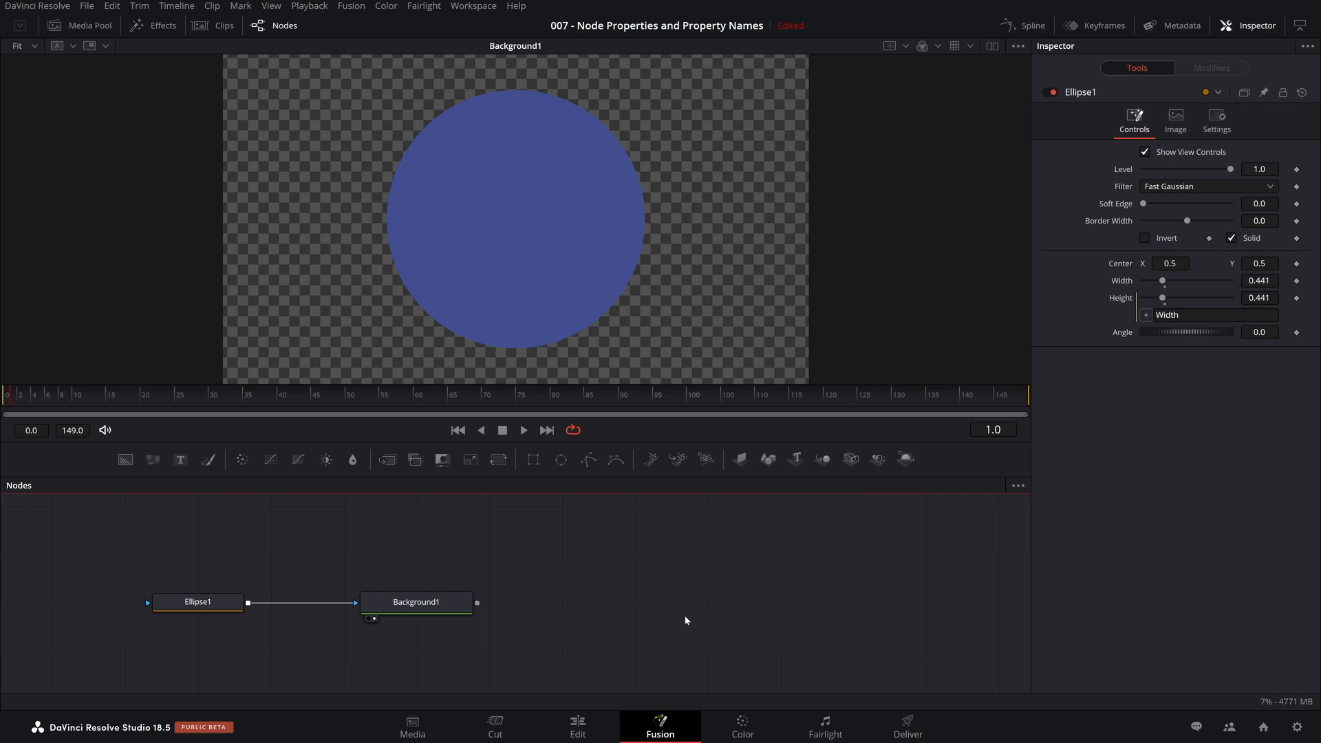
mouse_move(603, 605)
text(delta)
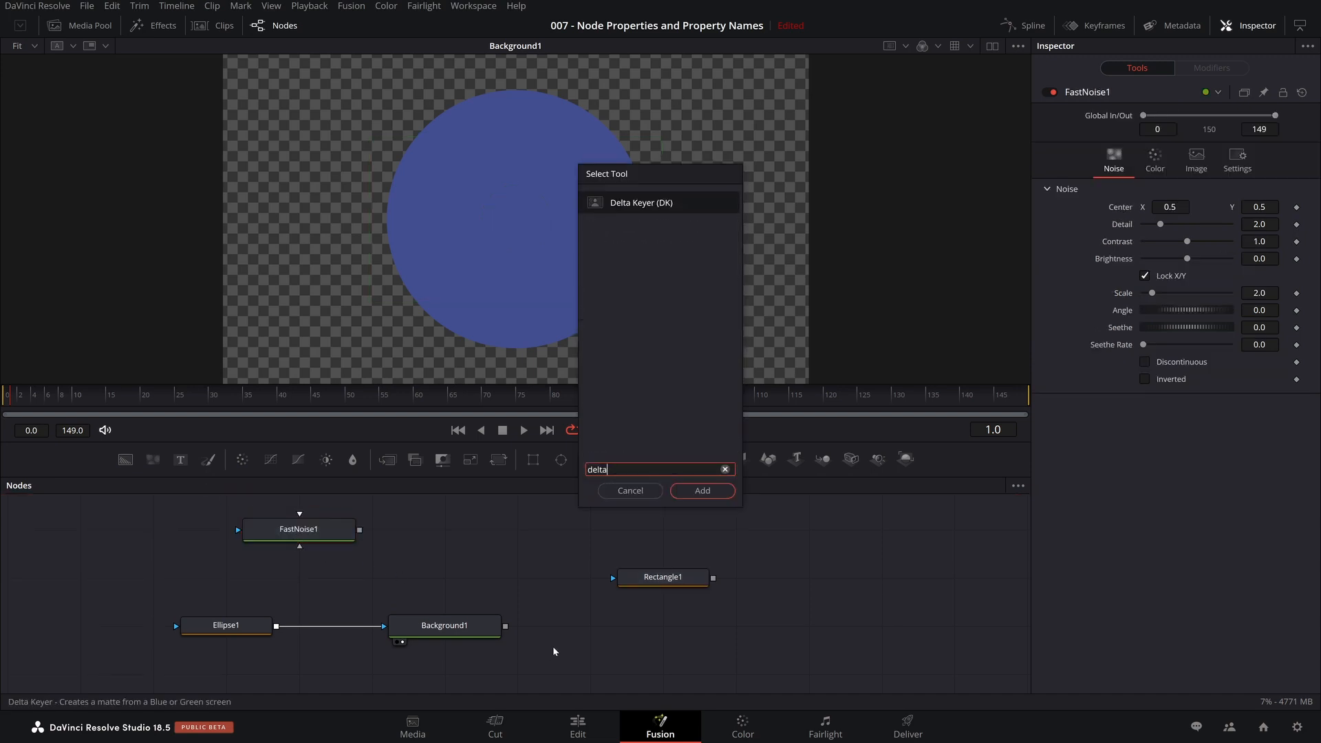
Step: Add a Delta Keyer node and select FastNoise1 to rename it Noisy
click(701, 491)
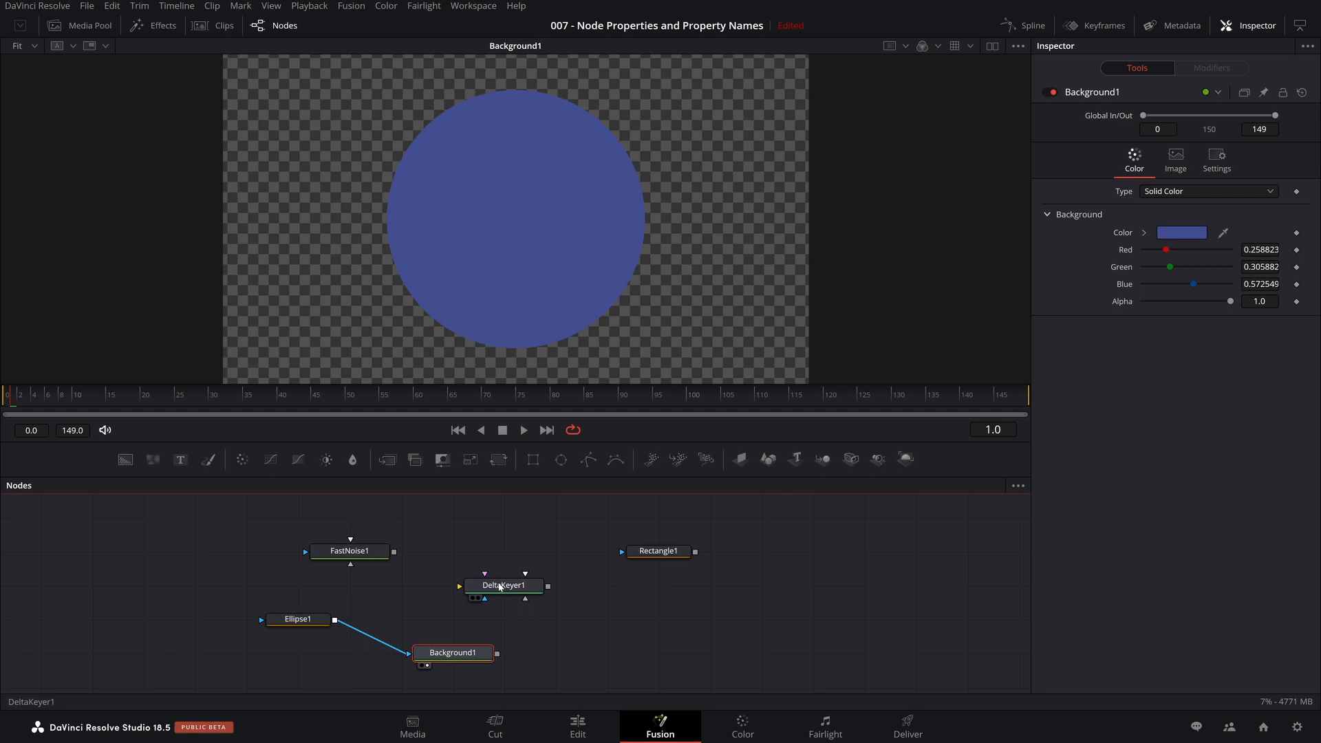
click(349, 550)
text(Noisy)
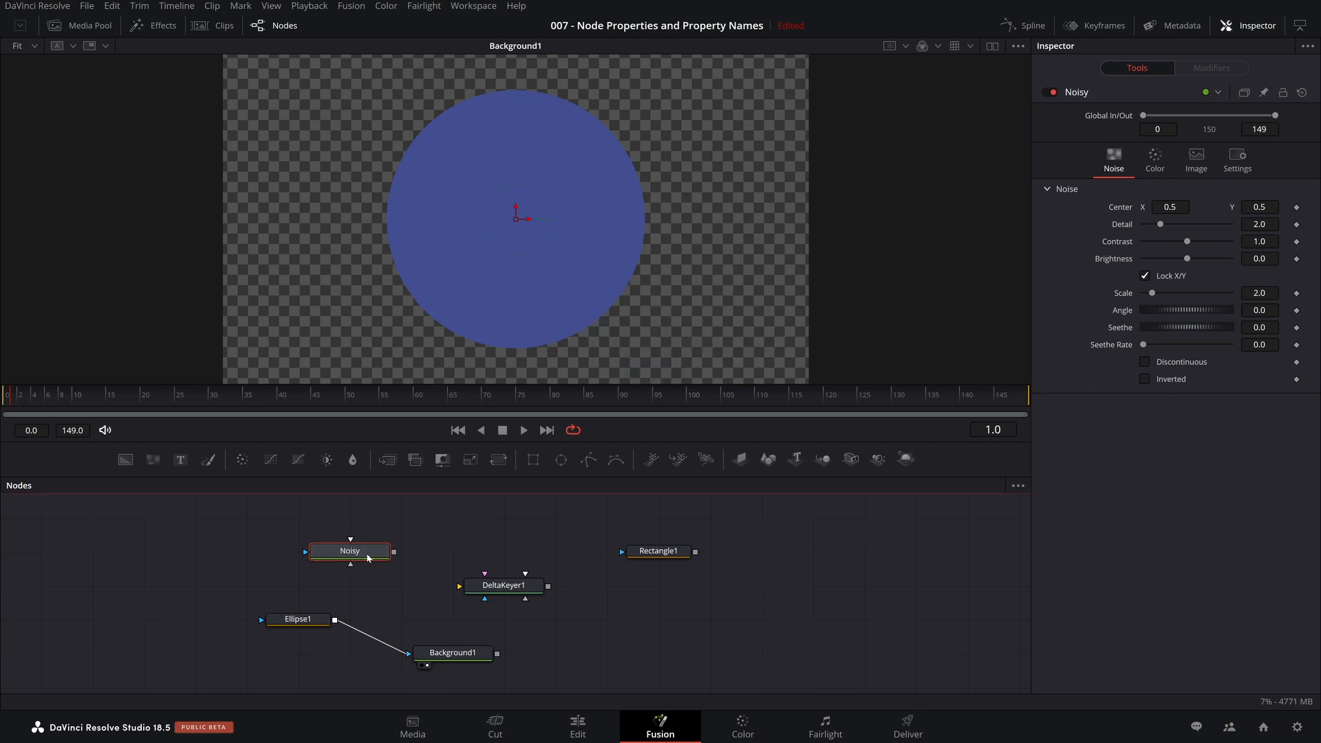
Step: Rename Ellipse1 to Oval, DeltaKeyer1 to DKey, Background1 to Violet, Rectangle1 to Rect
click(297, 618)
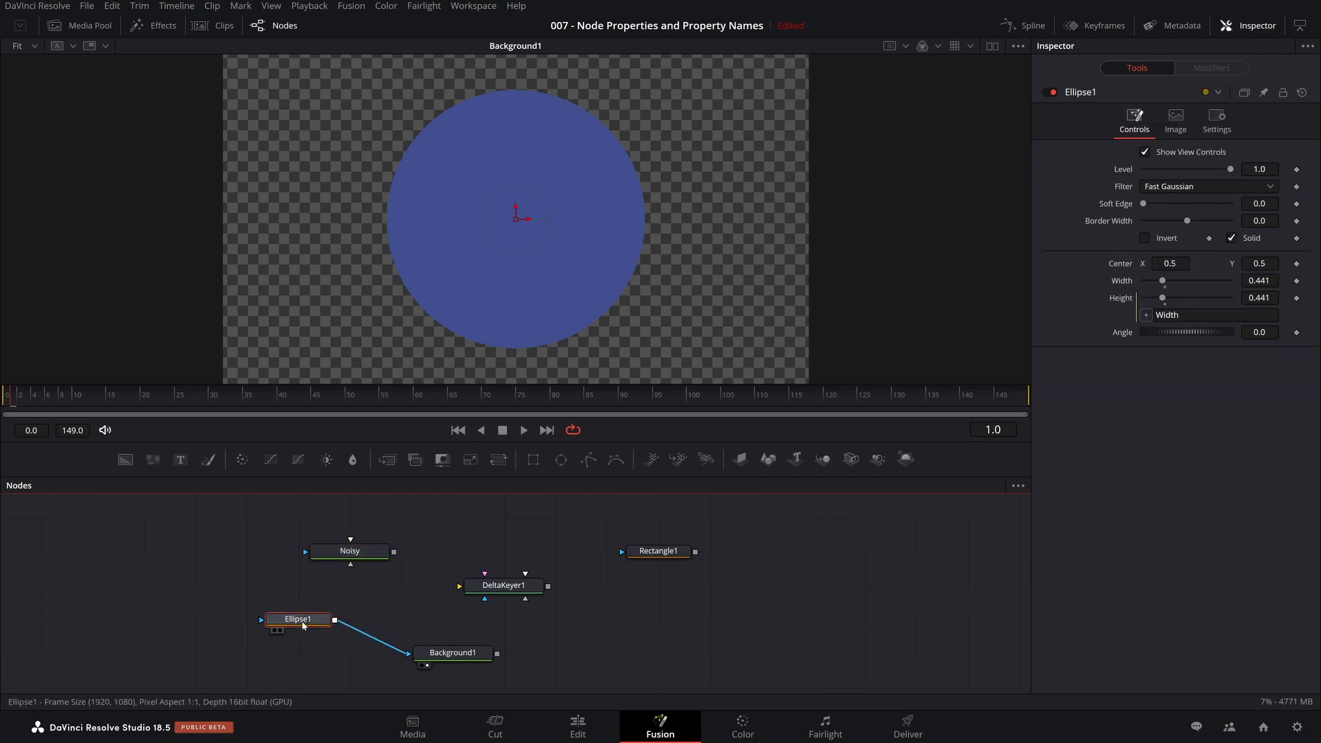
text(Oval)
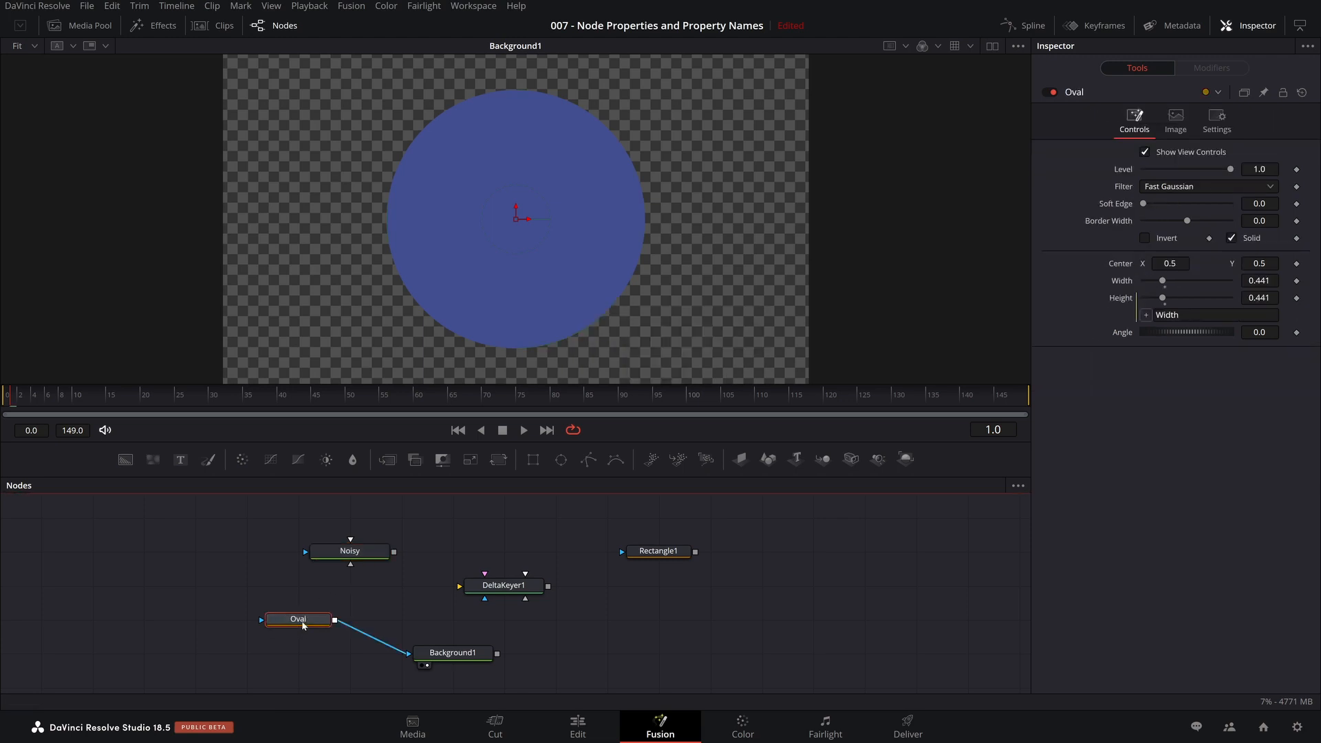
click(503, 585)
text(DKey)
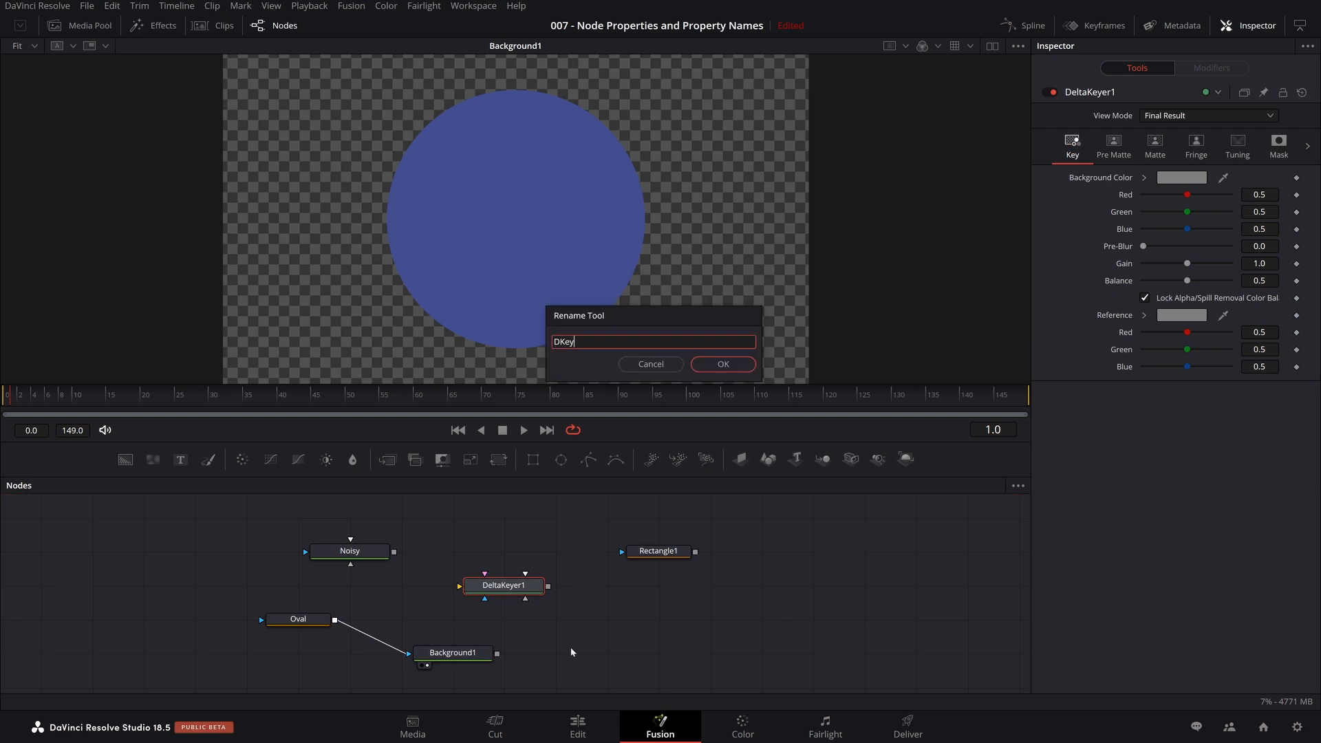
click(721, 364)
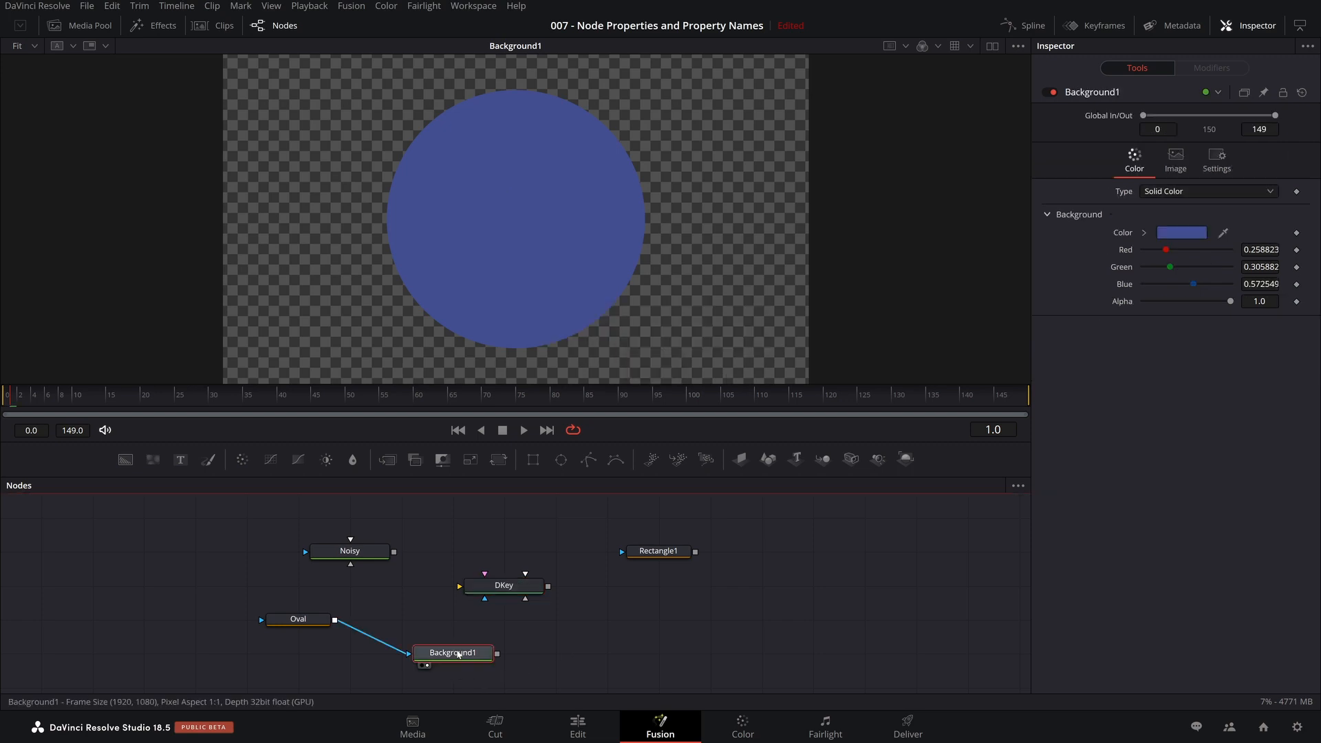
text(Violet)
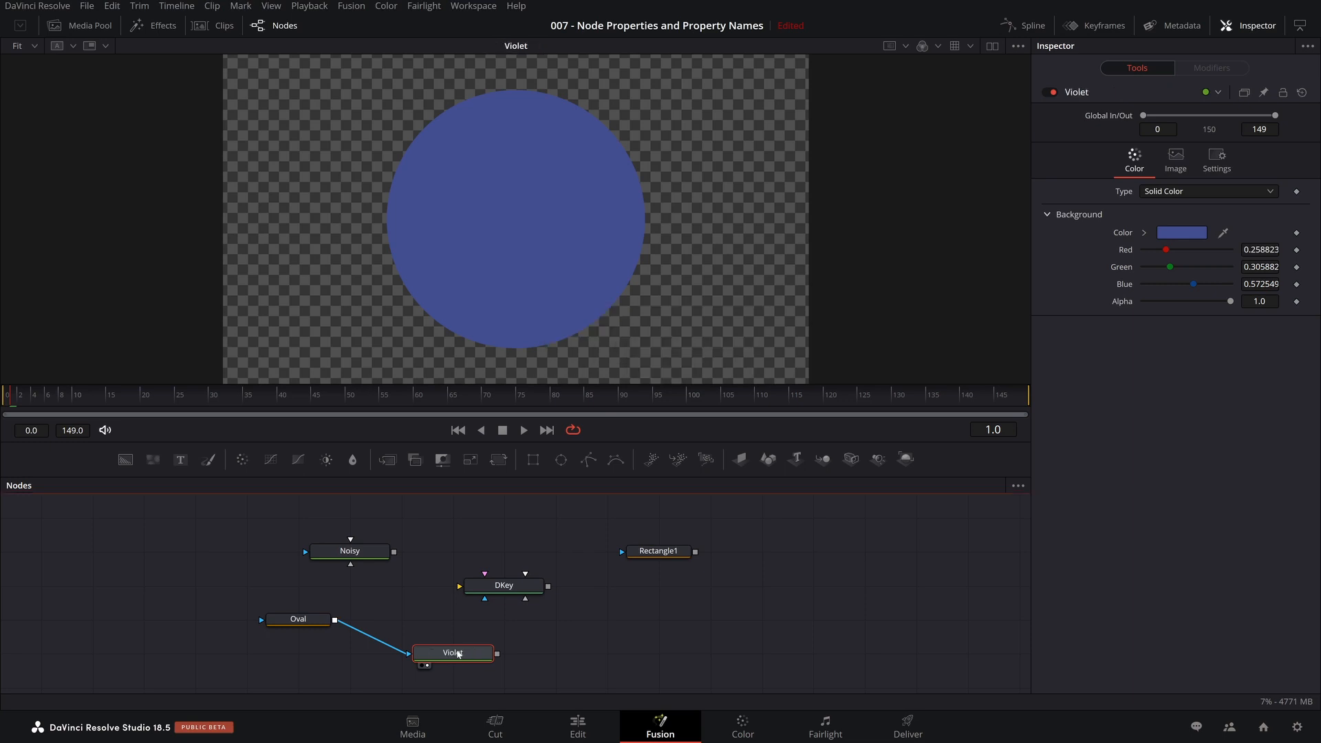
click(660, 551)
text(Rect)
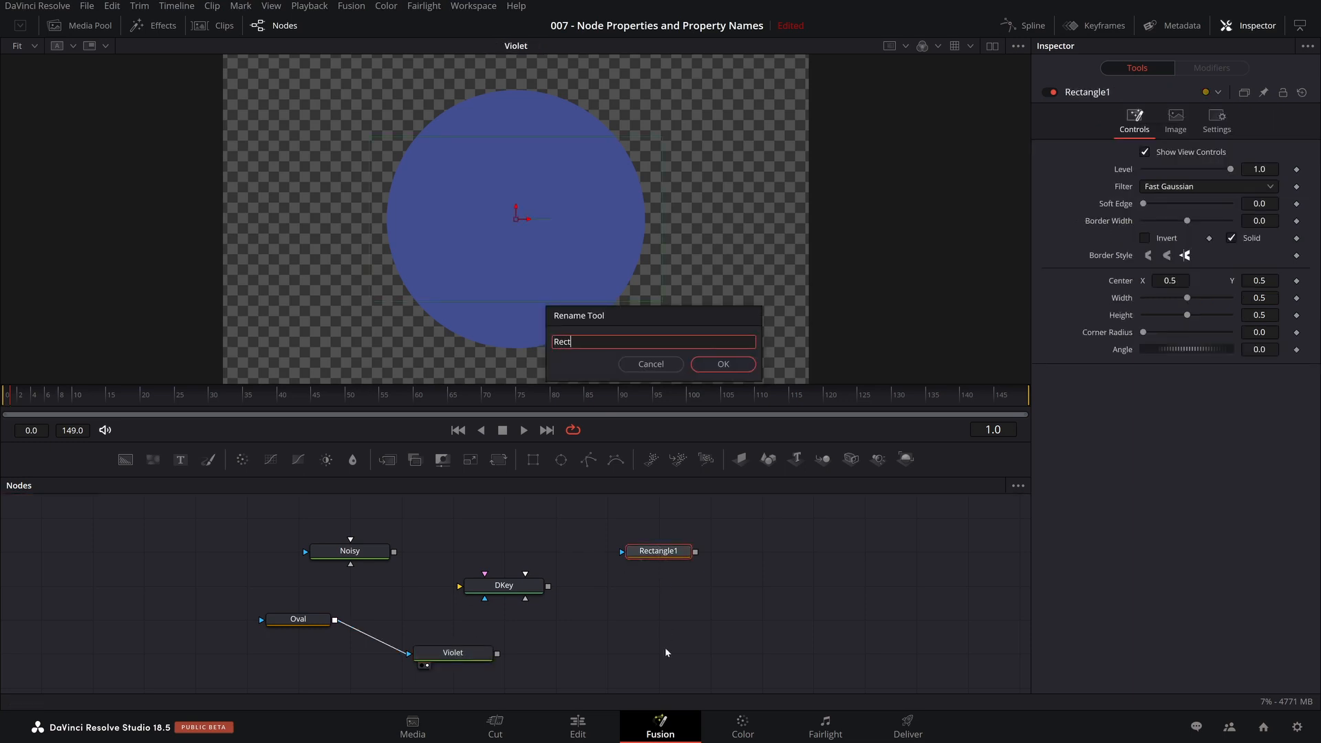
click(721, 364)
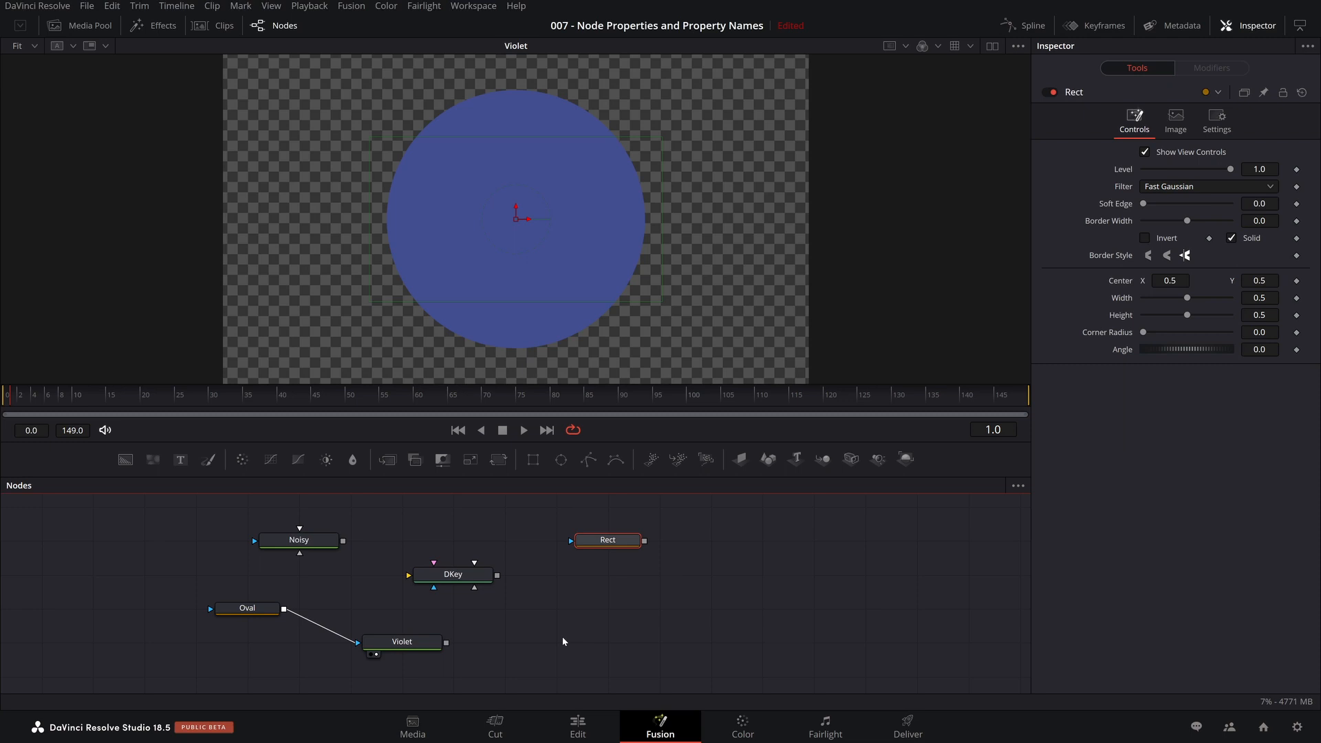
mouse_move(307, 540)
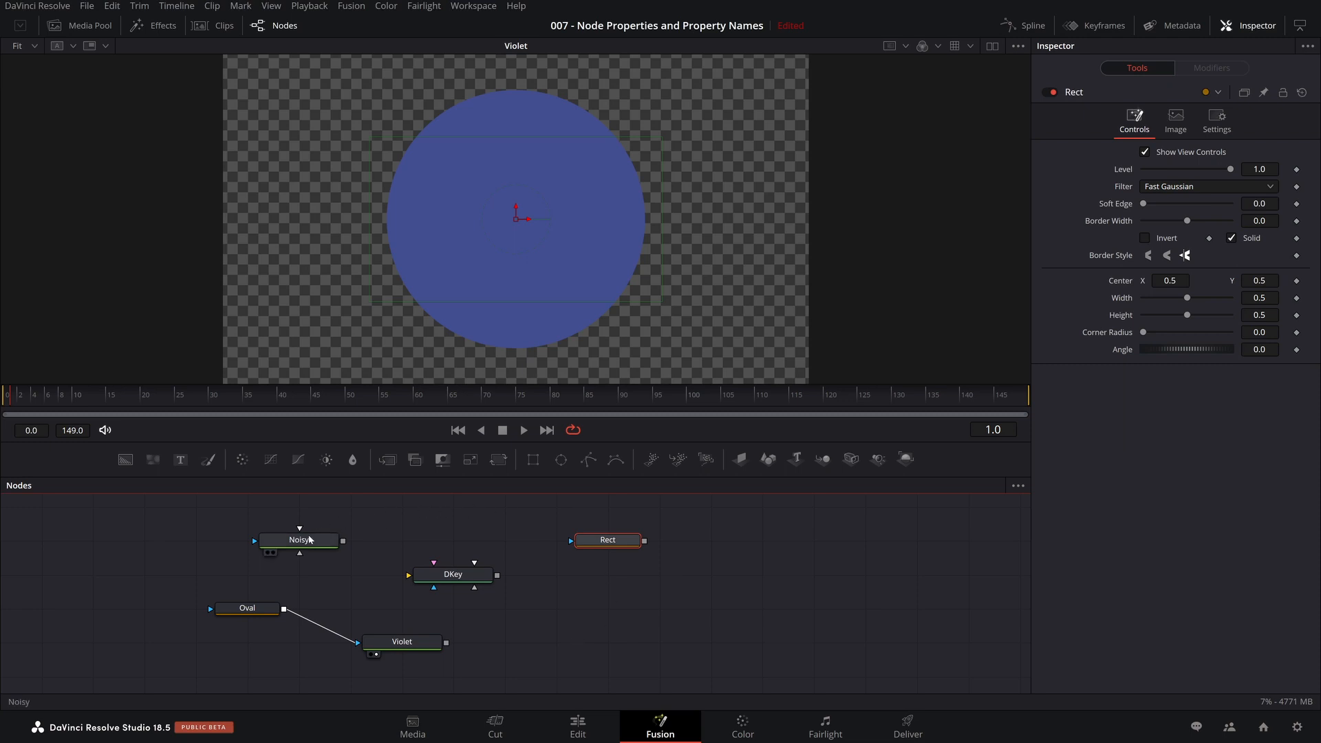
Step: Select the Noisy node to view its Detail, Contrast and Scale settings
click(300, 539)
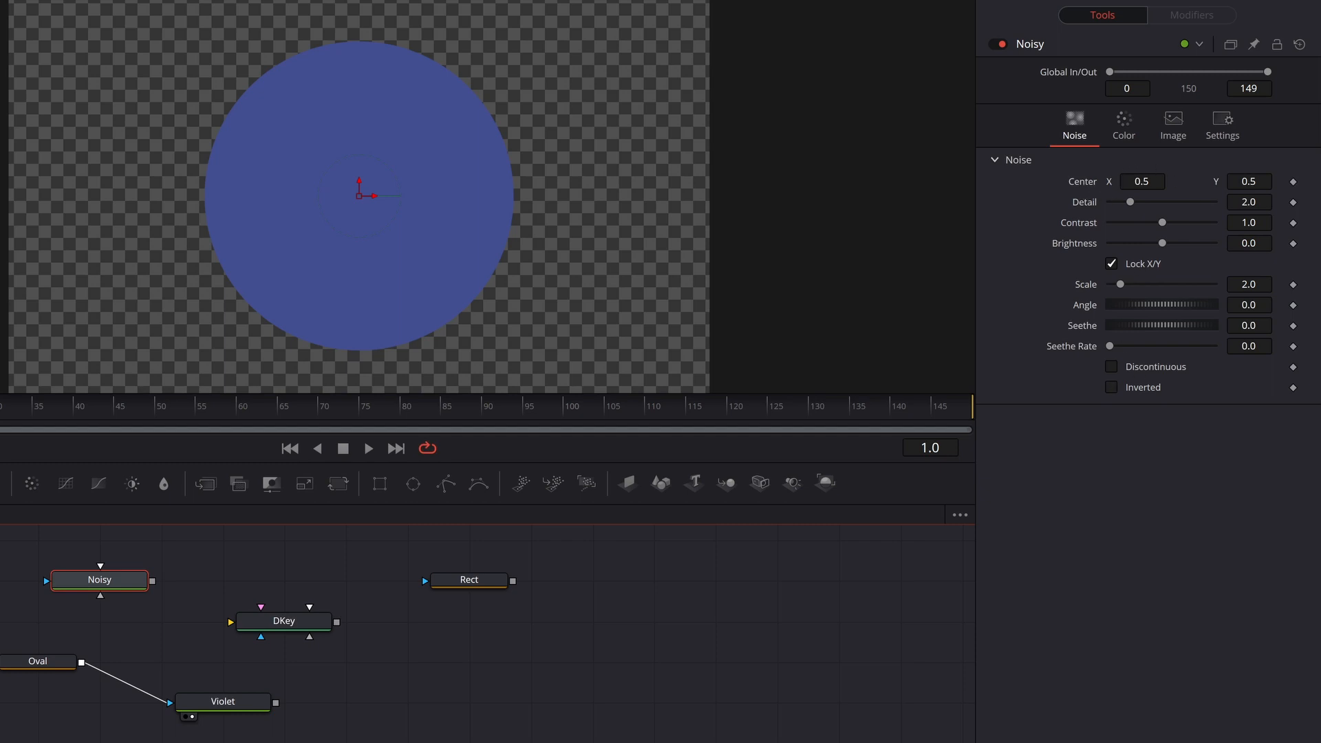
mouse_move(1090, 224)
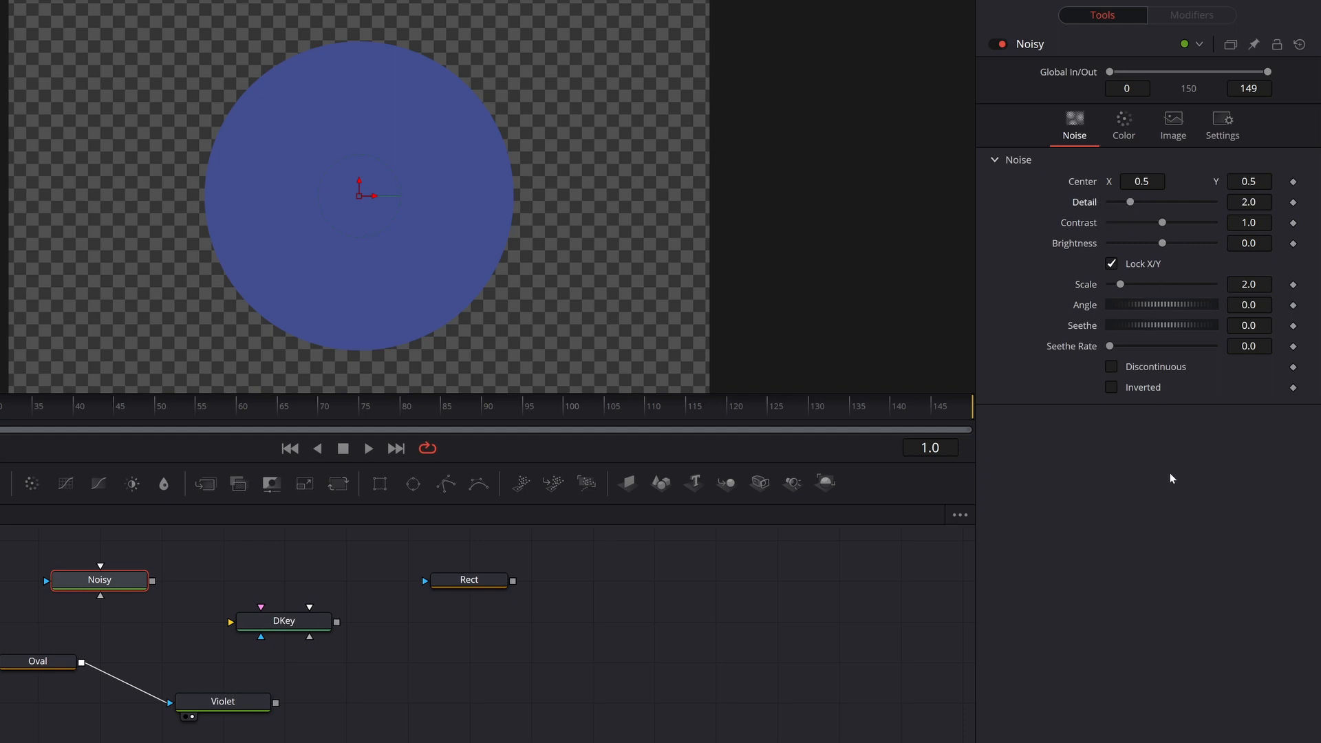
mouse_move(468, 656)
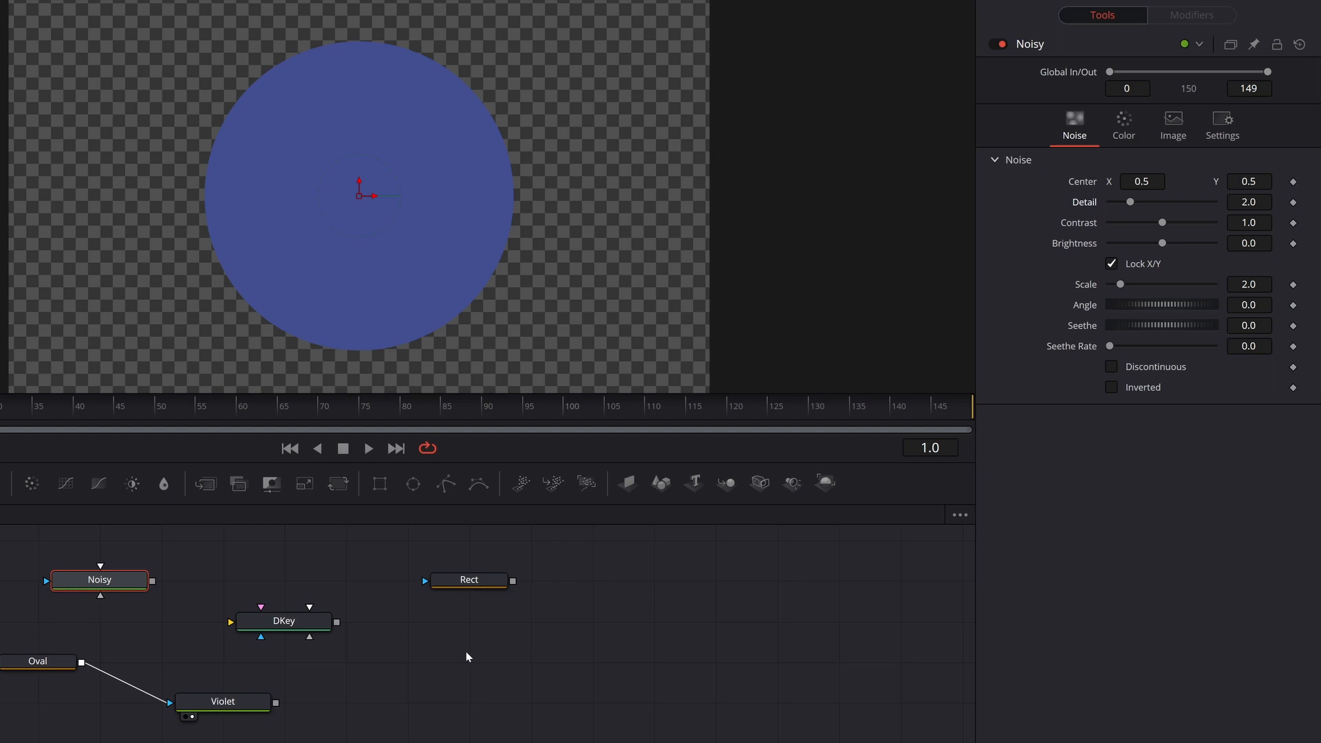
mouse_move(453, 653)
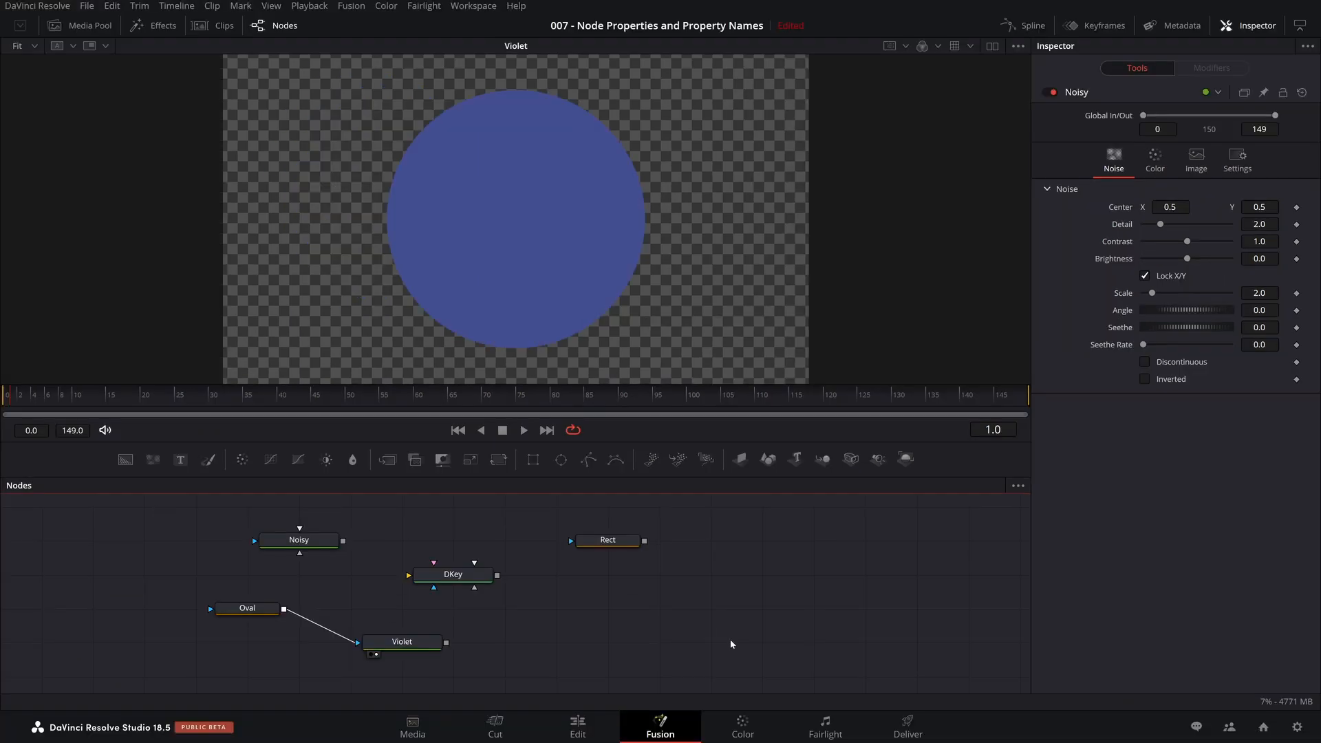
Step: Add a Custom Tool named IGNORE, hiding all inputs except Point In 1 and Number In 1
text(ct)
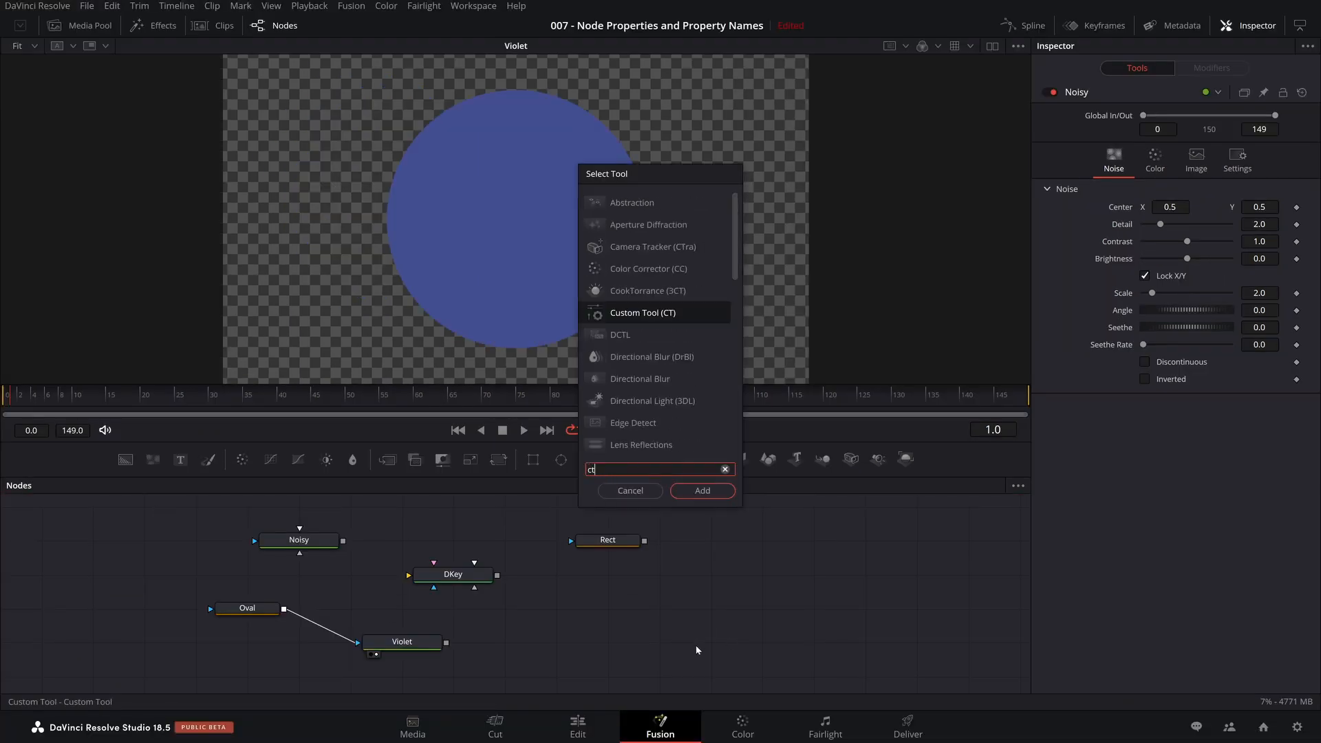
click(701, 490)
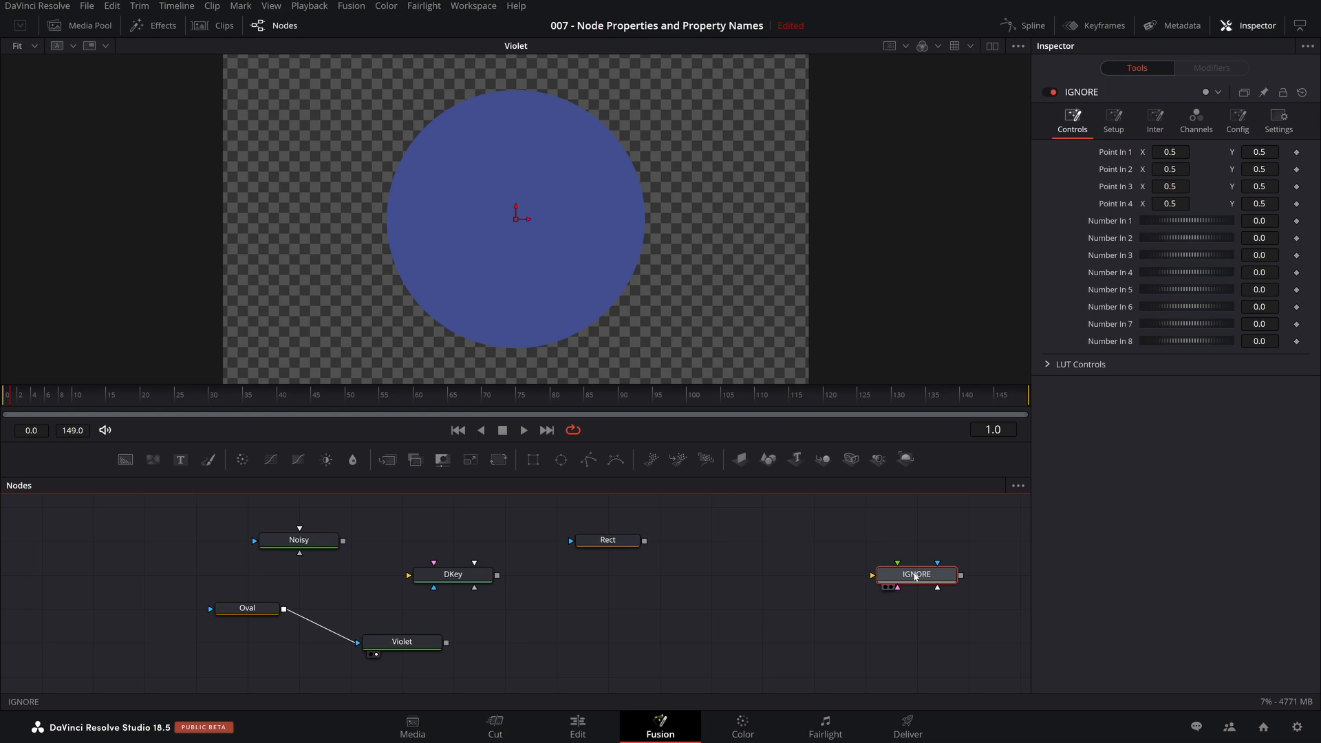
mouse_move(920, 571)
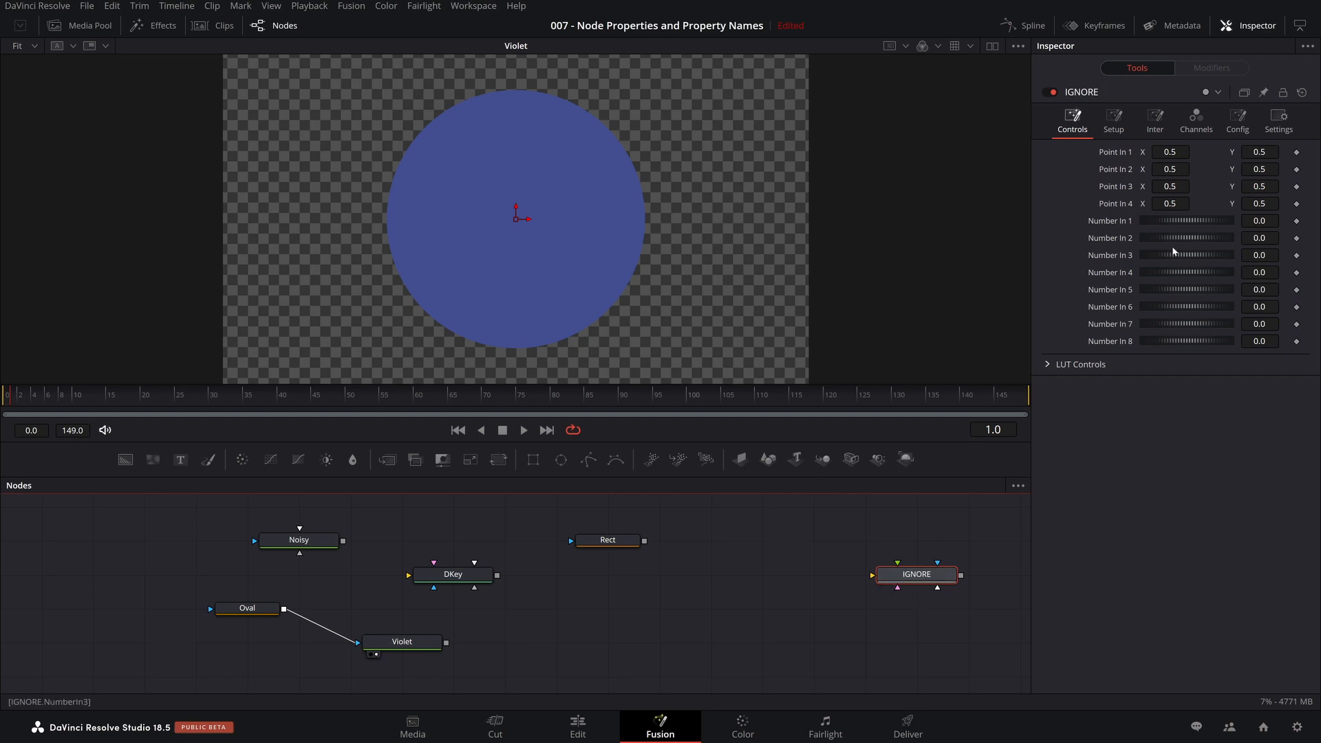
click(1237, 120)
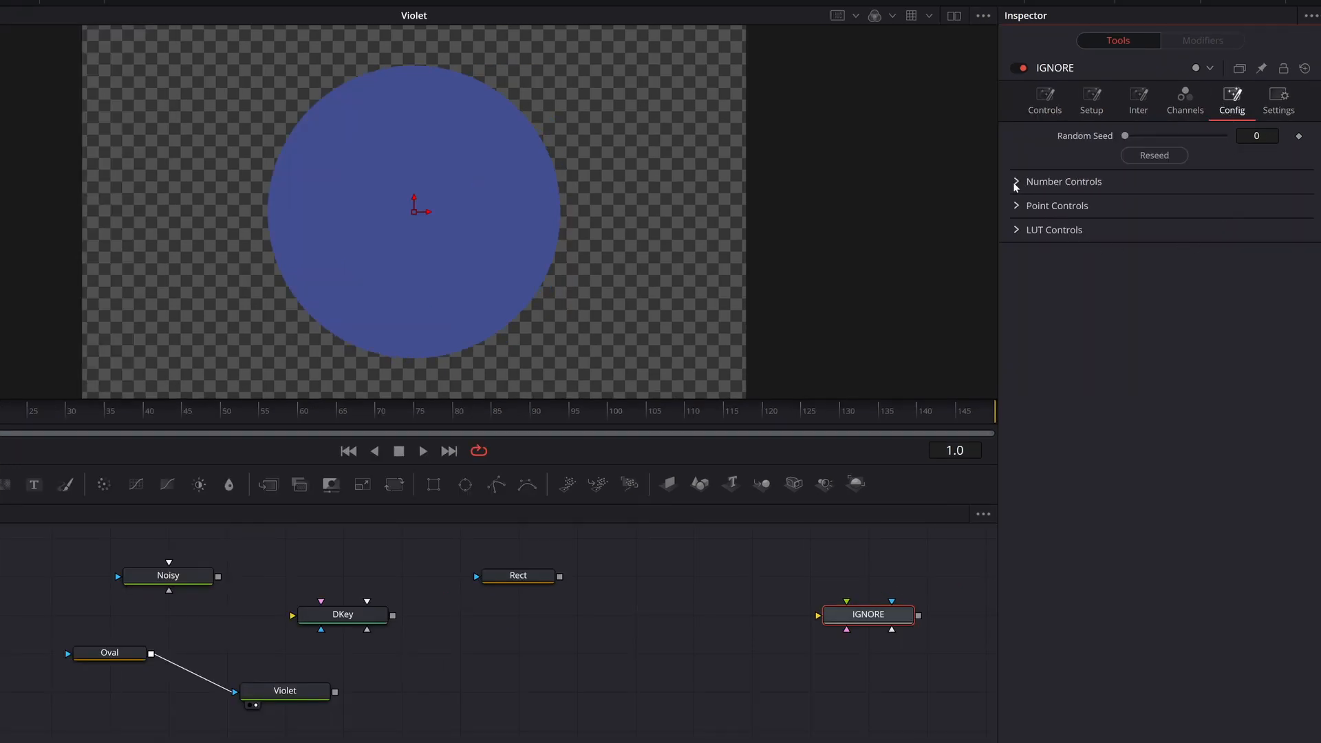
click(1063, 181)
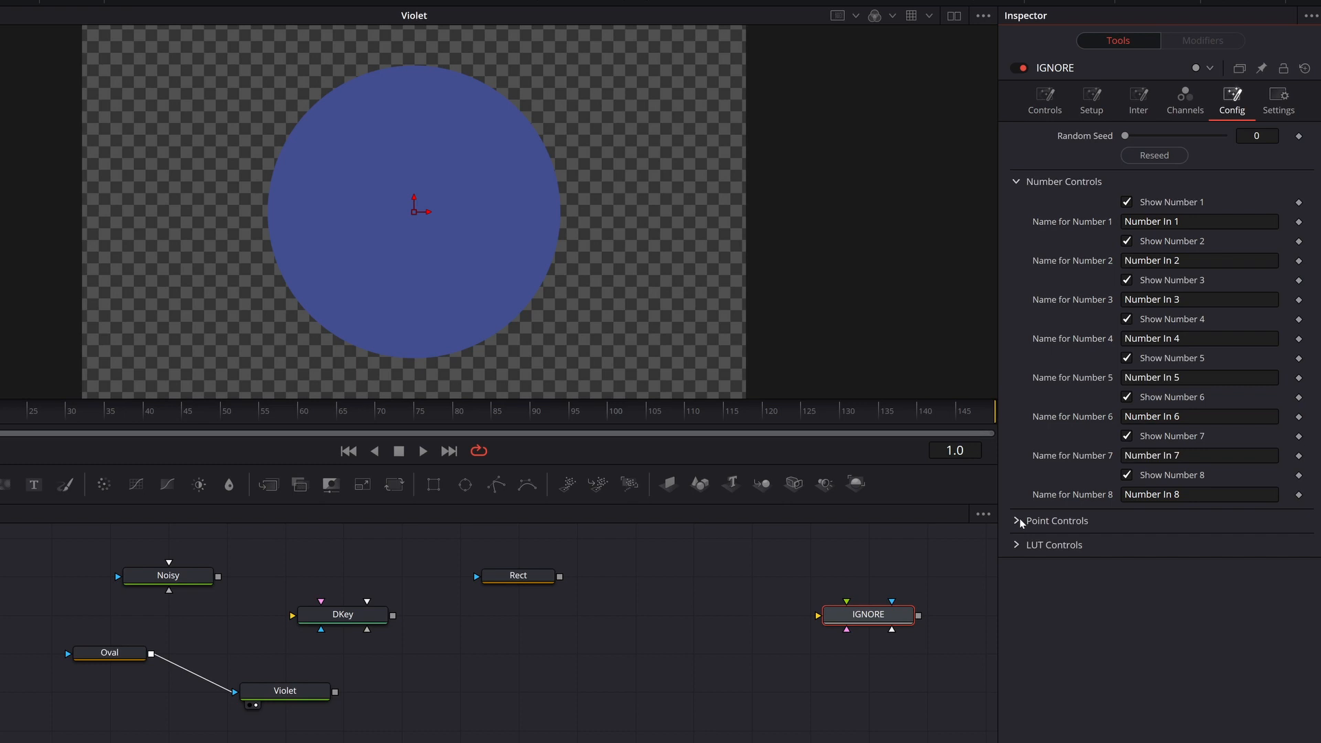
click(1055, 520)
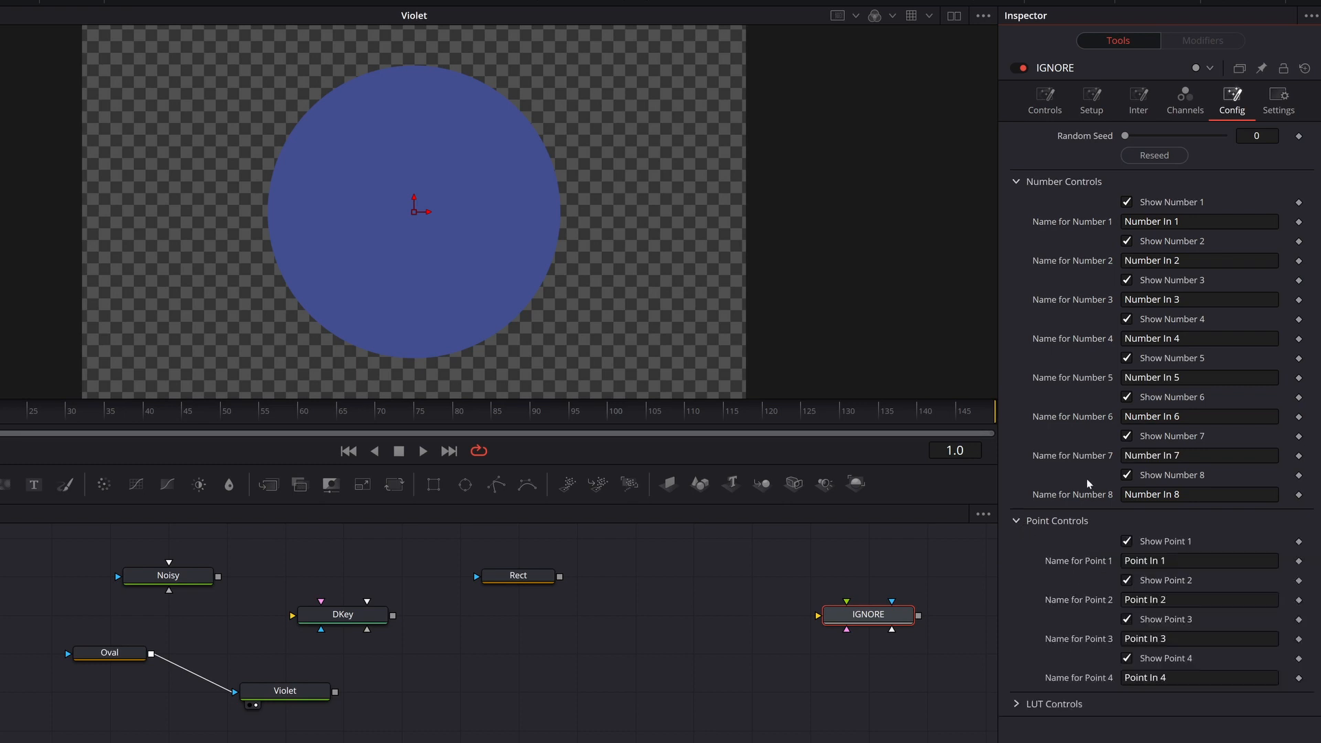
click(1126, 658)
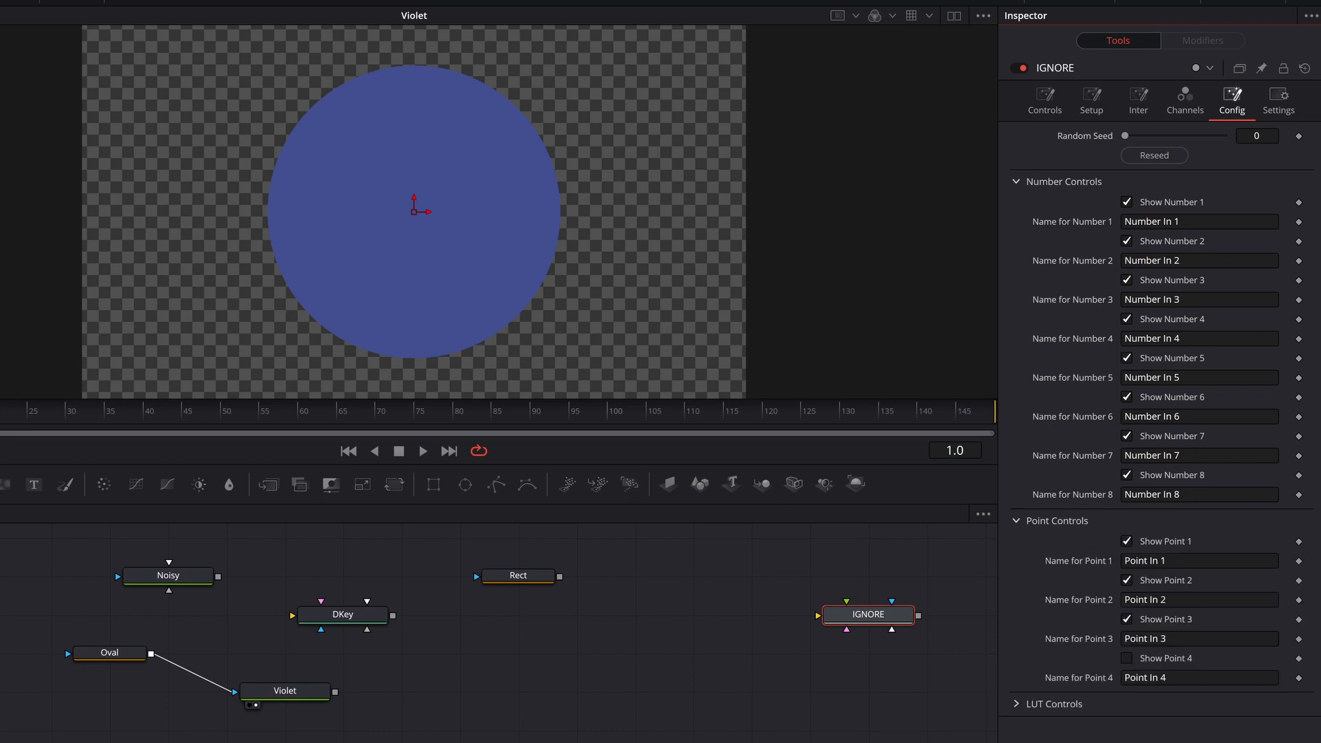
click(1126, 579)
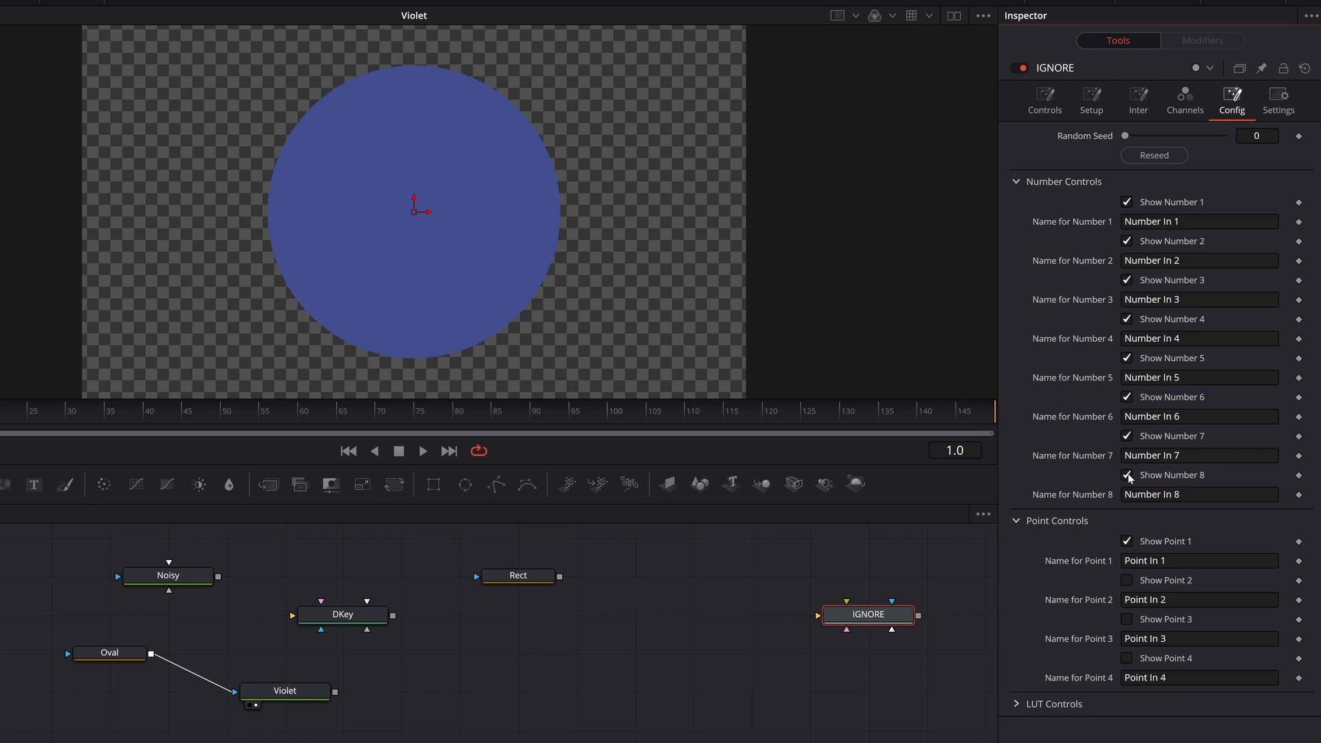
click(1127, 476)
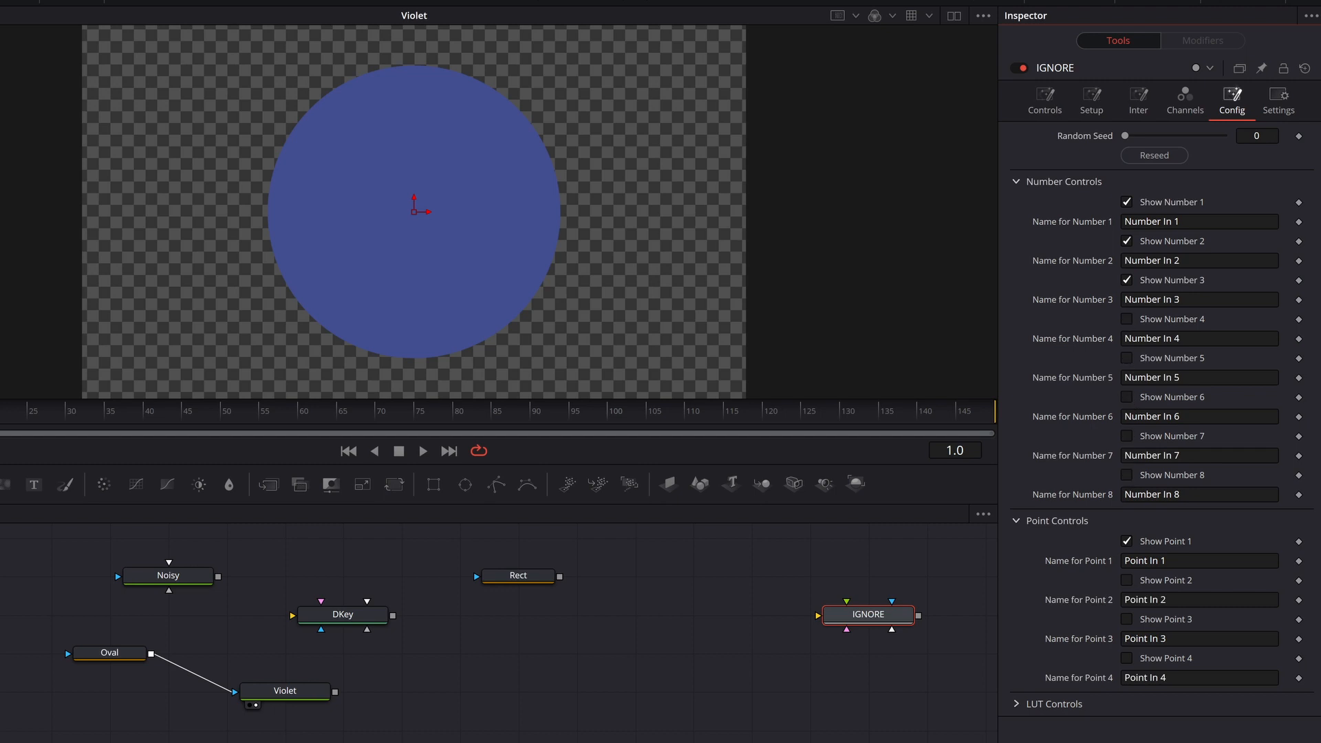
click(1044, 102)
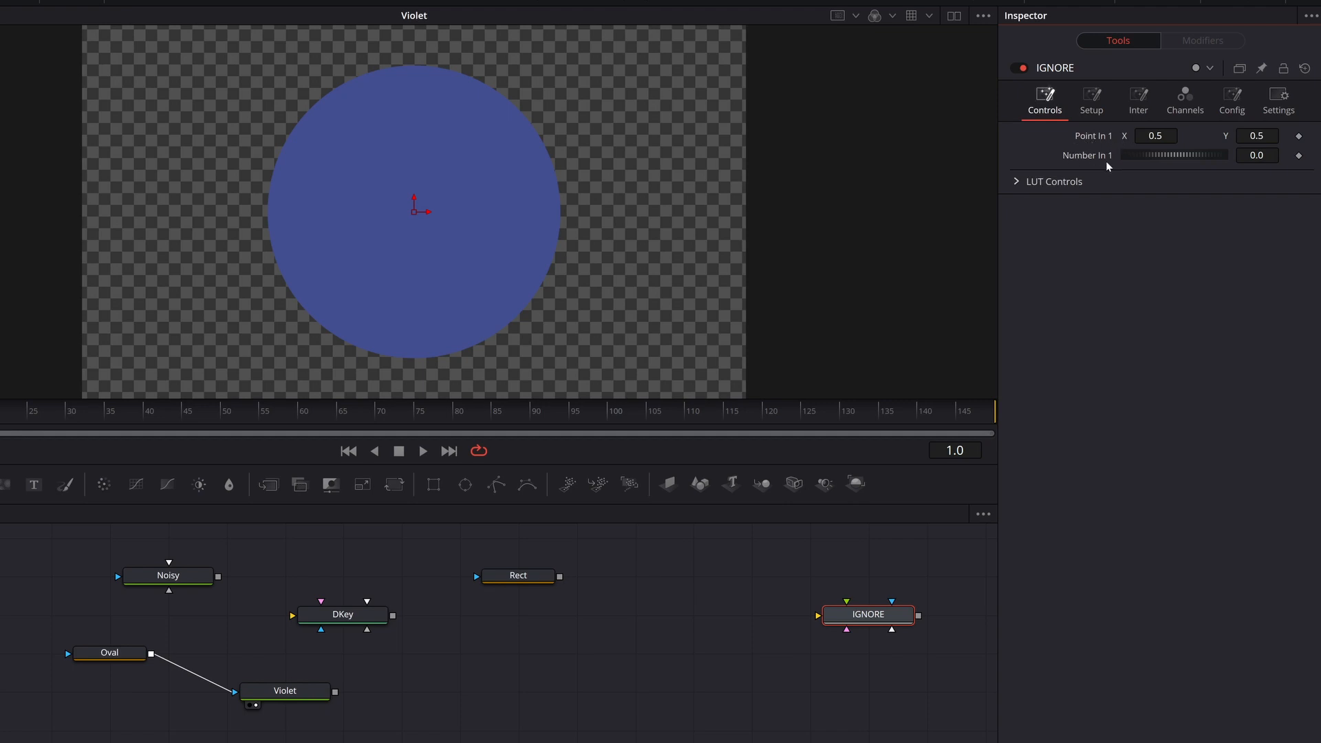
Step: Rename IGNORE's inputs to Number Property and Point Property, then reselect the node
click(1231, 101)
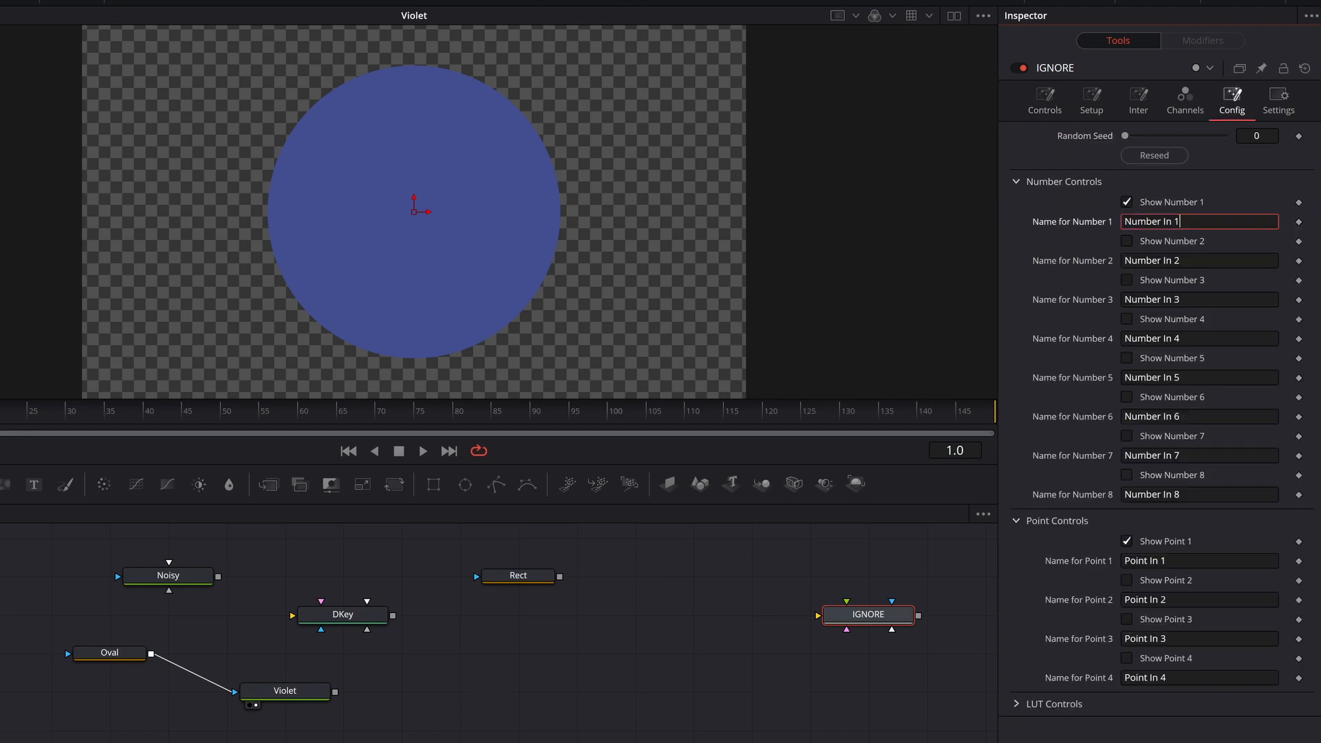
text(NUmber)
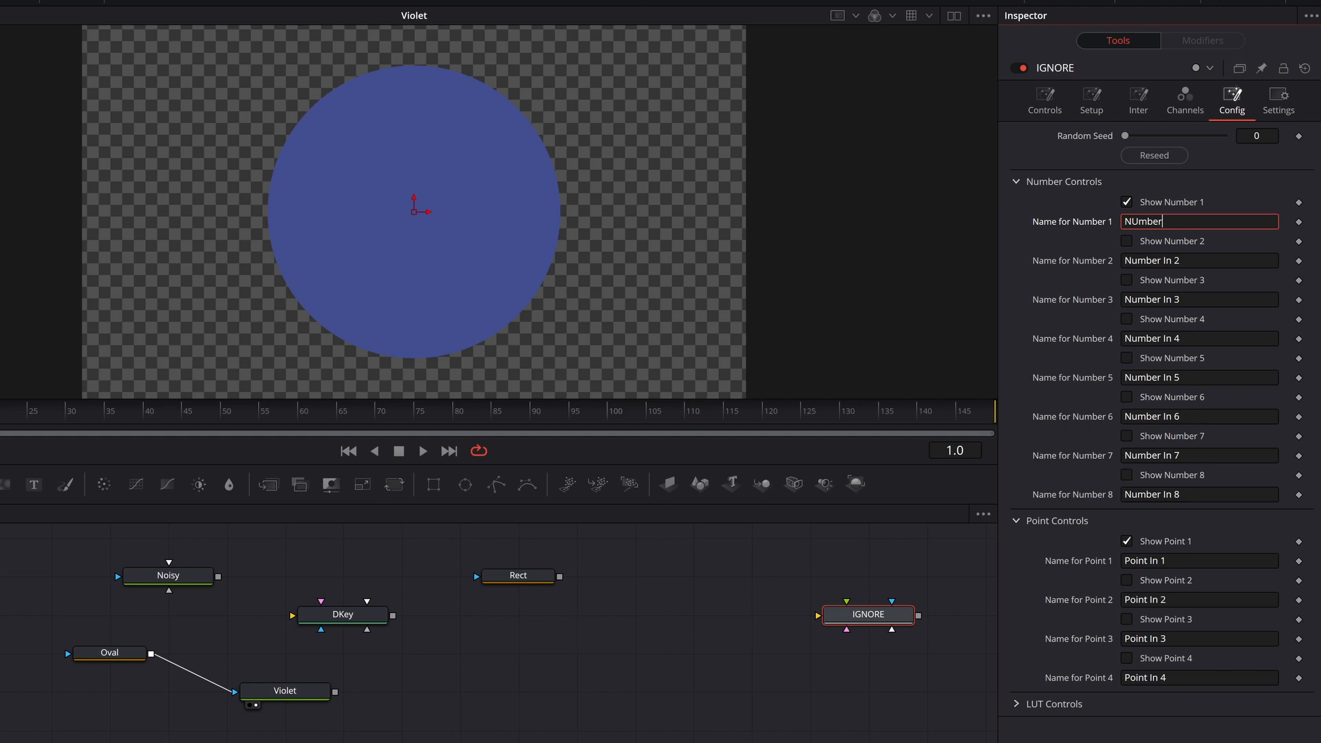
text(Number Property)
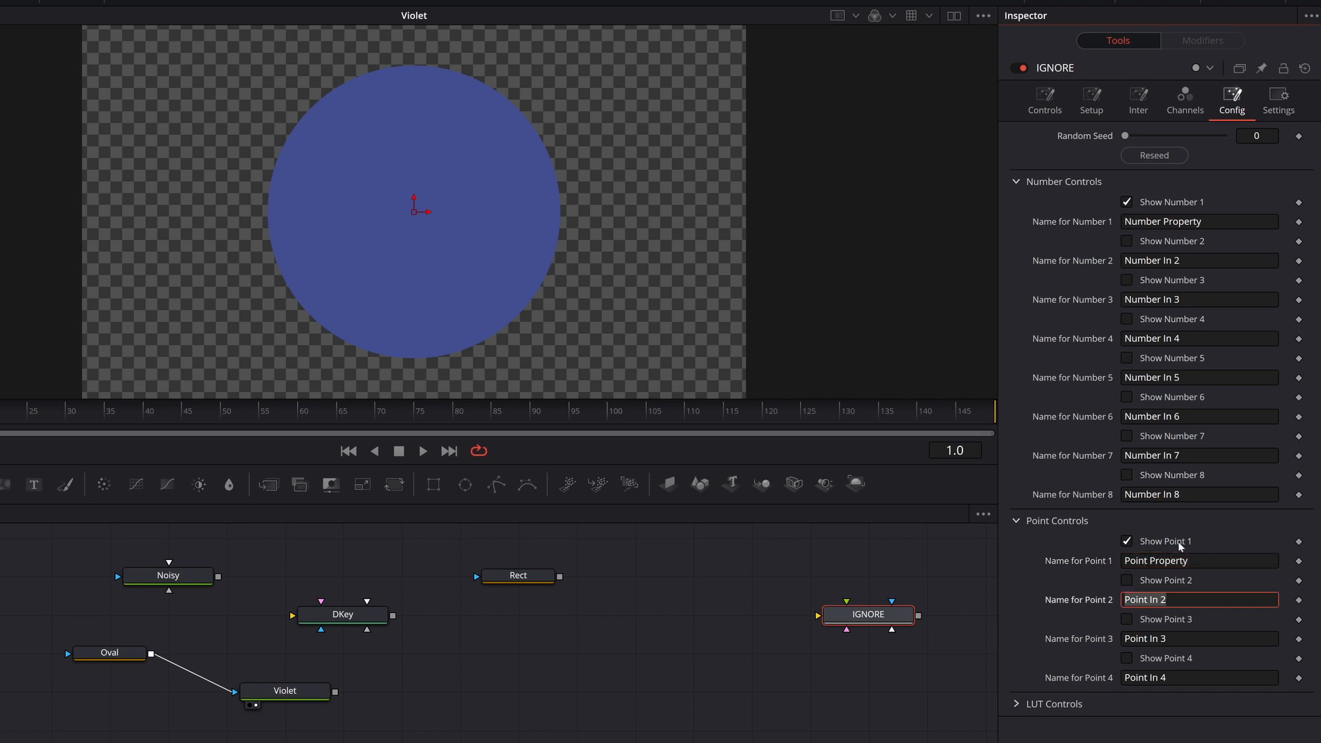
click(1043, 102)
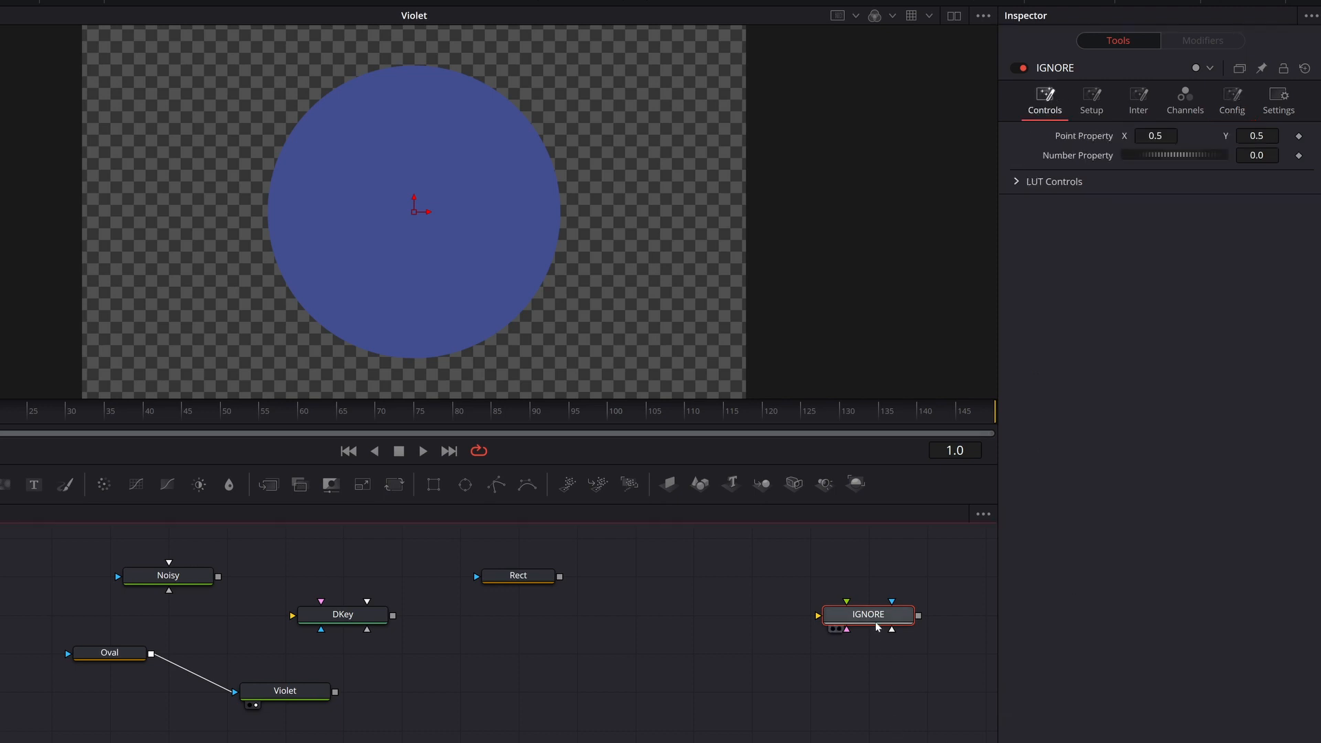
Step: Pin the IGNORE node's Point and Number Property controls in the inspector
click(1261, 68)
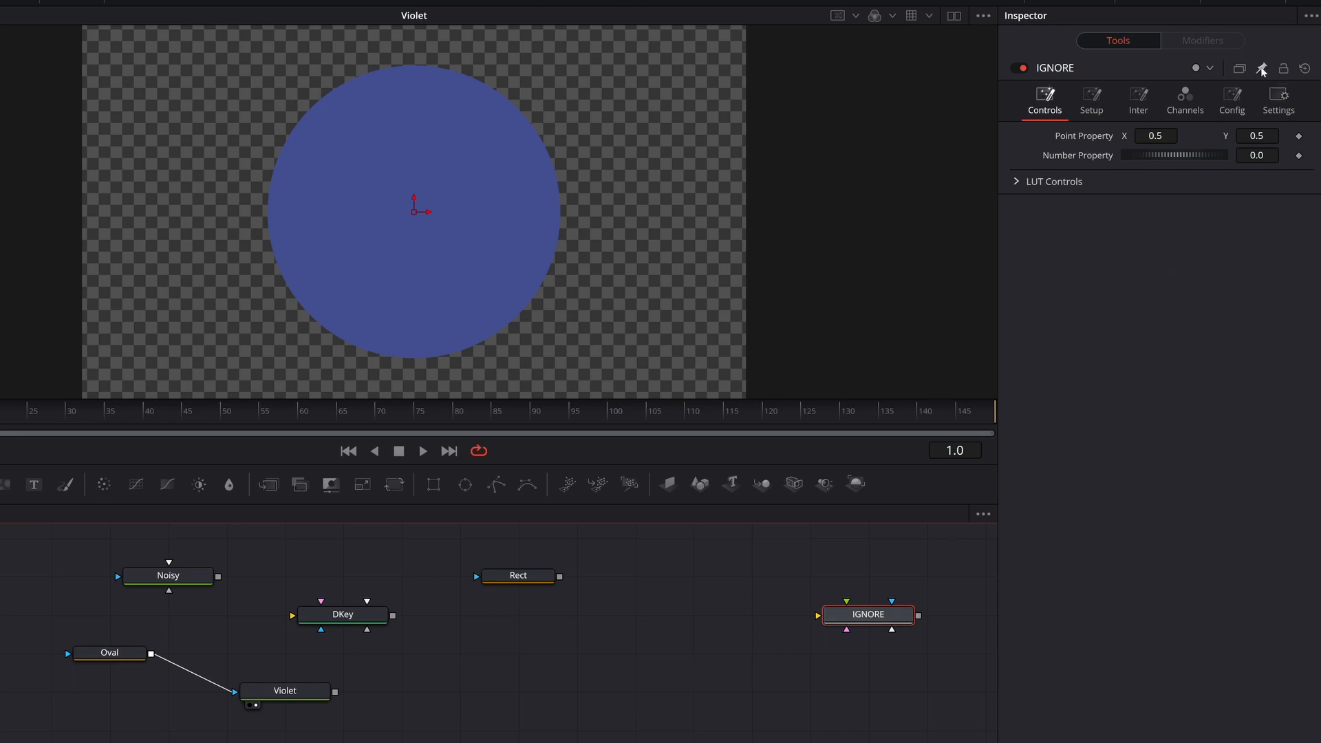
mouse_move(1088, 145)
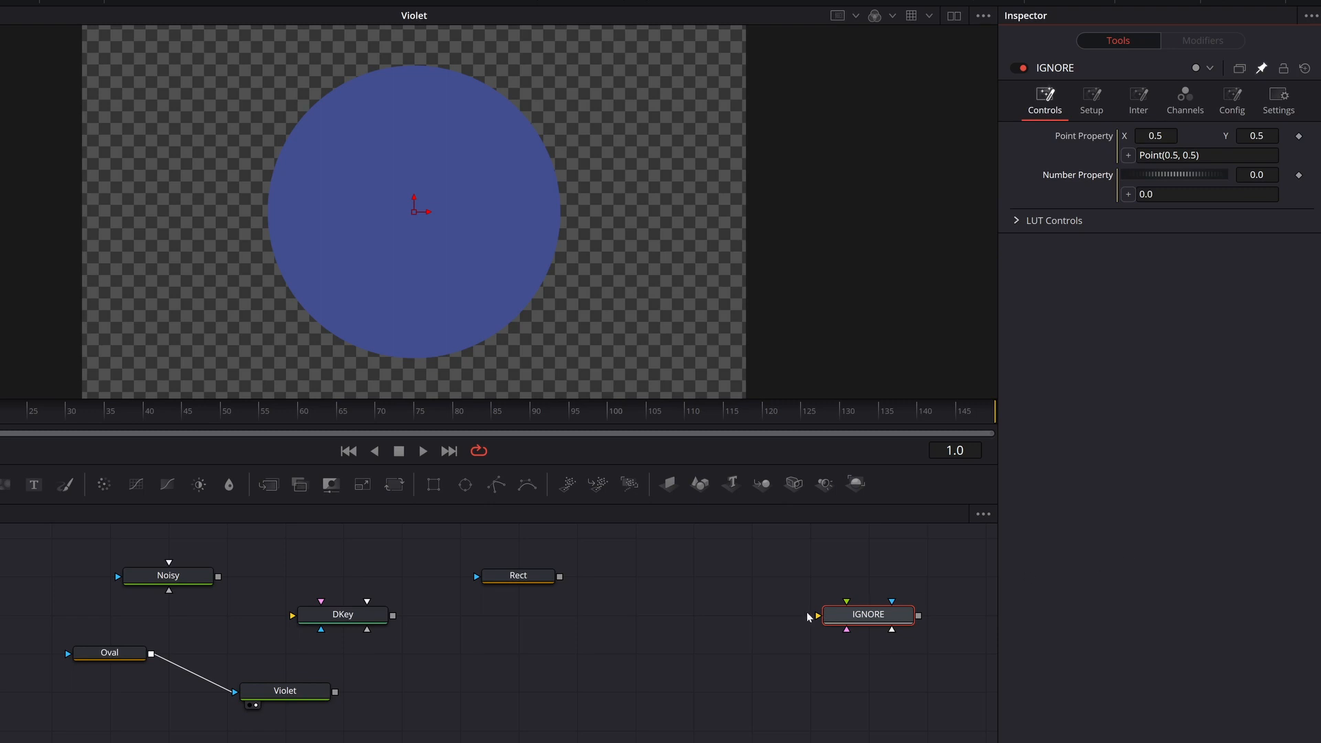
mouse_move(688, 667)
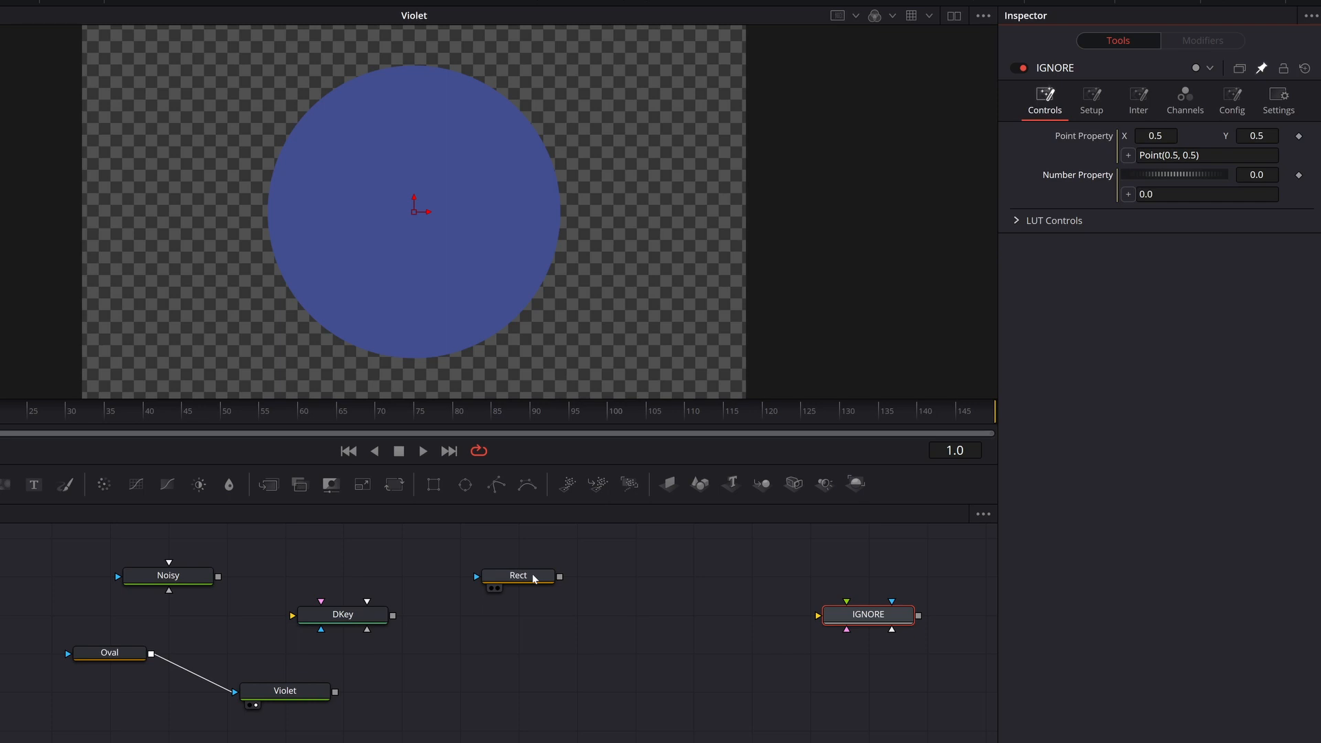
Step: Select Rect, show its Controls, and raise Border Width to 0.019 for the linked Number Property
click(518, 575)
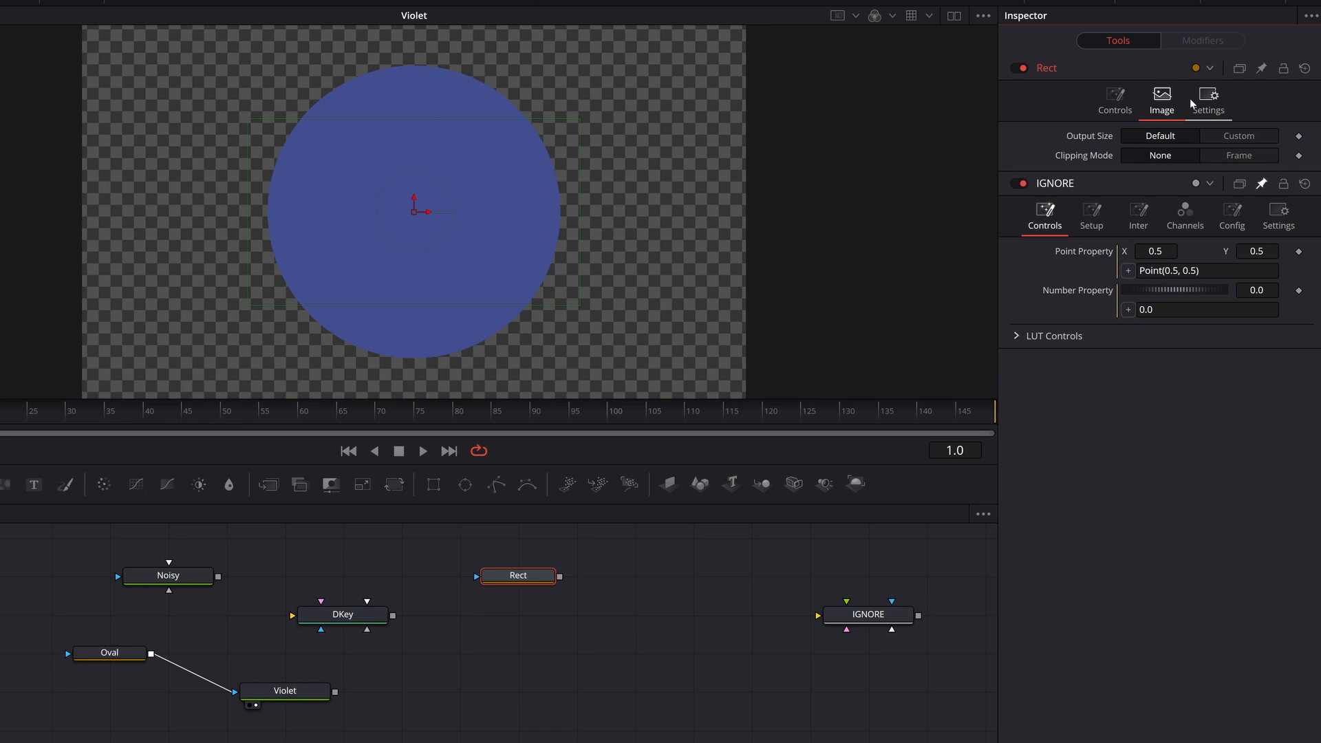
click(1114, 101)
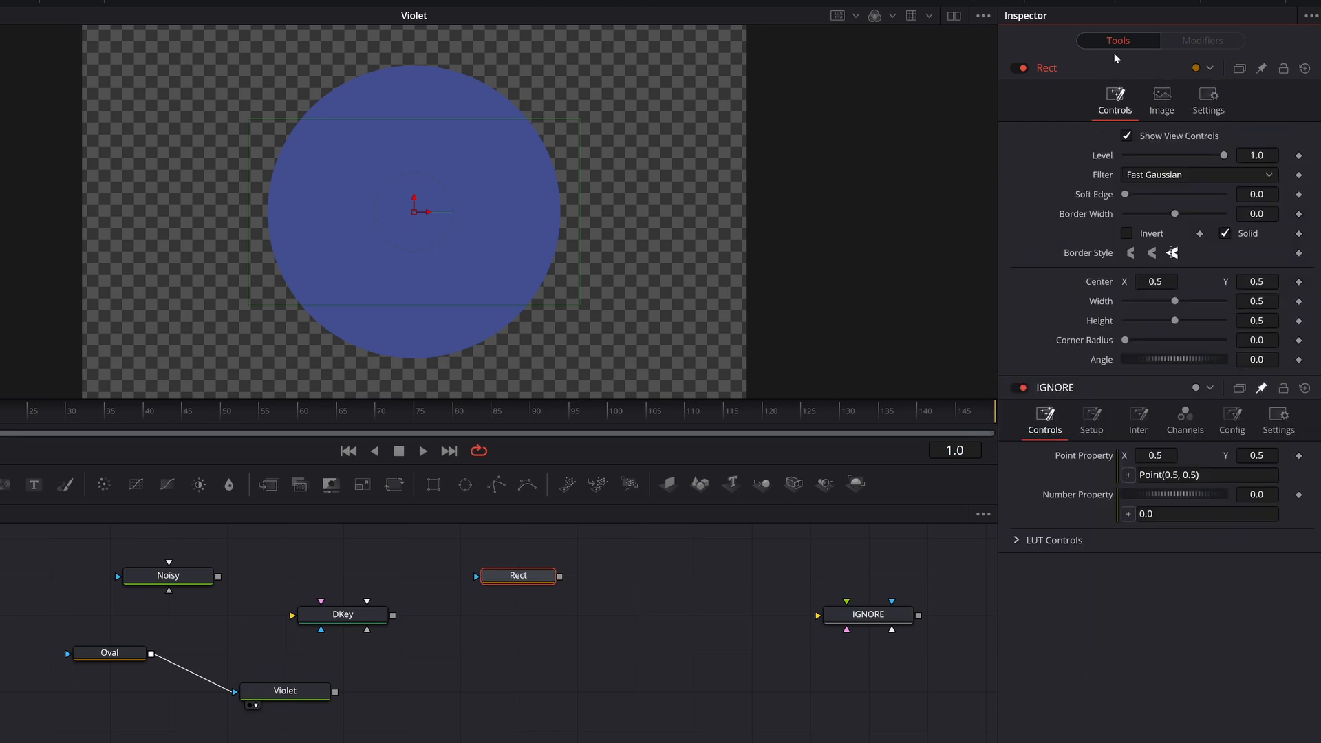
mouse_move(1113, 326)
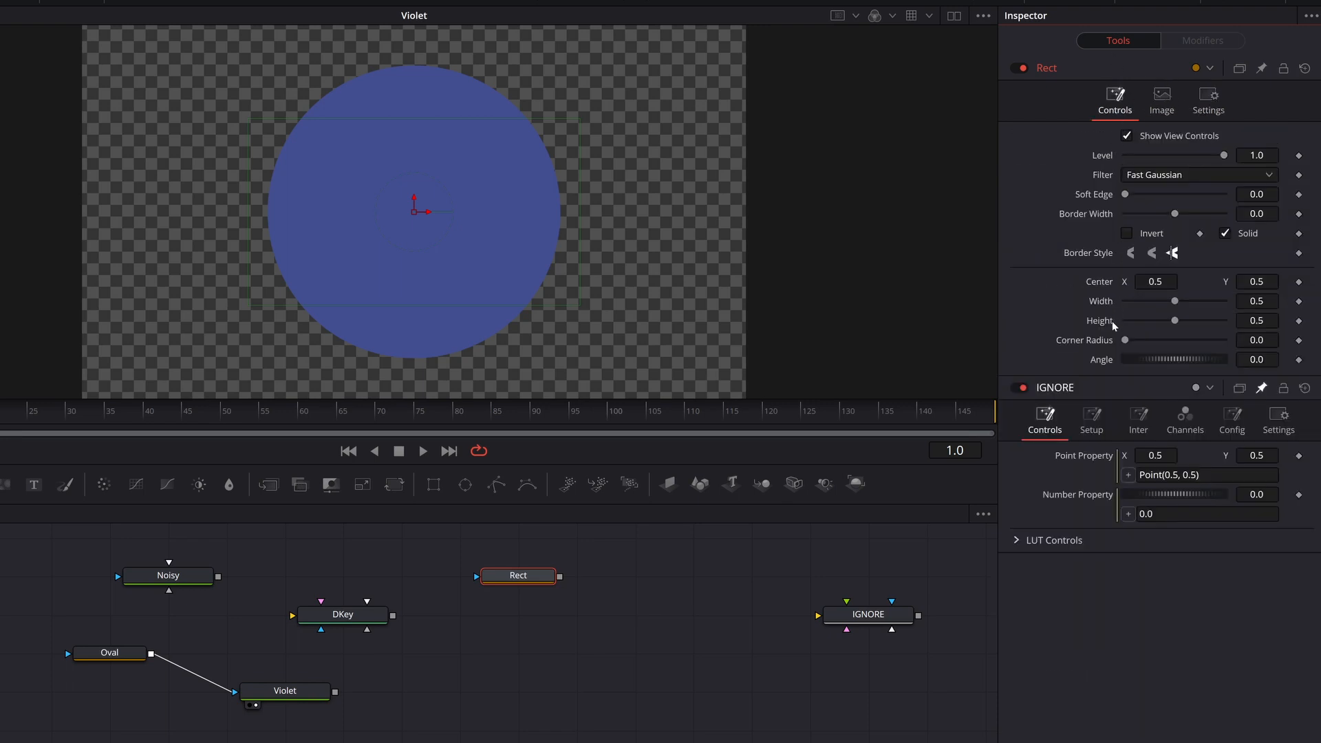
mouse_move(1073, 304)
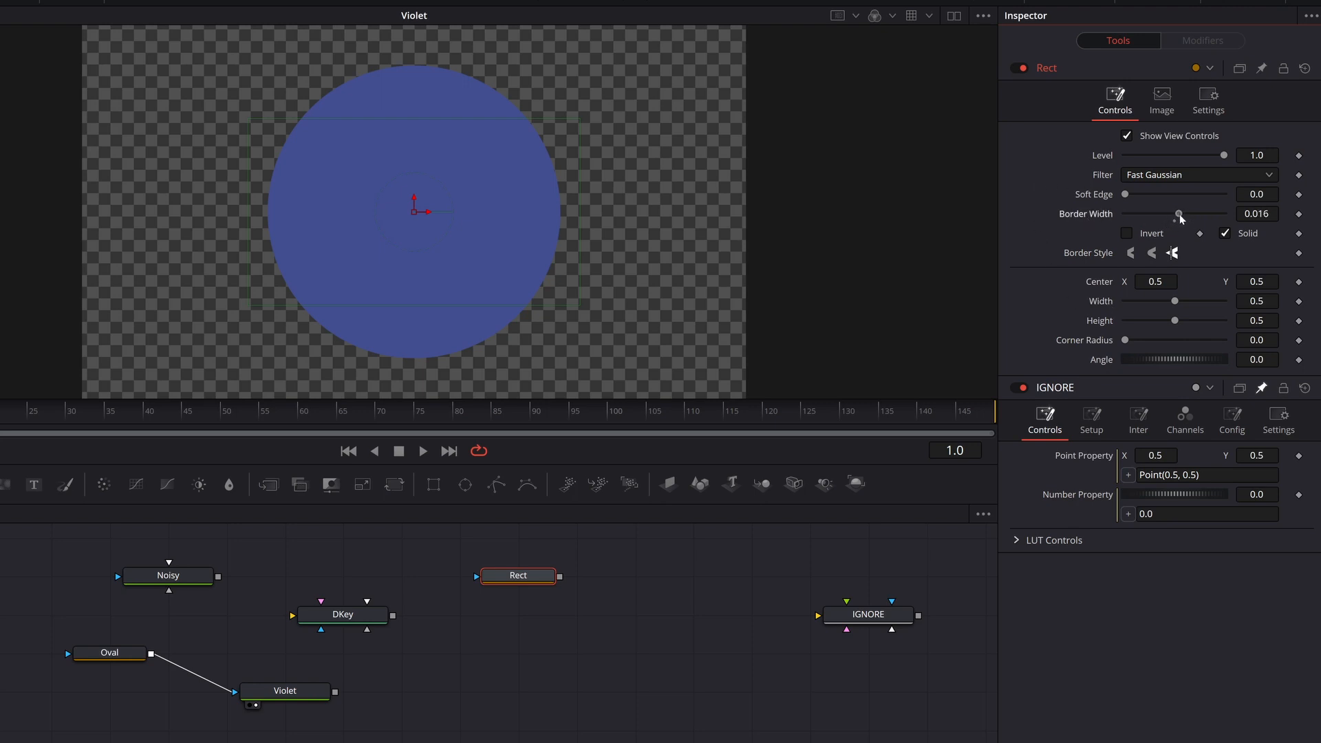
drag(1179, 214, 1182, 213)
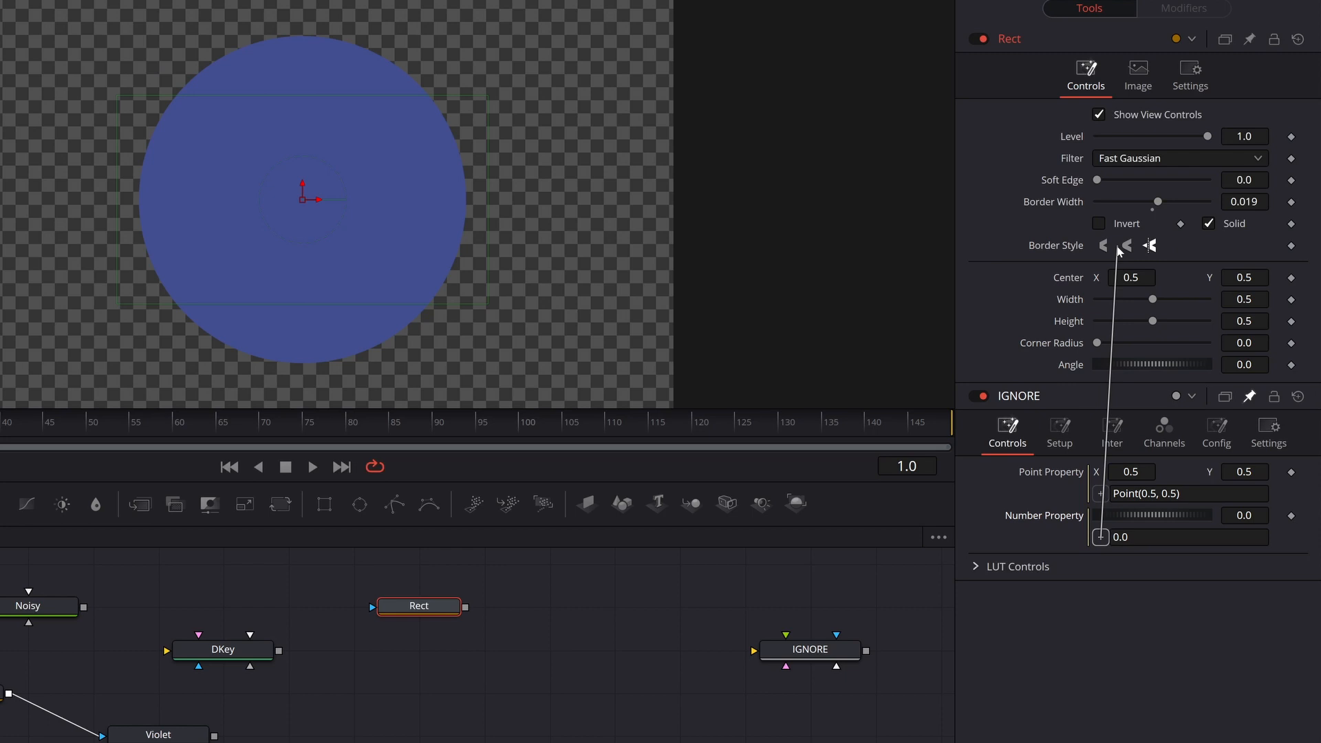
mouse_move(1072, 205)
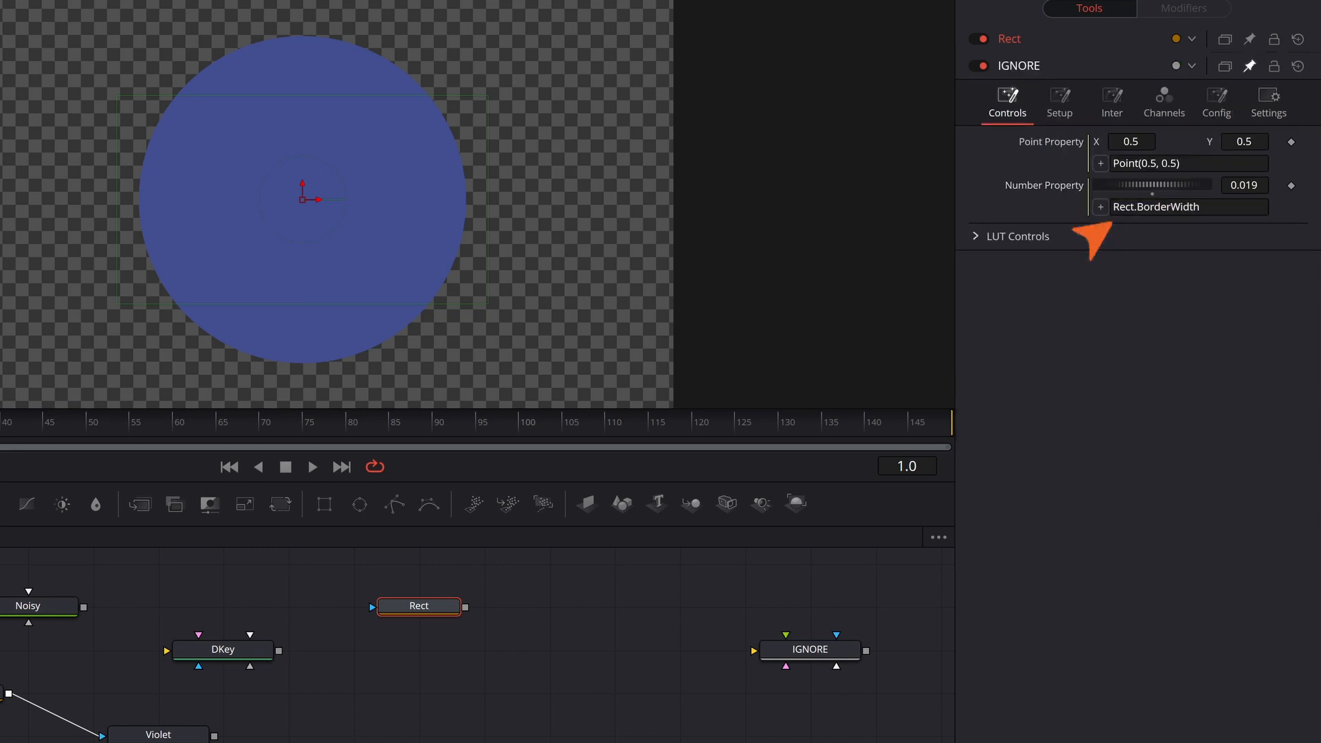
Step: Expand Rect and drag Border Width below zero to -0.016, watching Number Property follow
double_click(1133, 207)
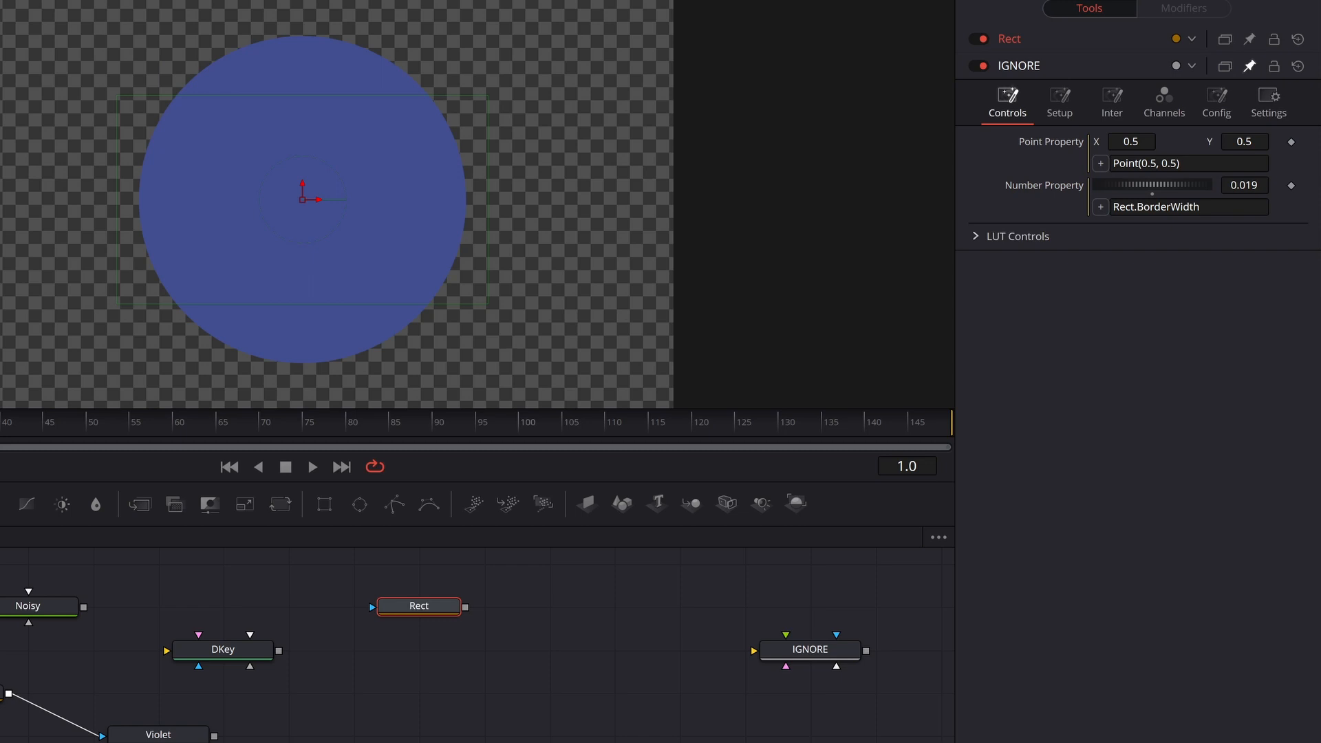
mouse_move(1137, 200)
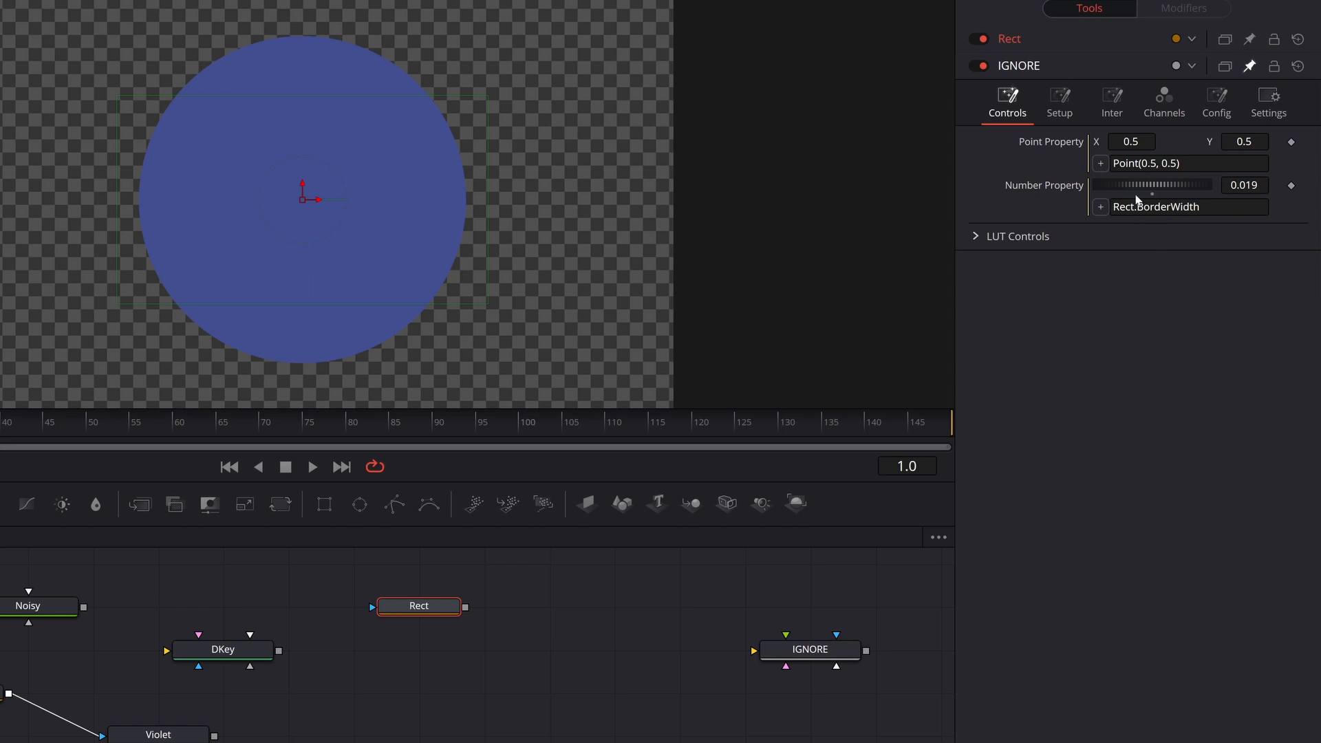
mouse_move(1132, 222)
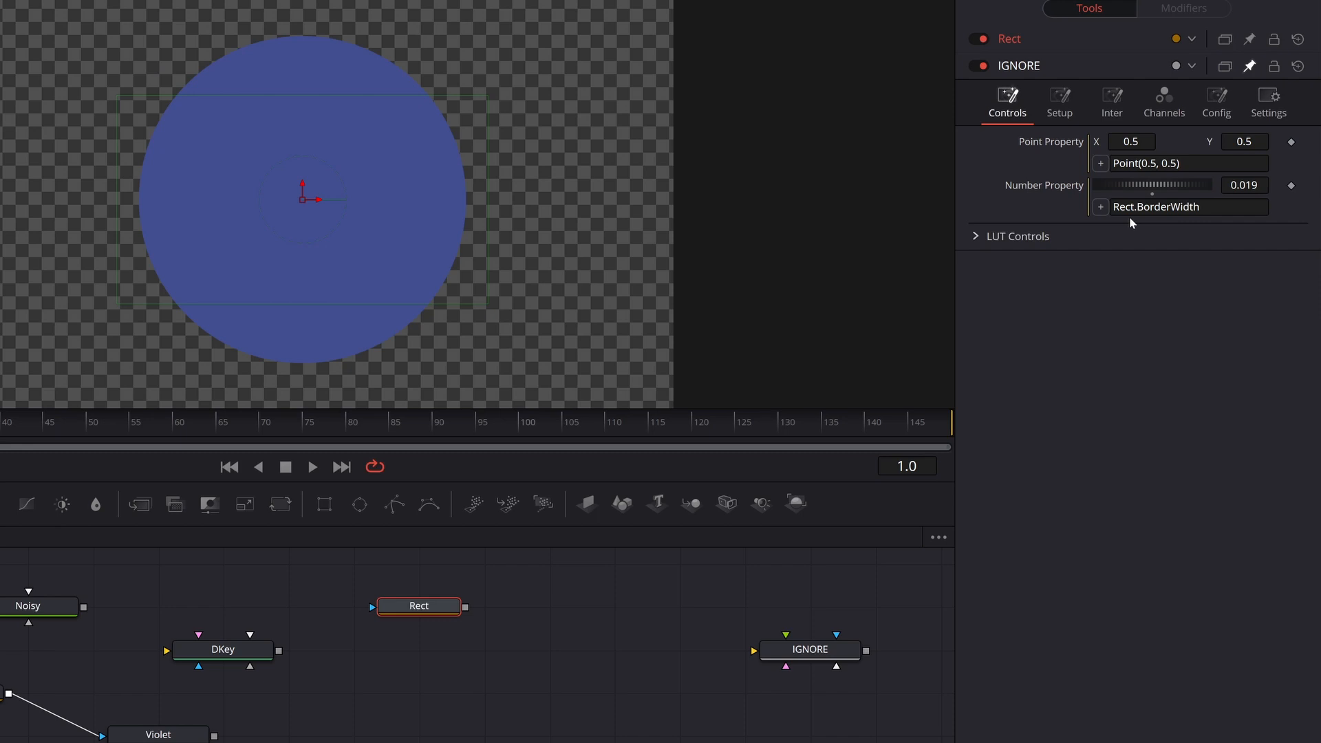
mouse_move(1096, 37)
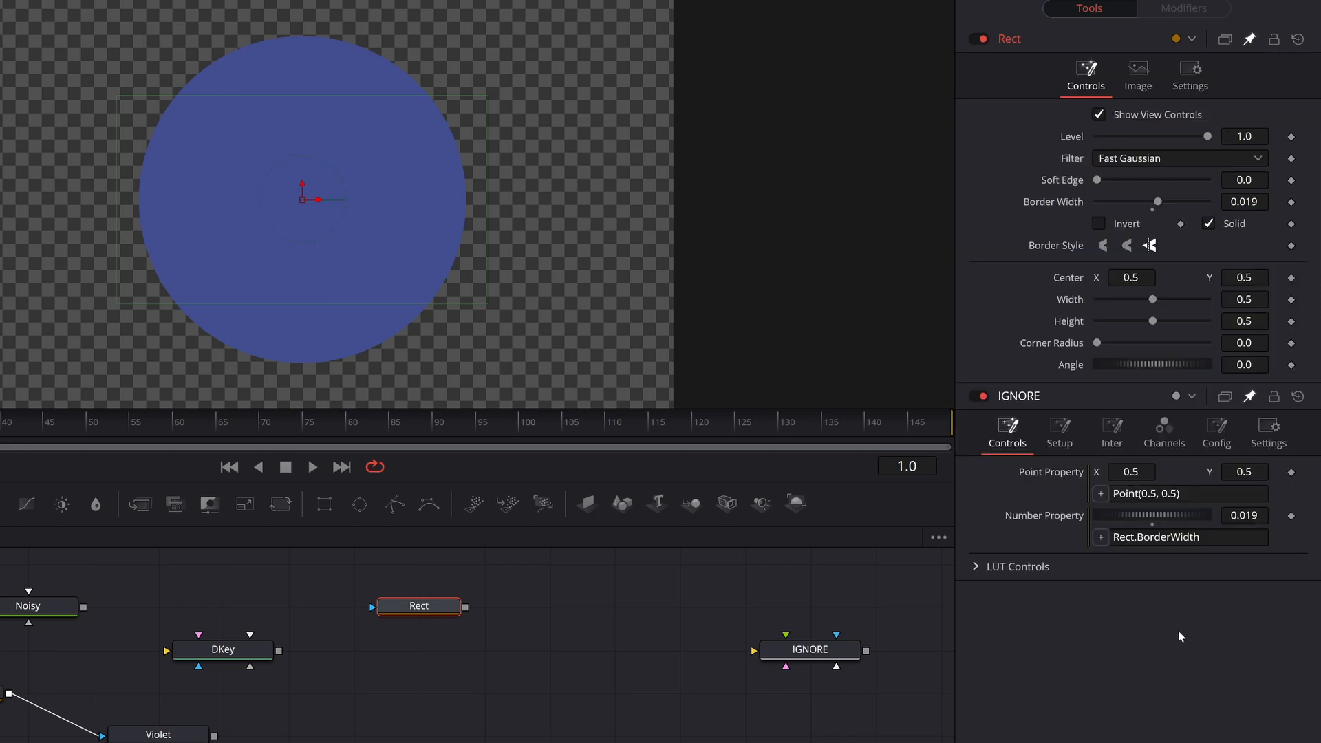
mouse_move(1194, 208)
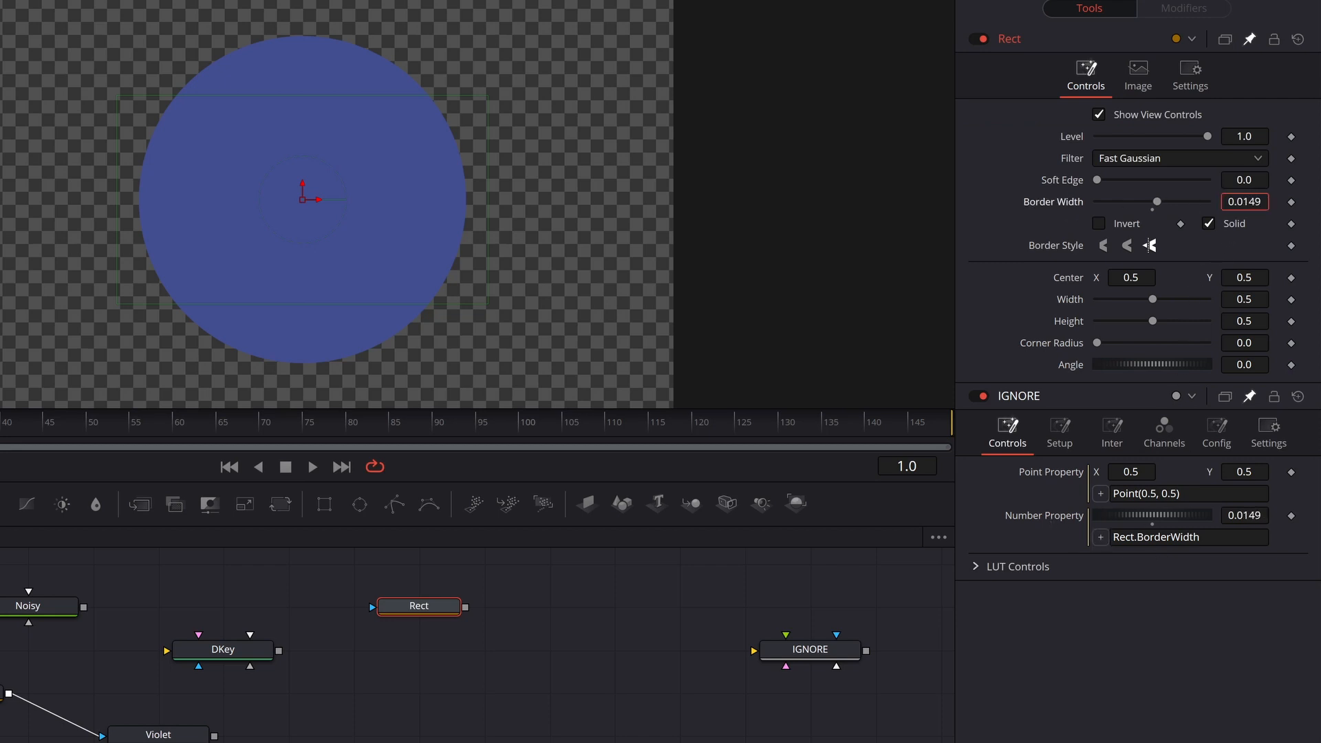
drag(1157, 202, 1144, 201)
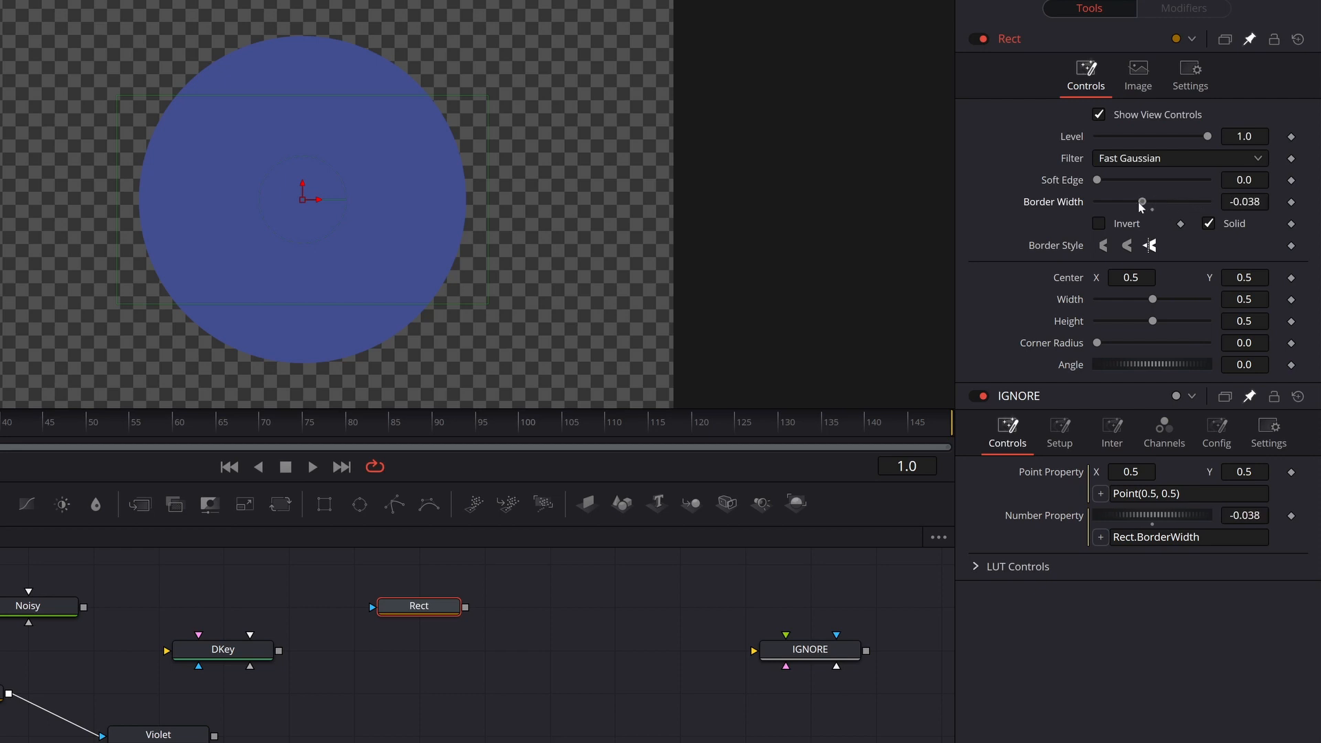
drag(1143, 202, 1145, 202)
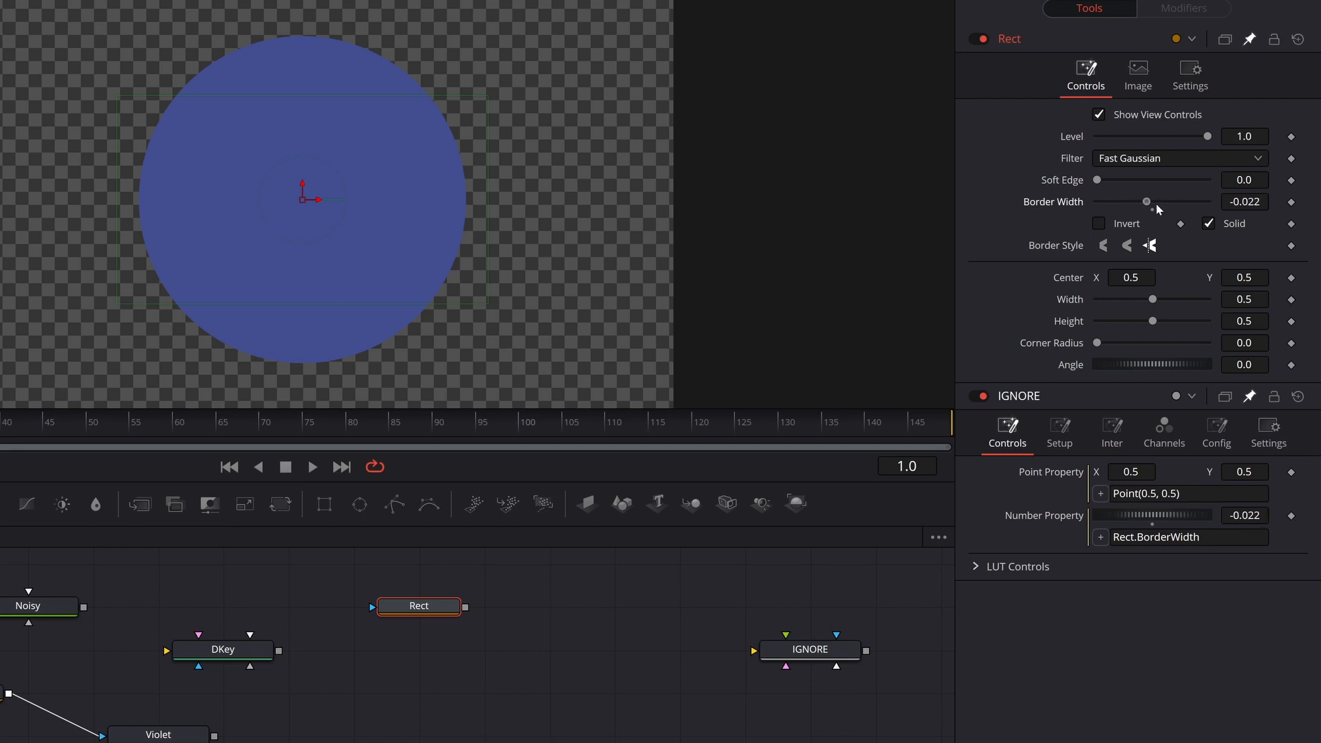
drag(1146, 201, 1158, 202)
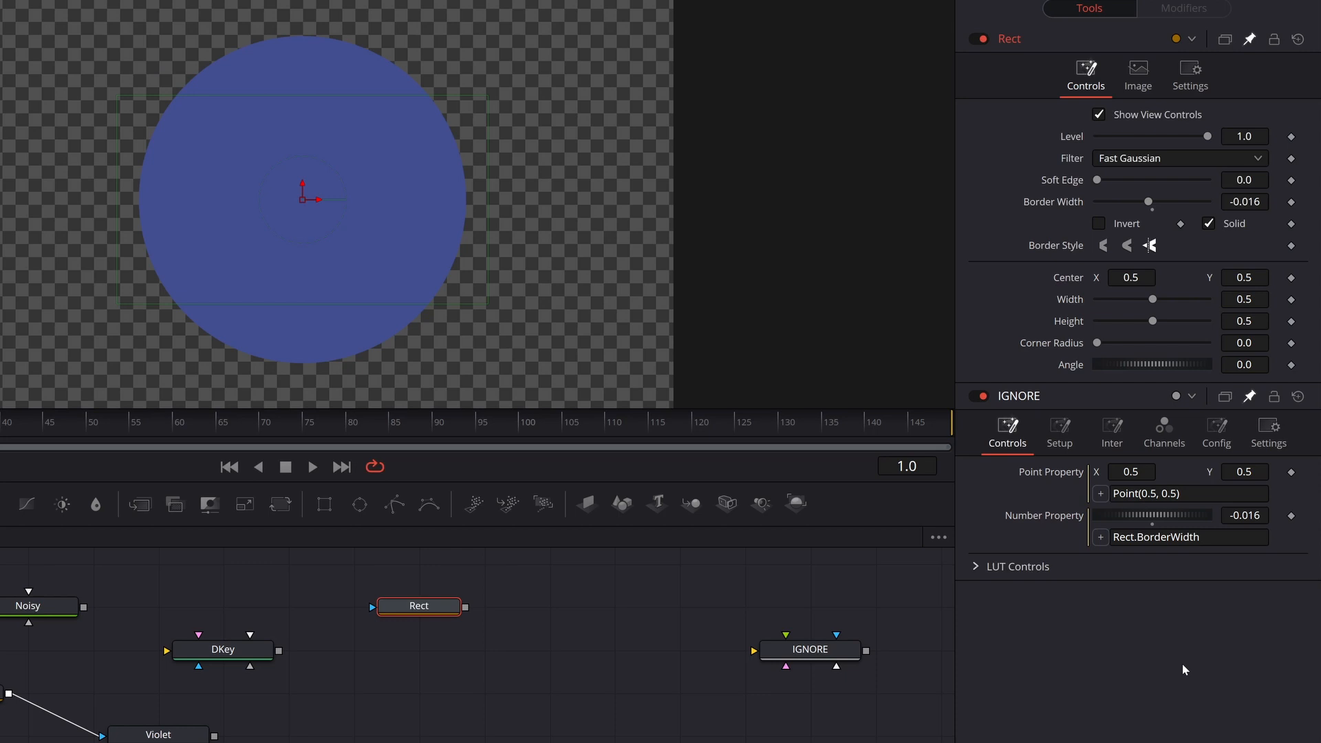
mouse_move(1075, 204)
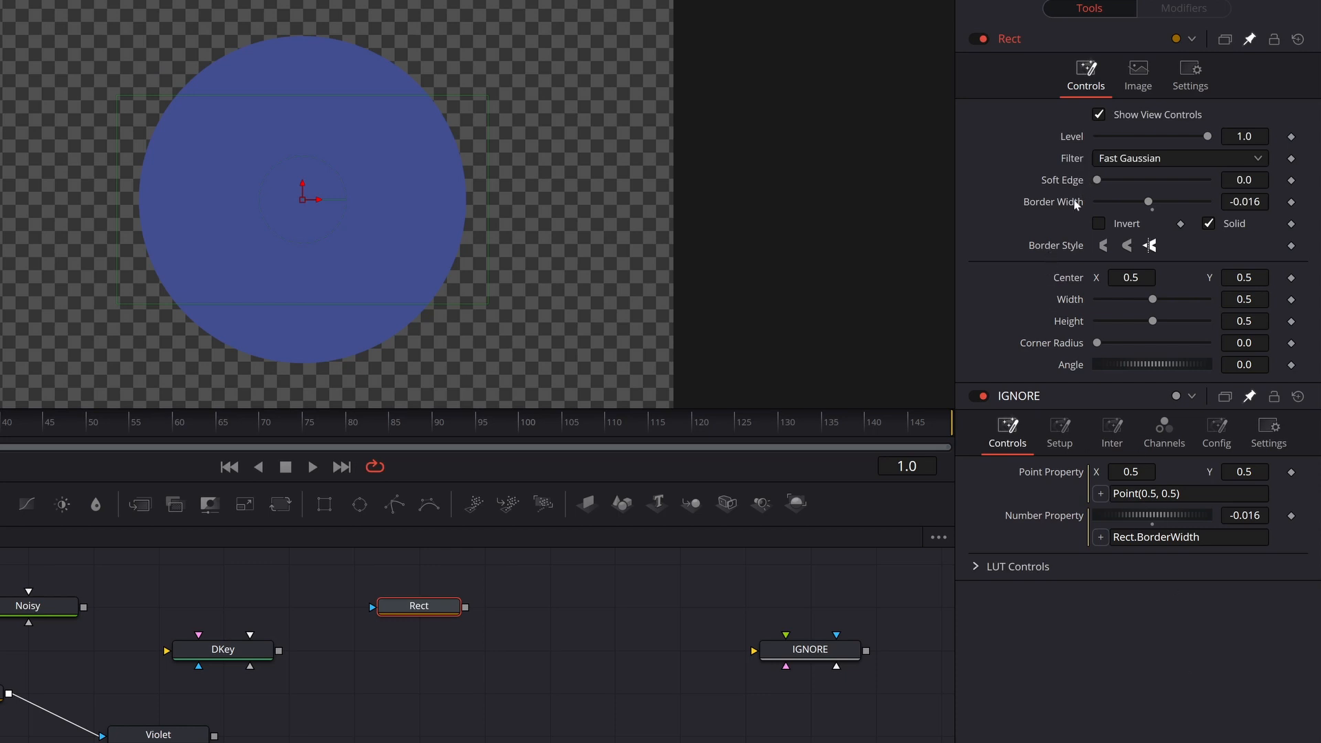
click(1178, 537)
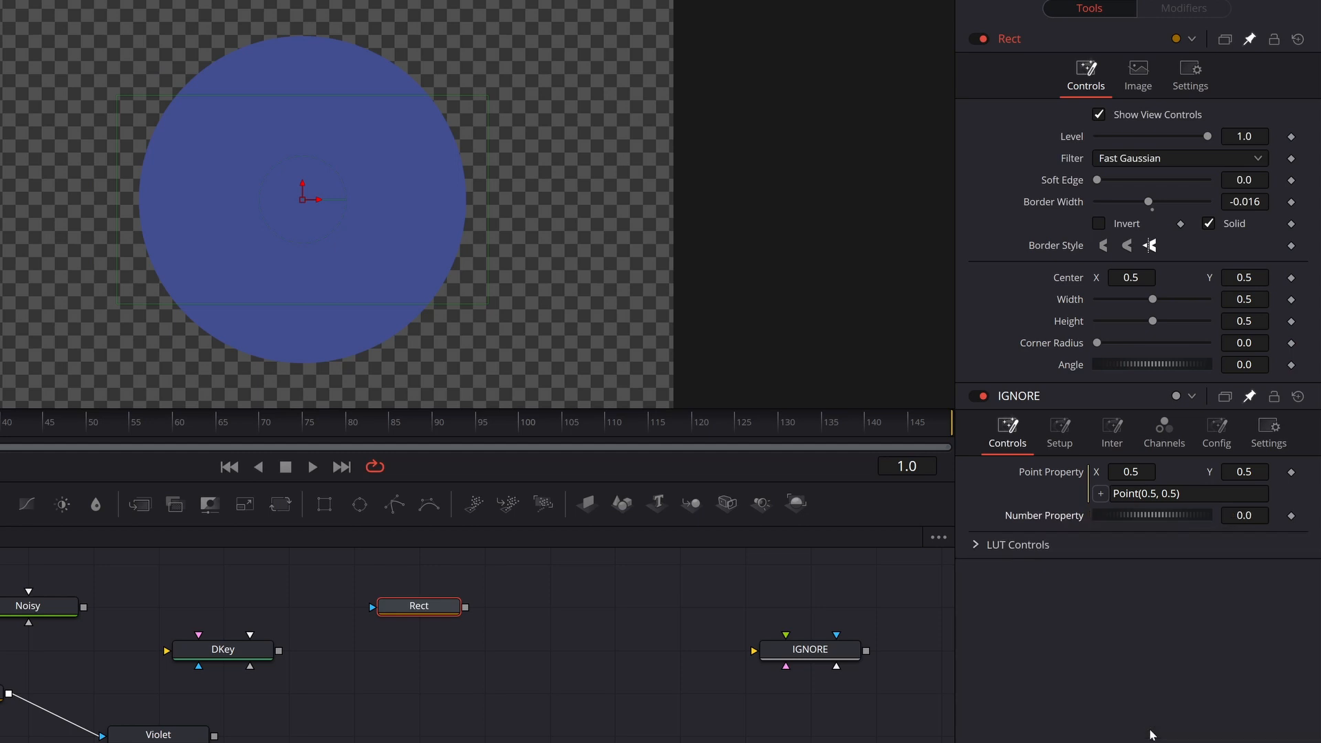
Step: Re-enter the =Rect.BorderWidth expression in IGNORE's Number Property
click(1245, 515)
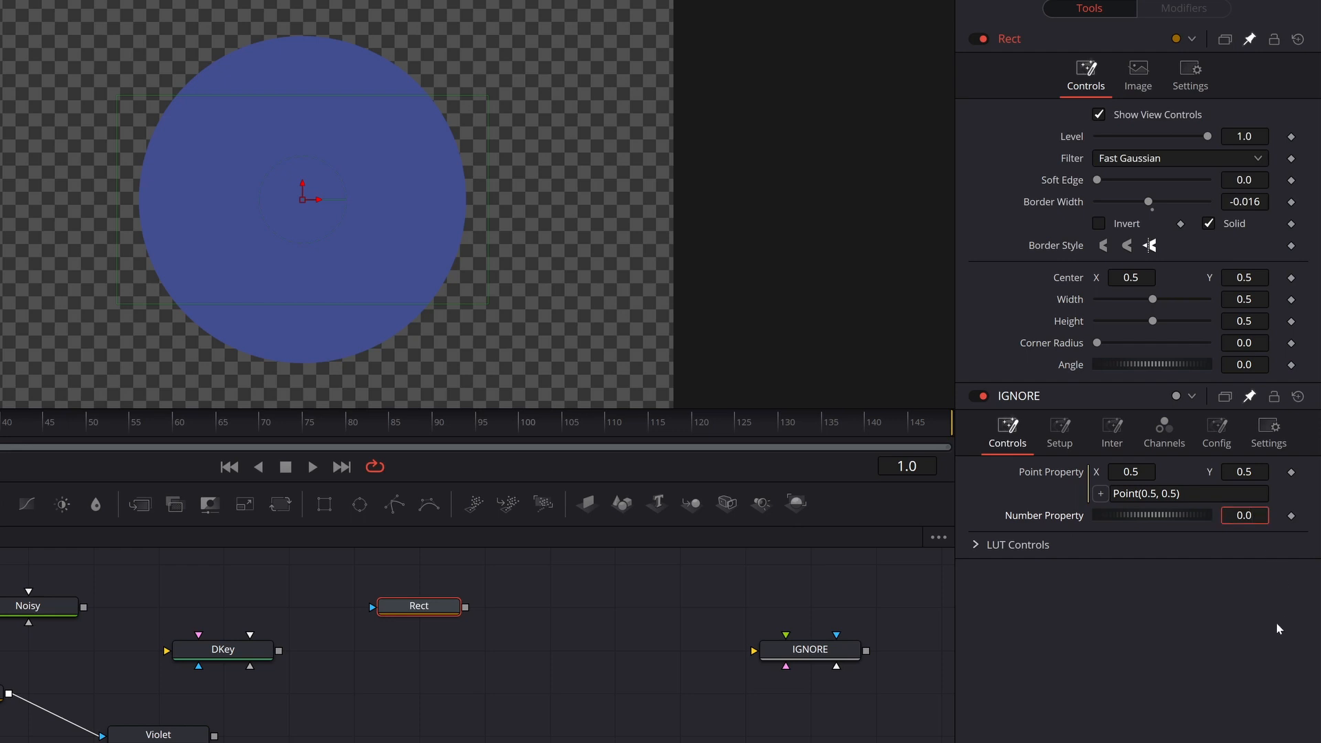
click(1245, 515)
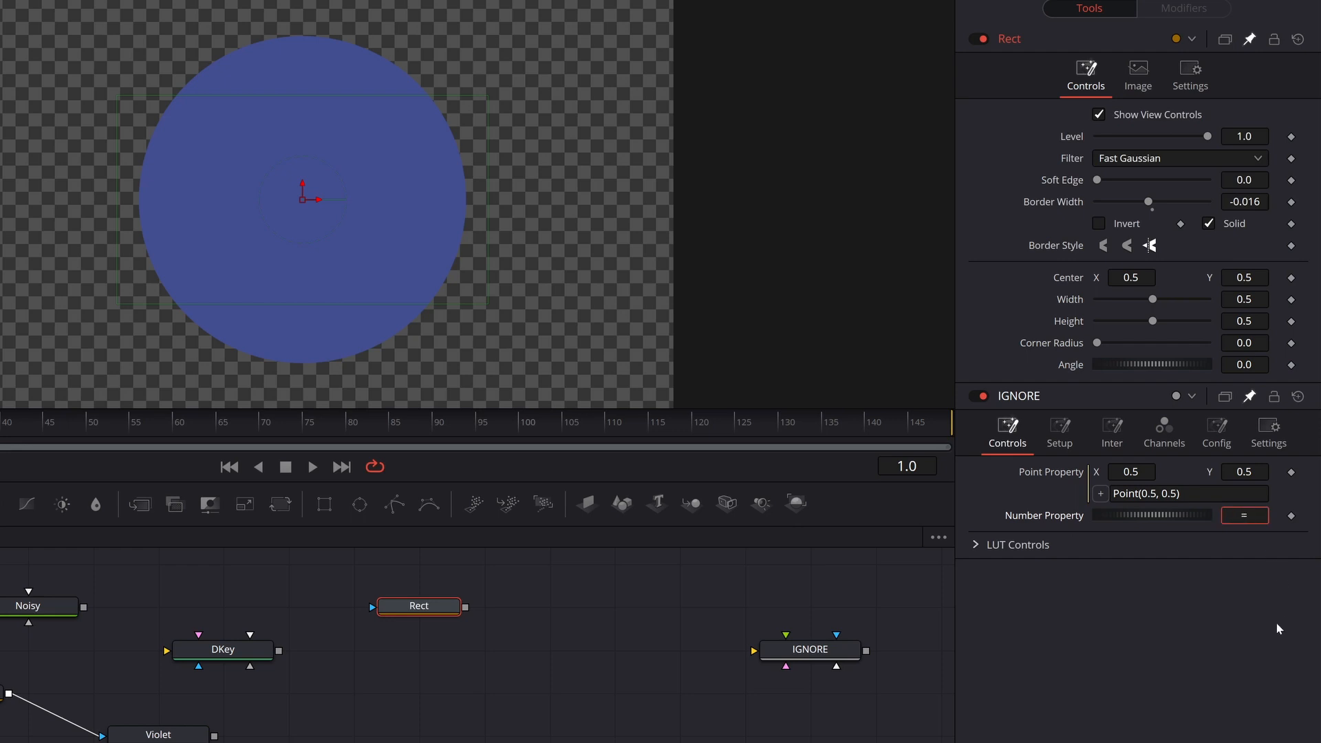
text(Rect.BorderWidth)
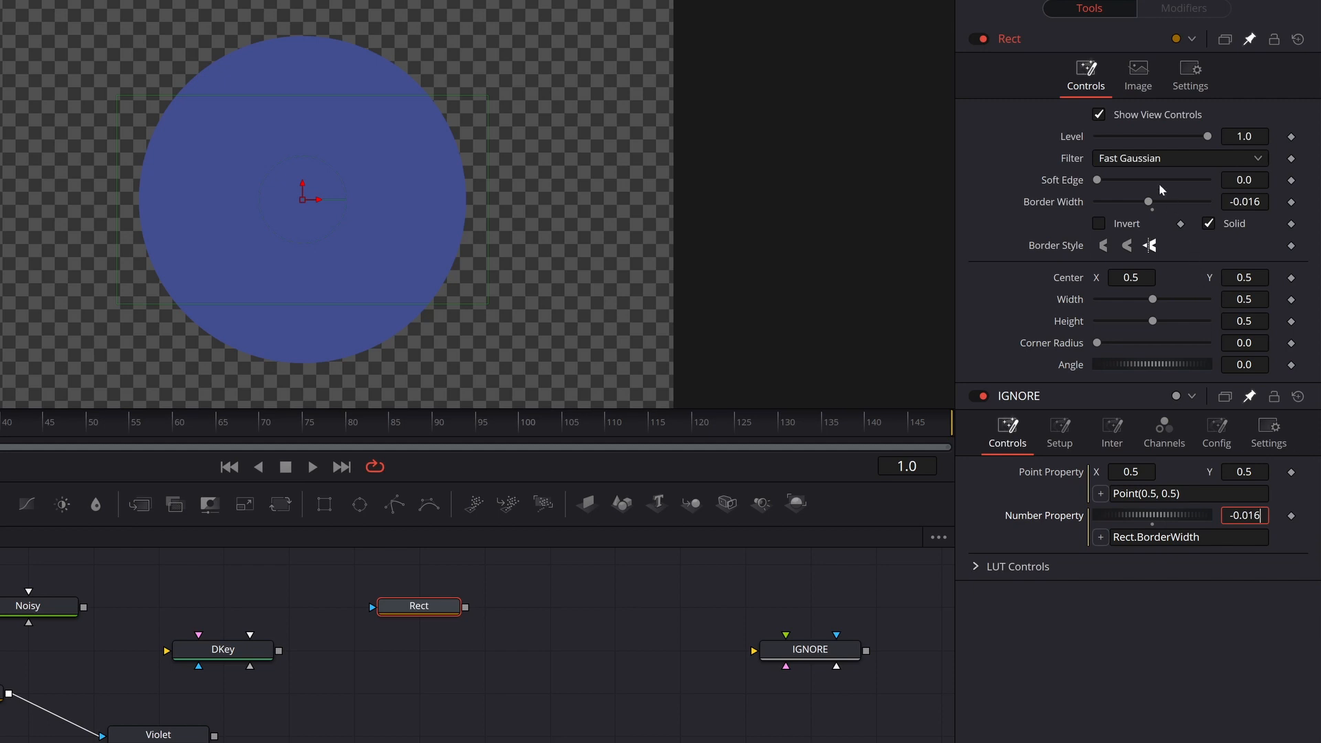
Step: Set Rect's Border Width to 0.025, then select the DKey node
drag(1145, 201, 1129, 202)
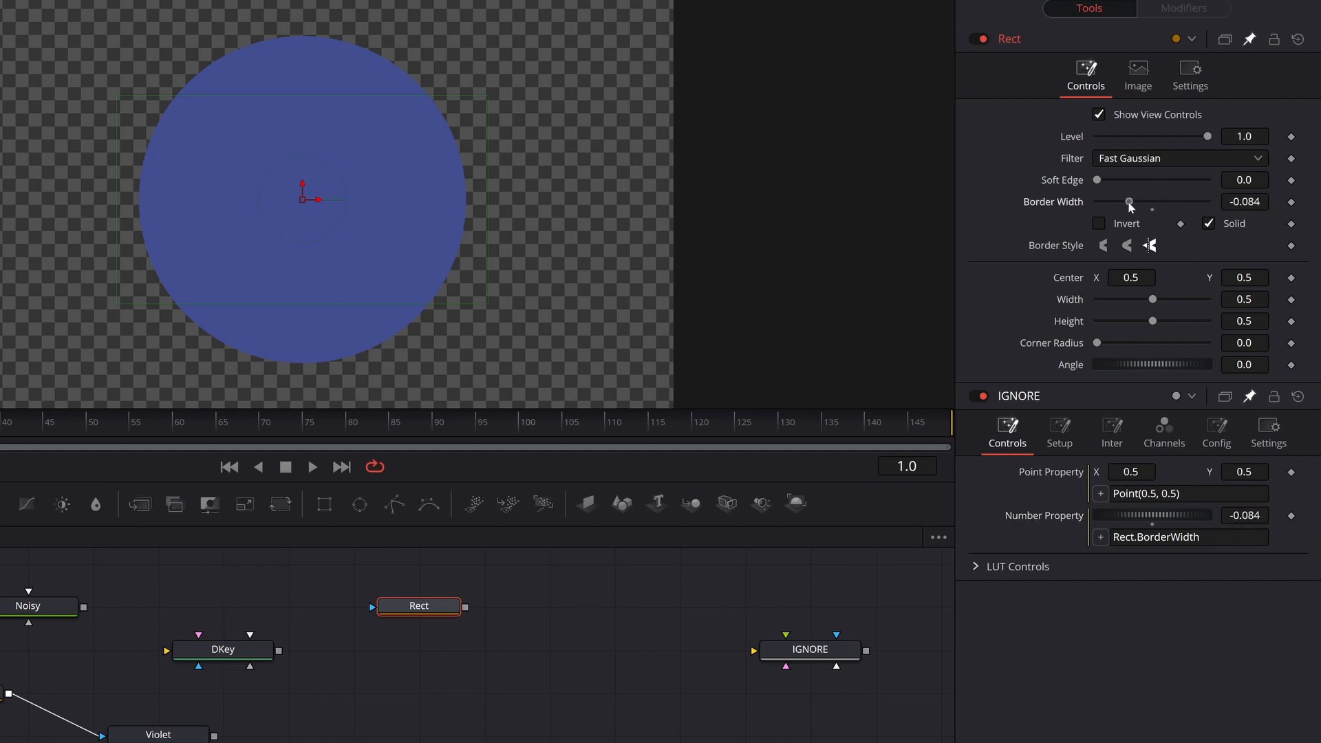
drag(1129, 201, 1160, 201)
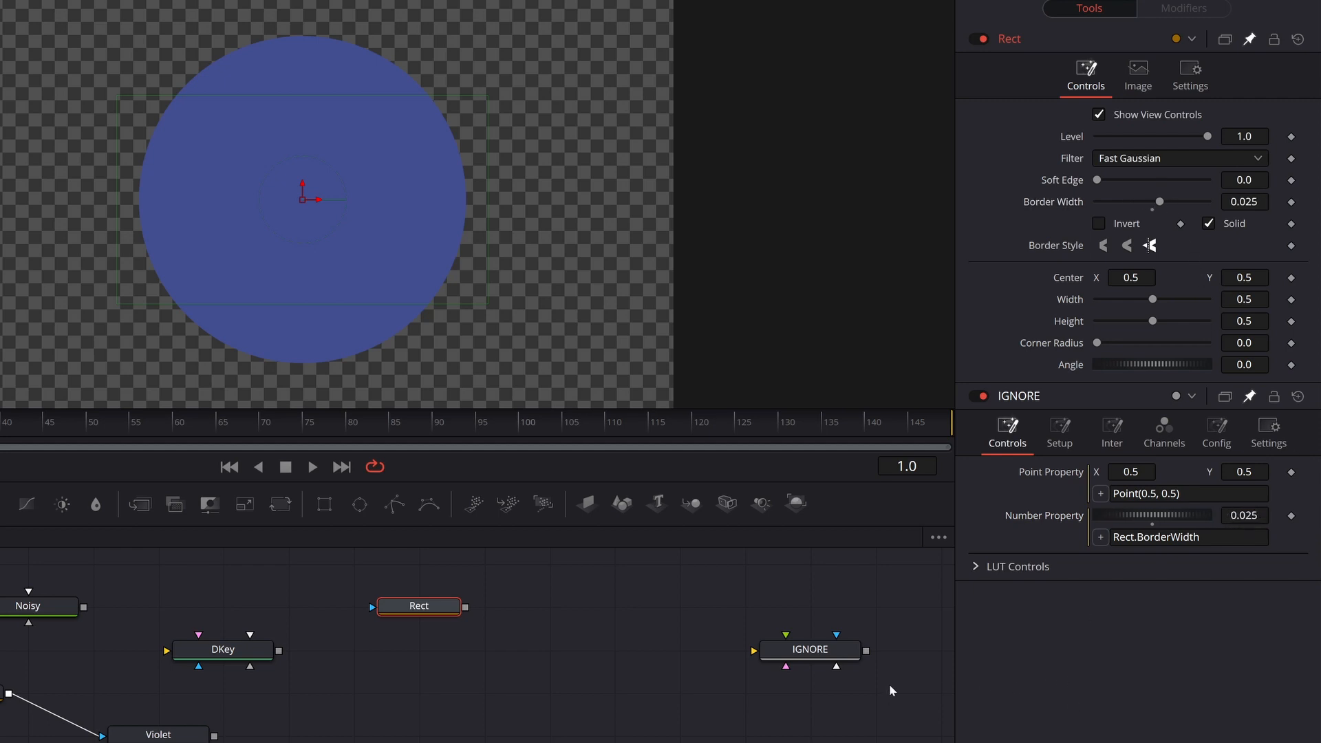
click(223, 649)
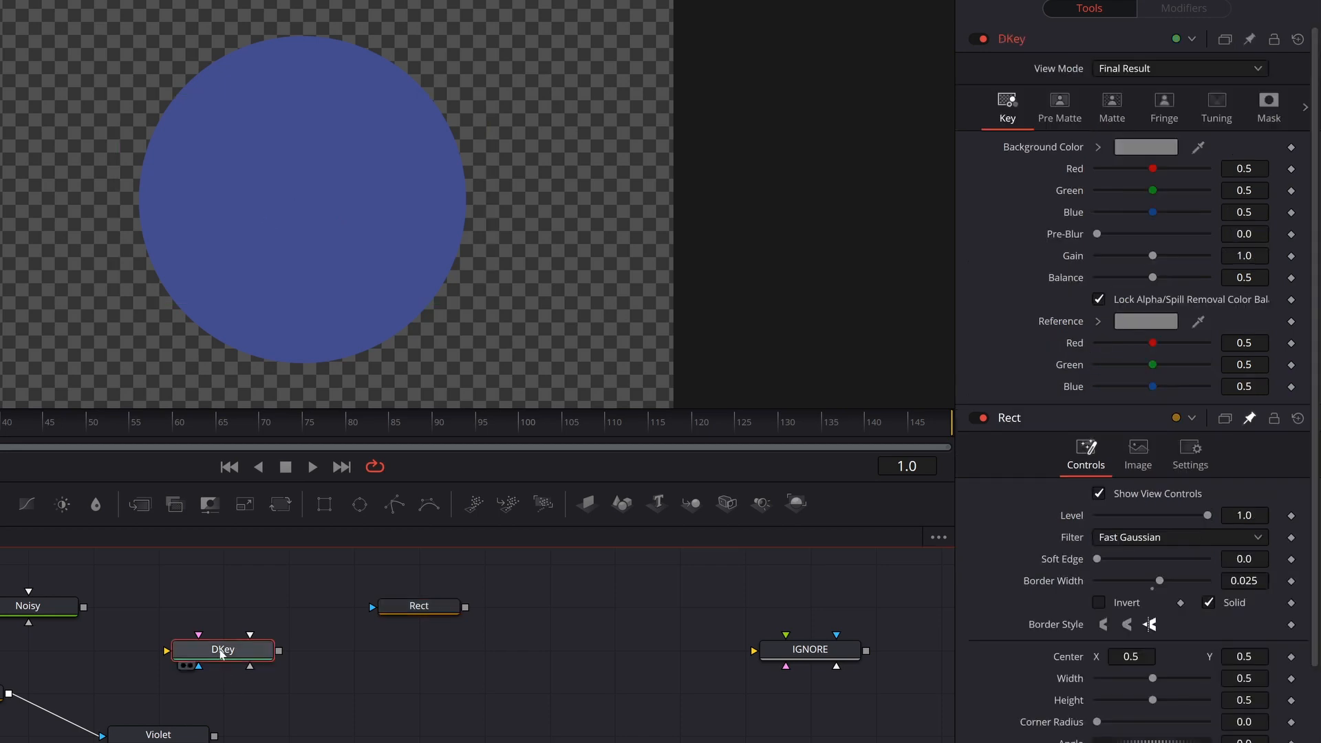
mouse_move(353, 655)
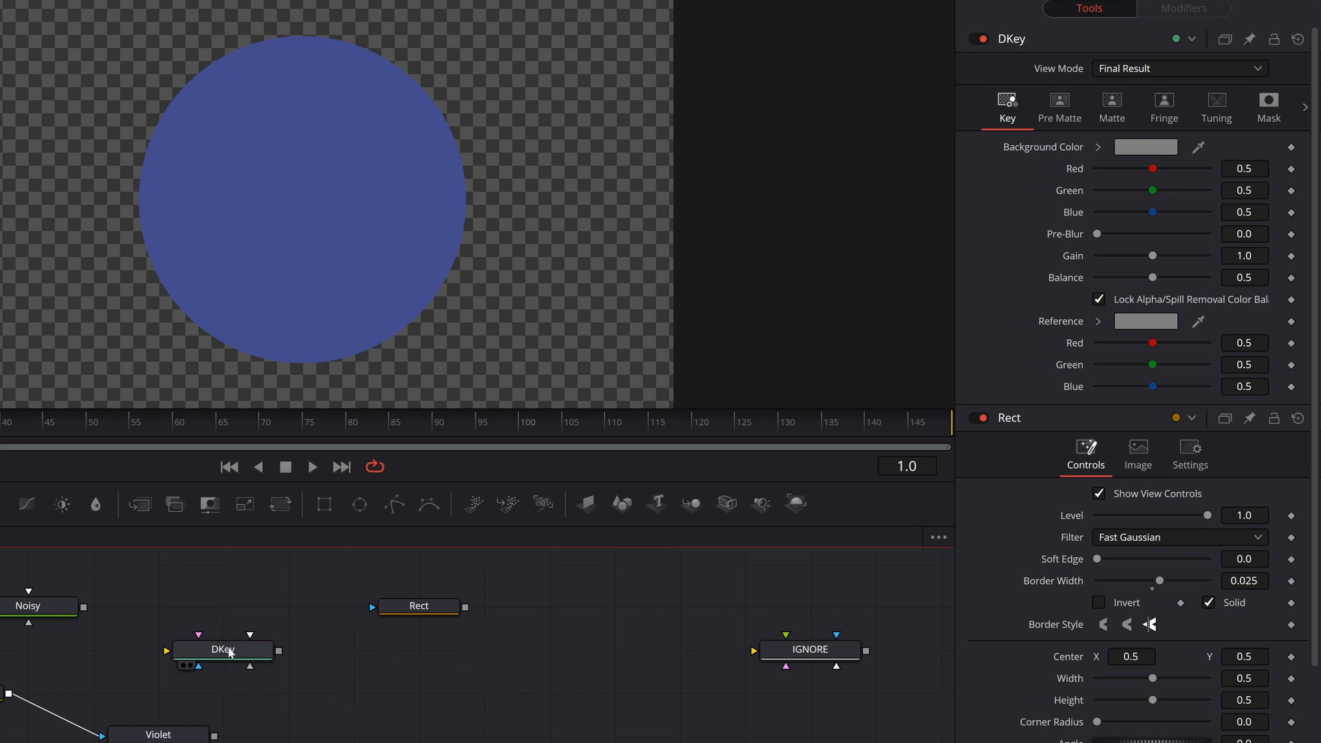
Step: Link IGNORE's Number Property to DKey.BackgroundRed, reading 0.5
click(809, 649)
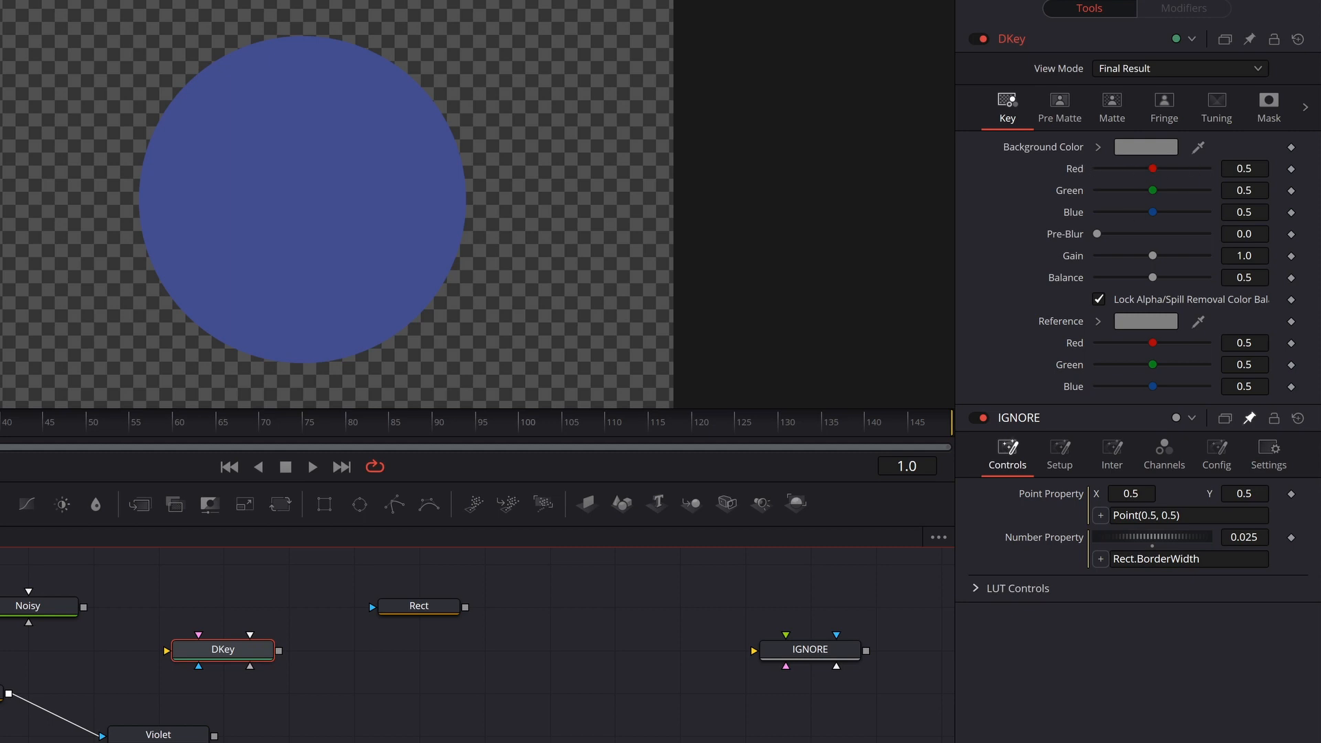
click(1188, 558)
text(DKey.BackgroundRed)
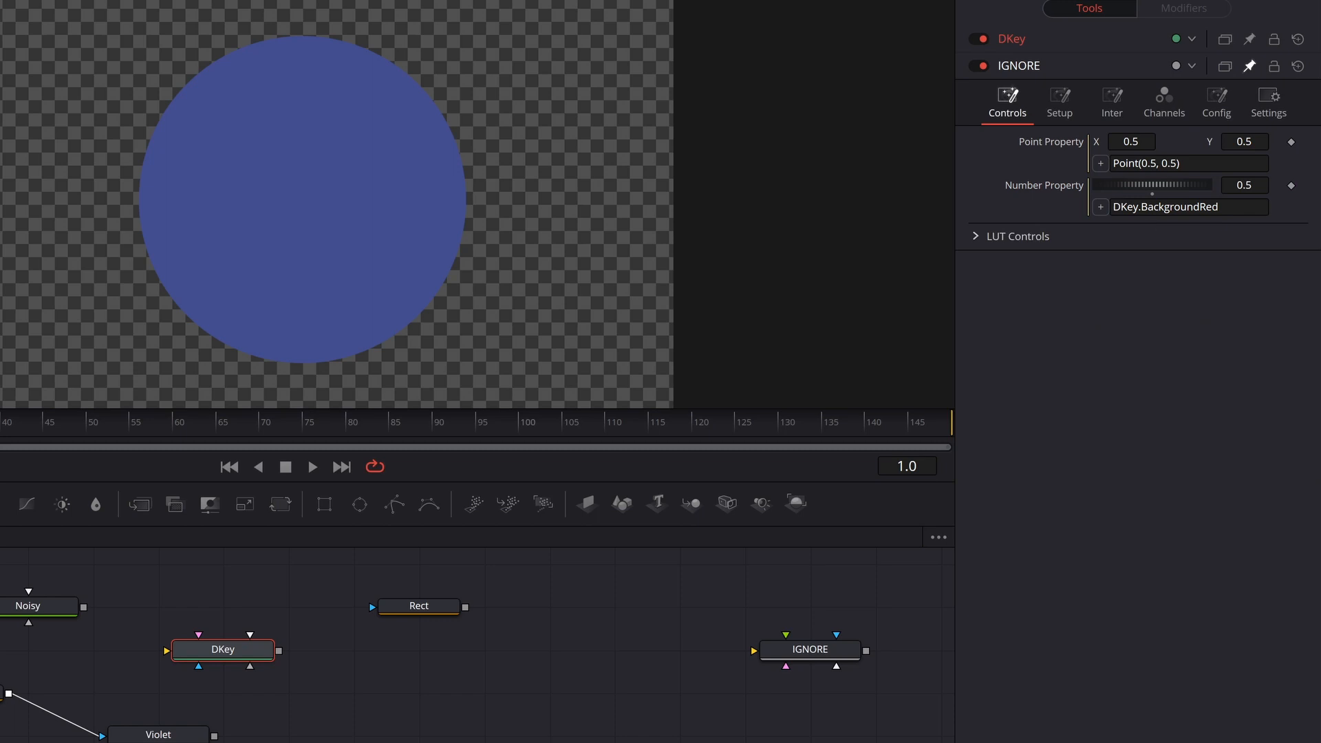
click(1188, 206)
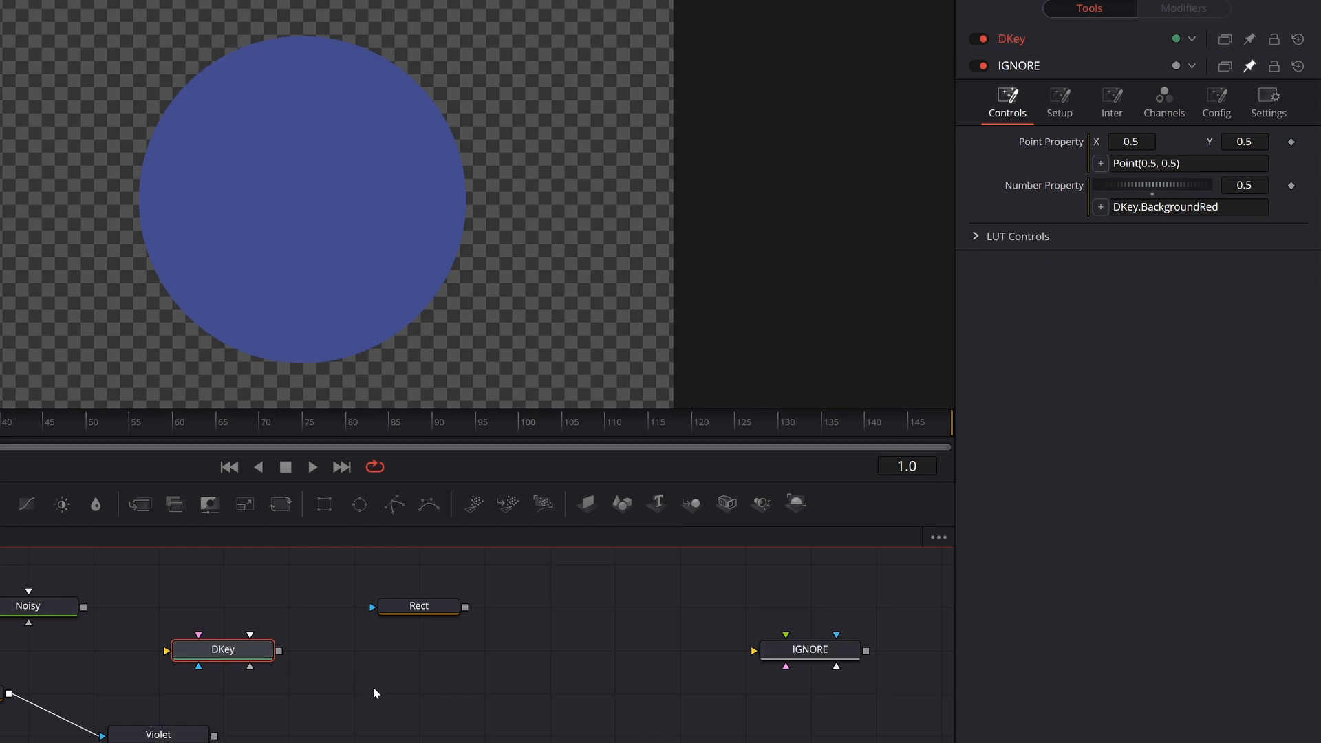
mouse_move(477, 693)
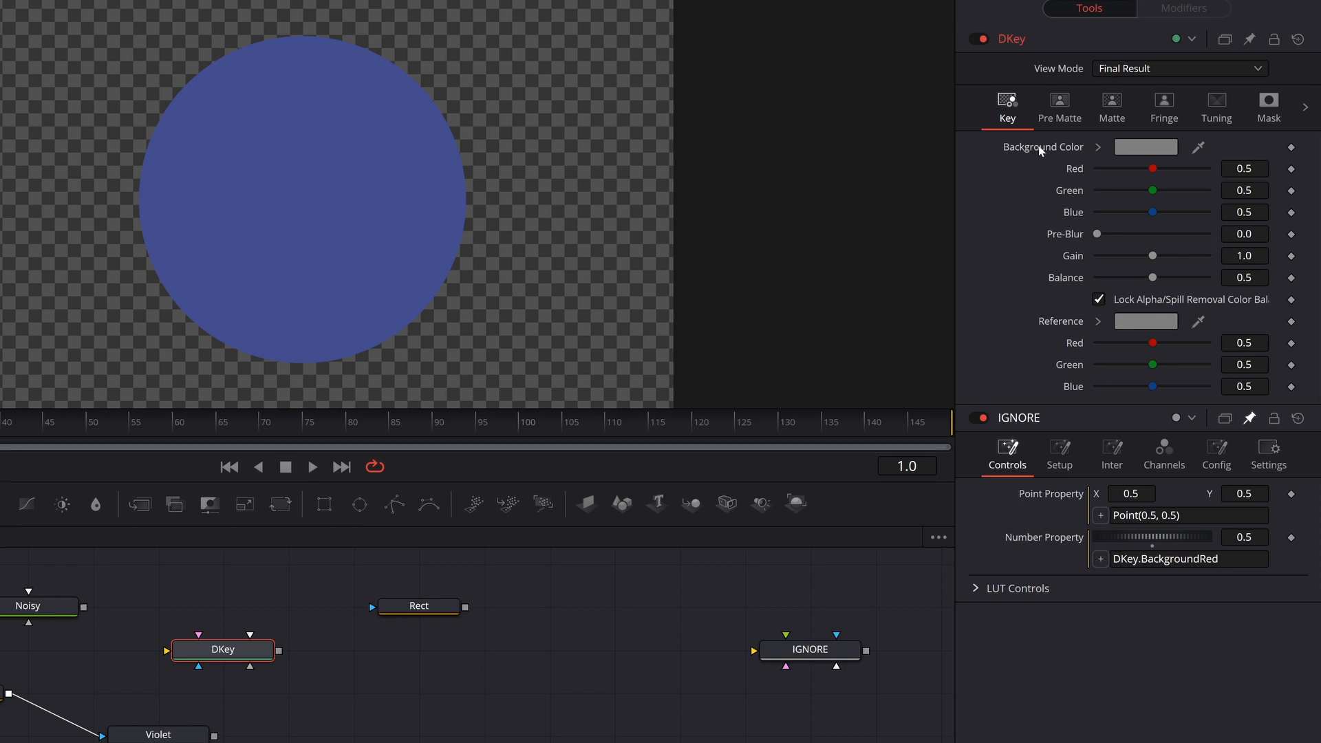
mouse_move(1042, 156)
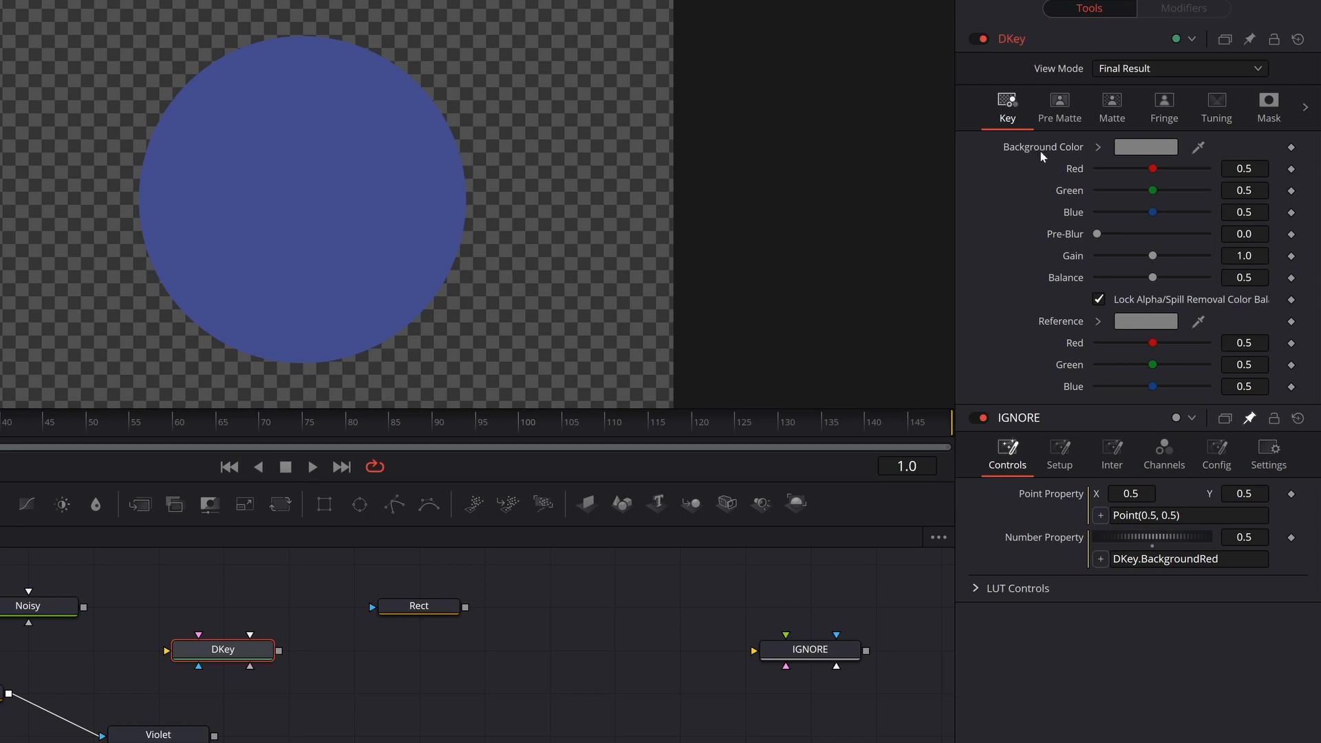
Step: Change the Number Property expression to DKey.Gain so it shows 1.0
click(1188, 559)
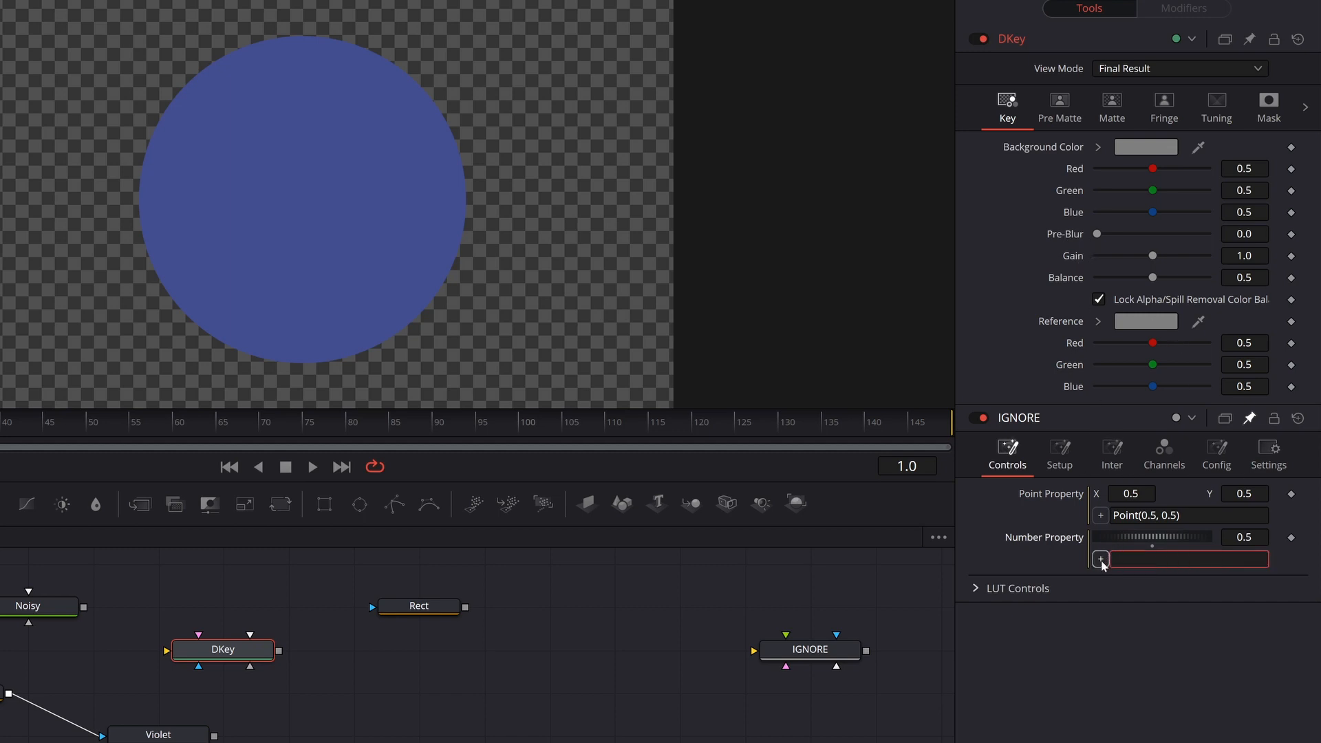
text(DKey.Gain)
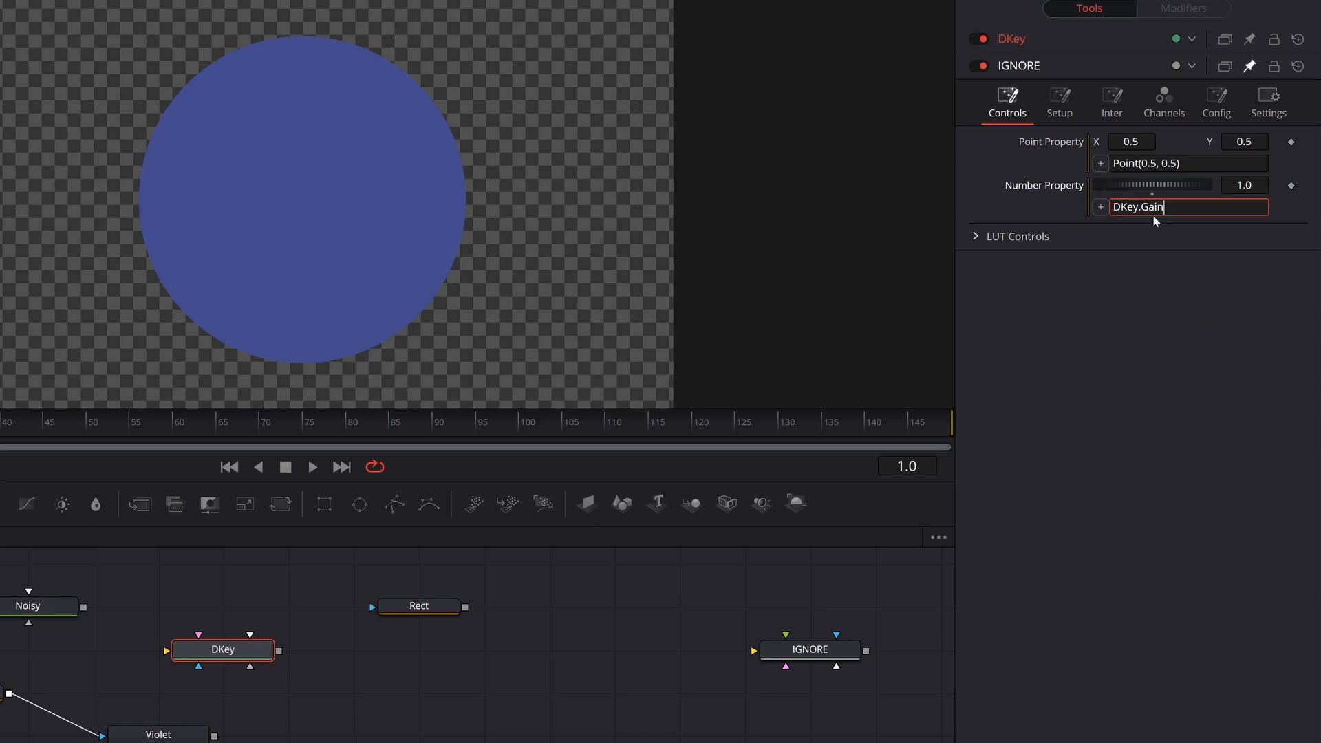
mouse_move(1157, 249)
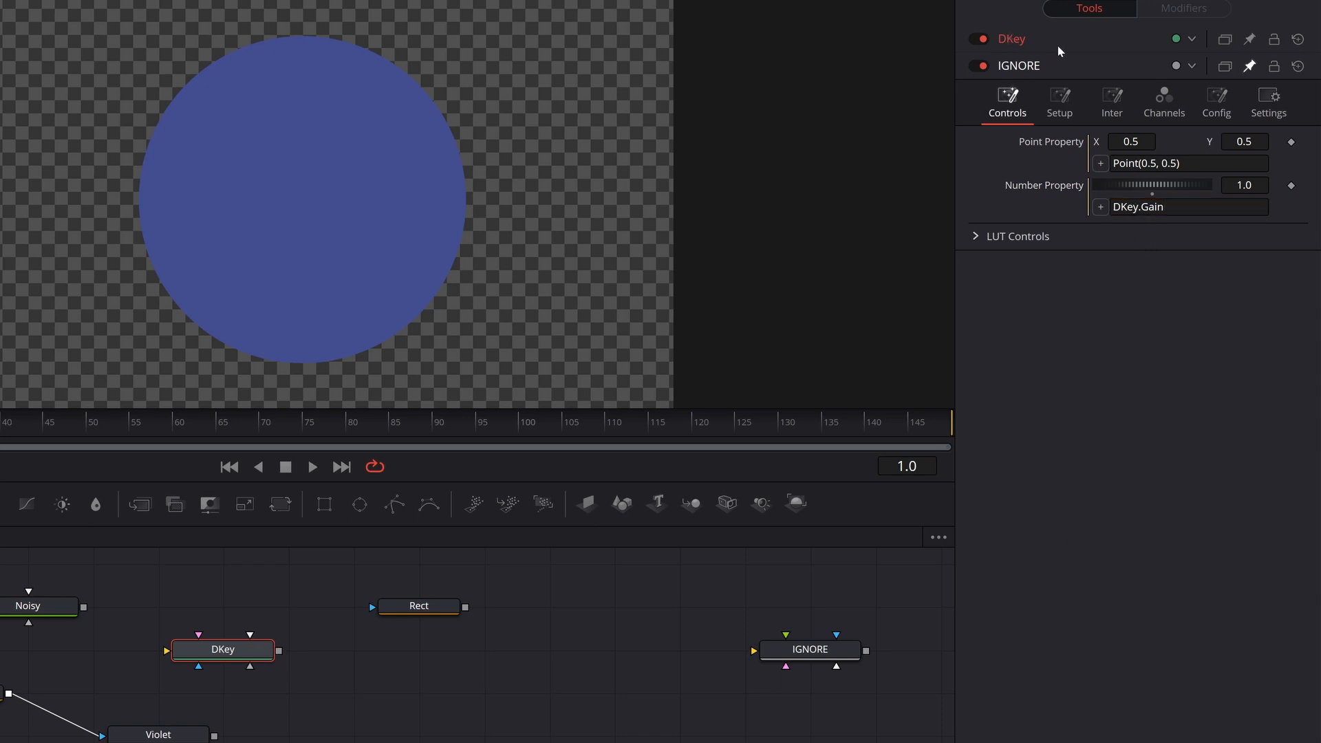
click(1011, 38)
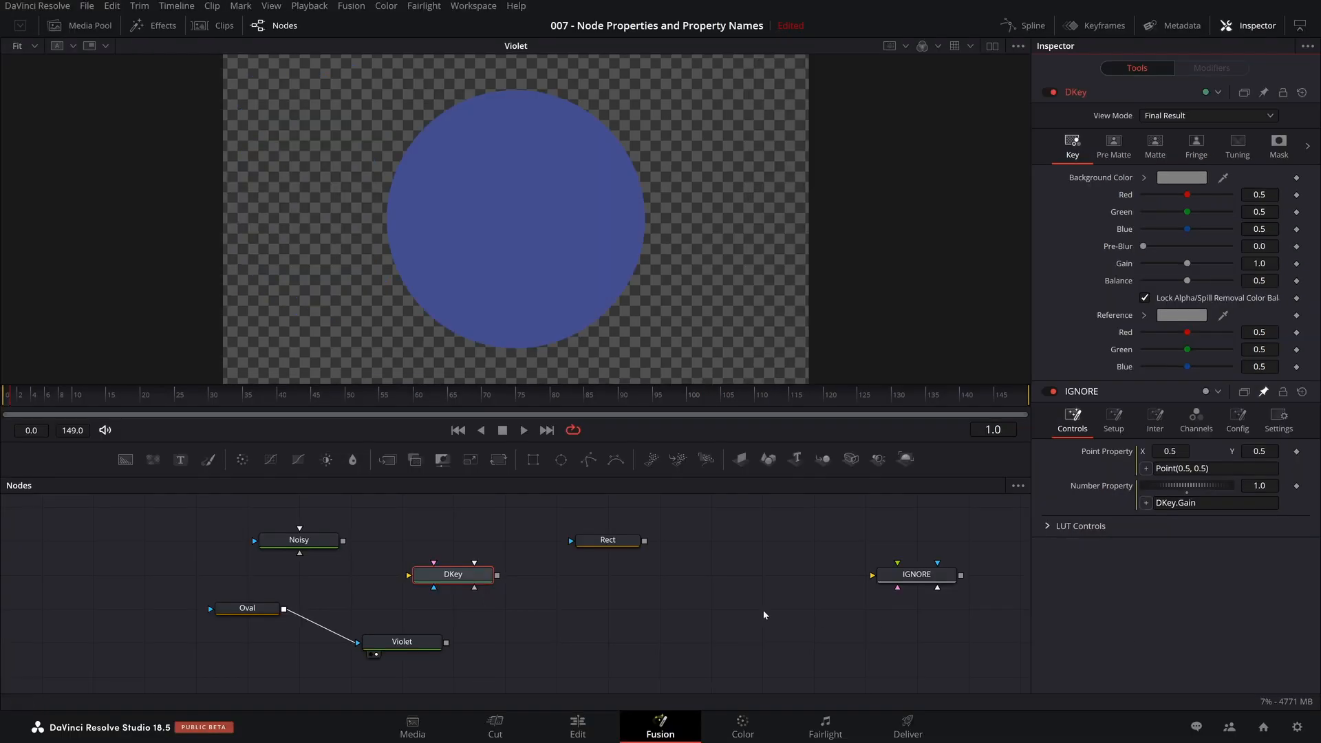
Step: Select the Oval mask node and nudge its Soft Edge up to 0.0079
click(248, 607)
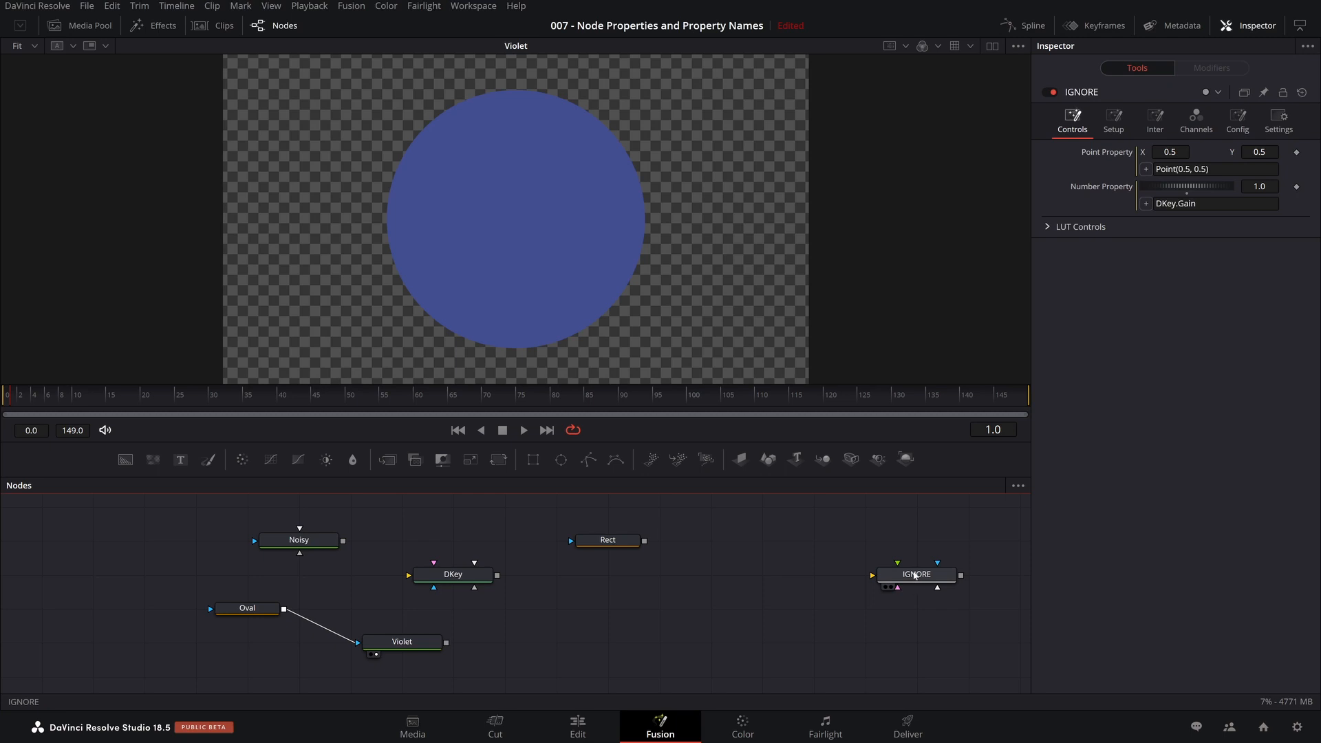
click(247, 607)
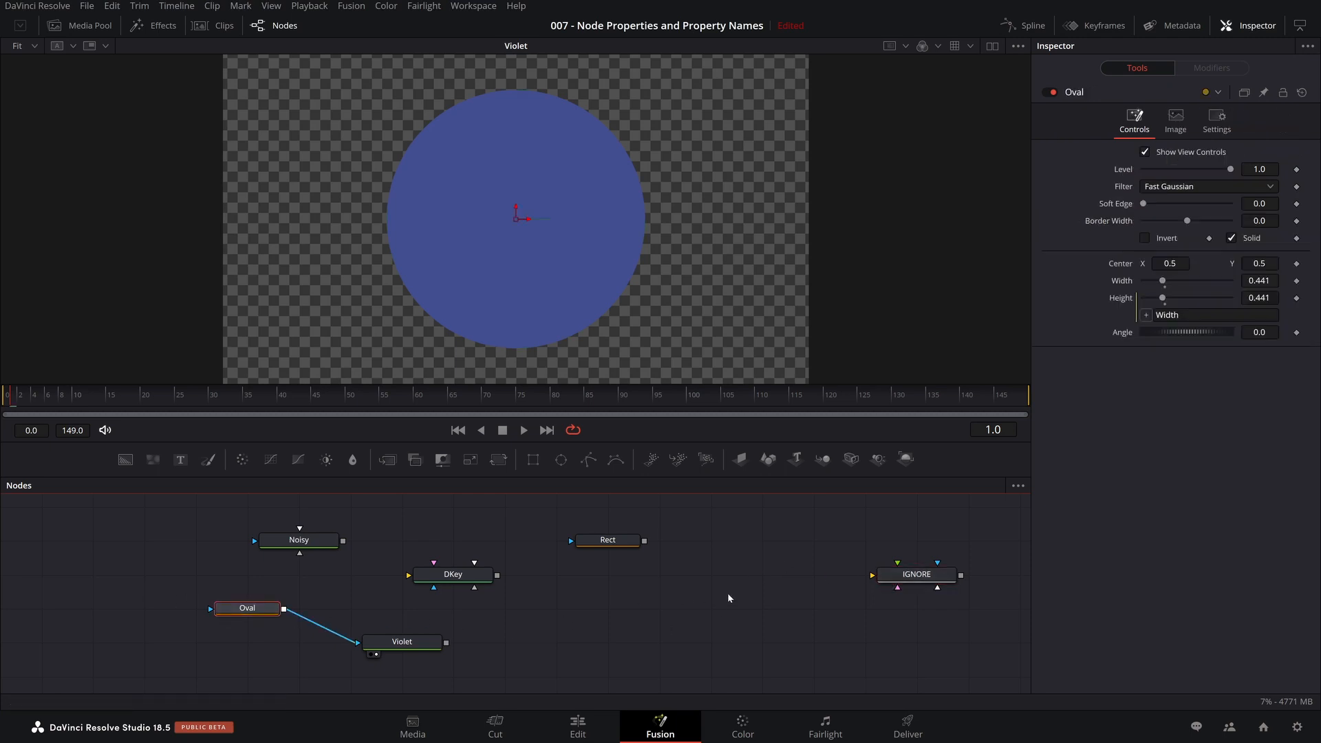
mouse_move(1239, 183)
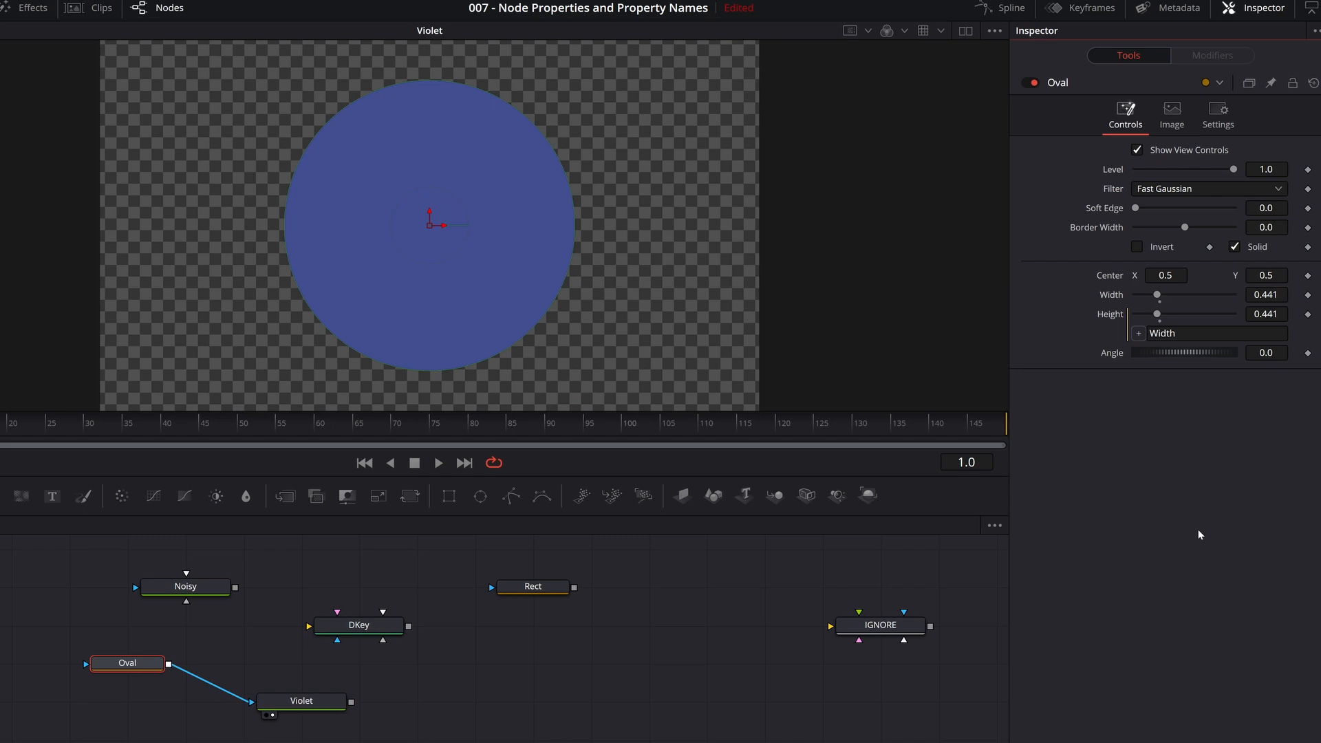
mouse_move(1120, 296)
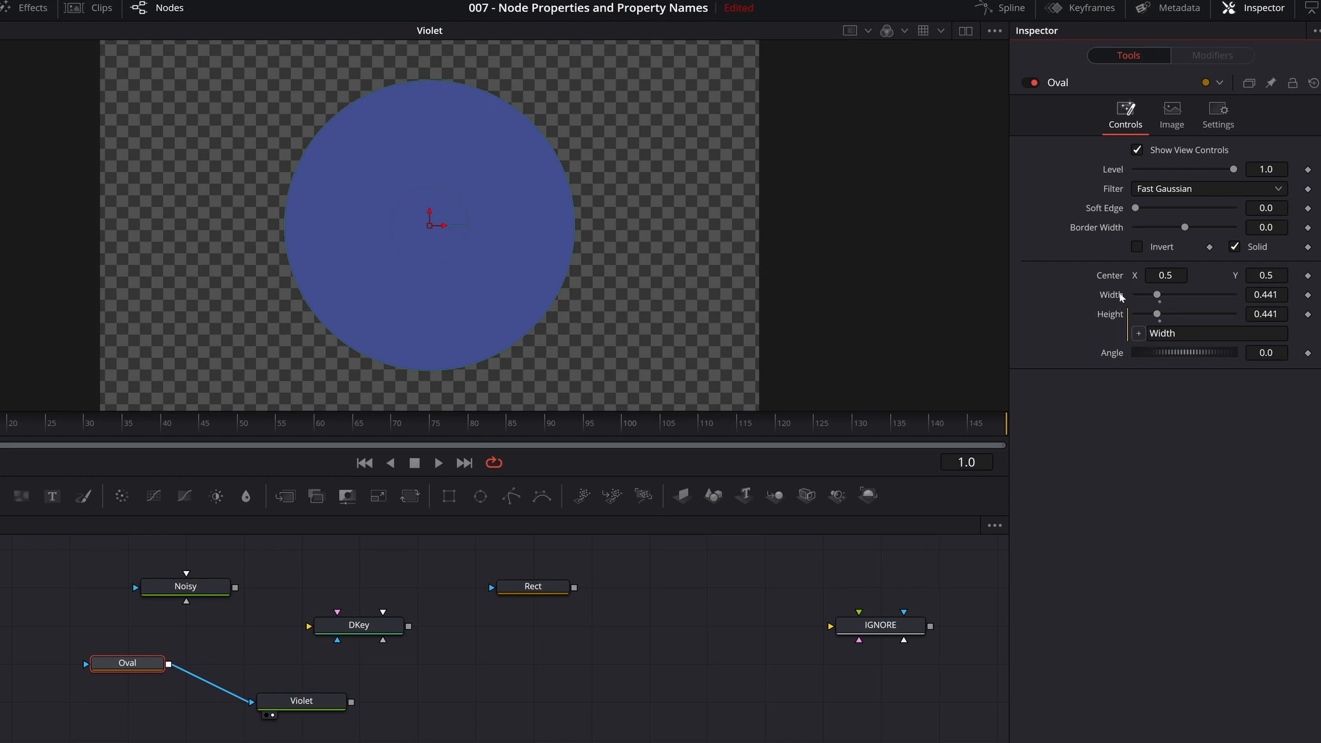
mouse_move(1111, 209)
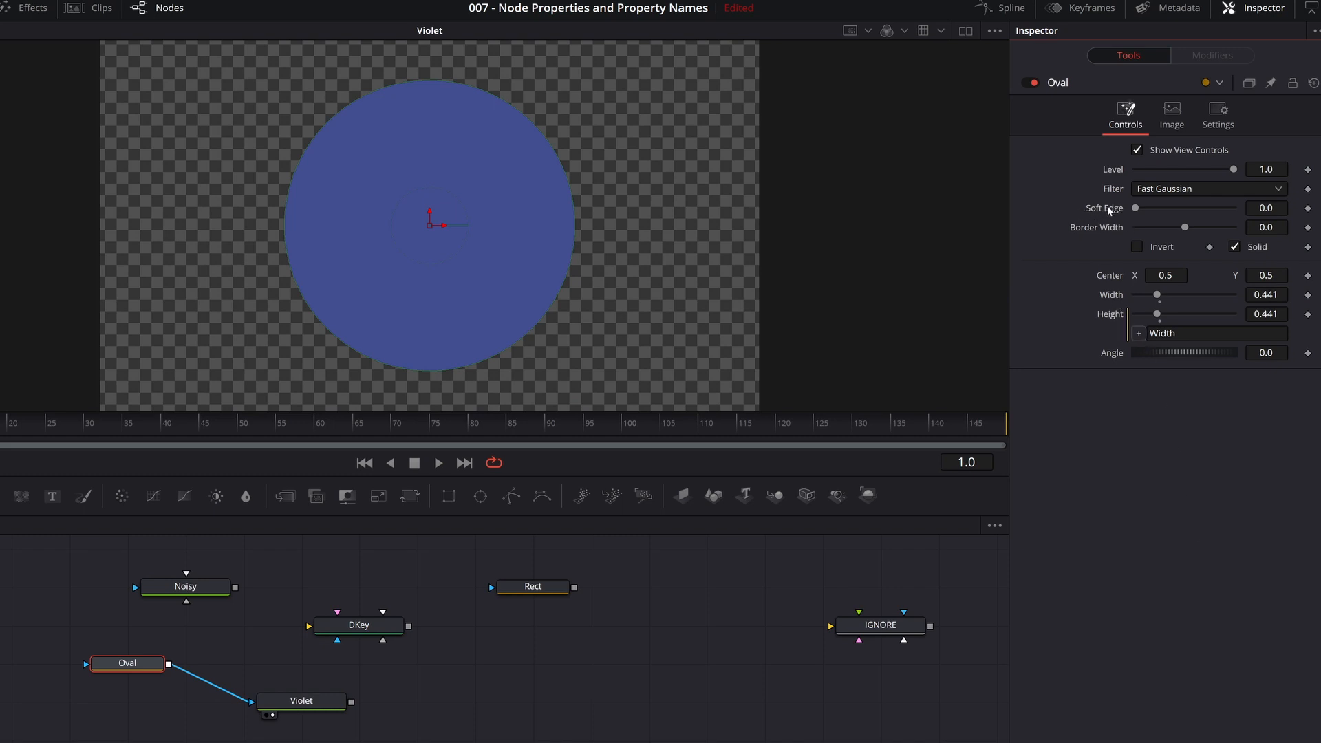
mouse_move(1167, 617)
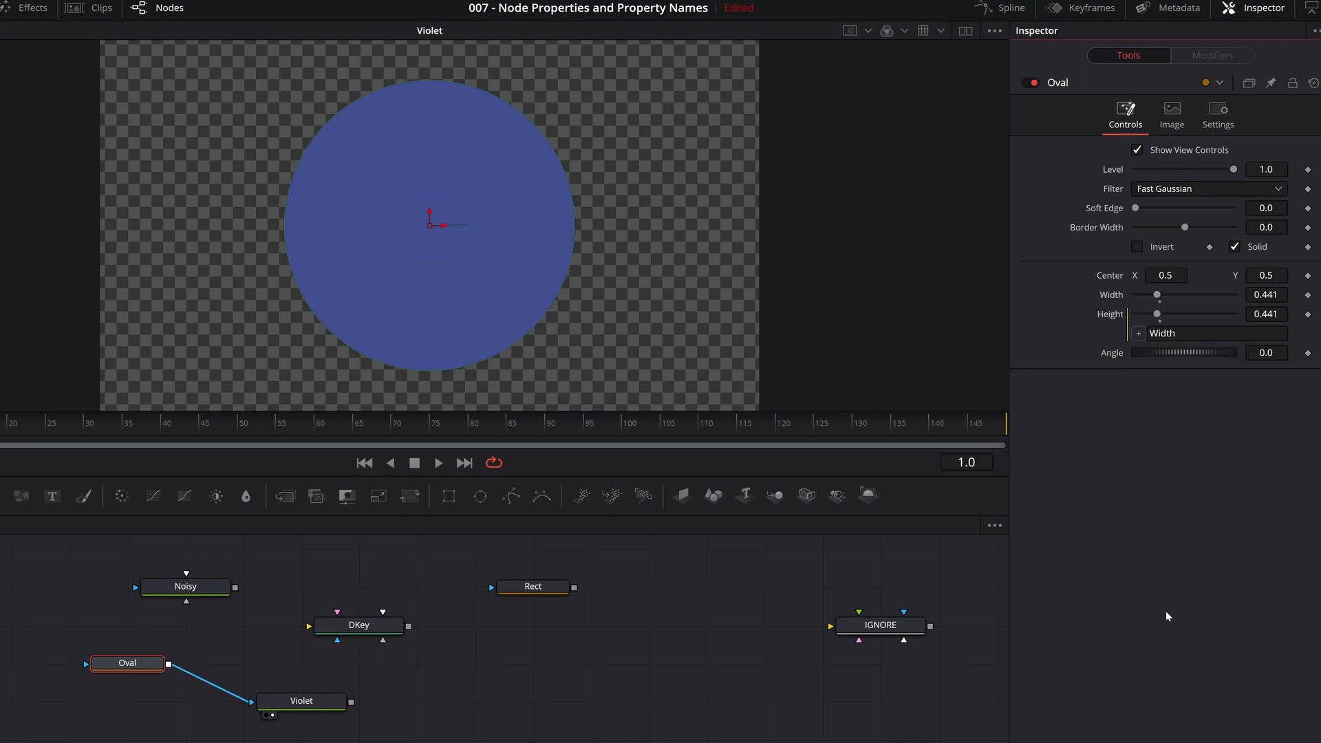
mouse_move(1232, 226)
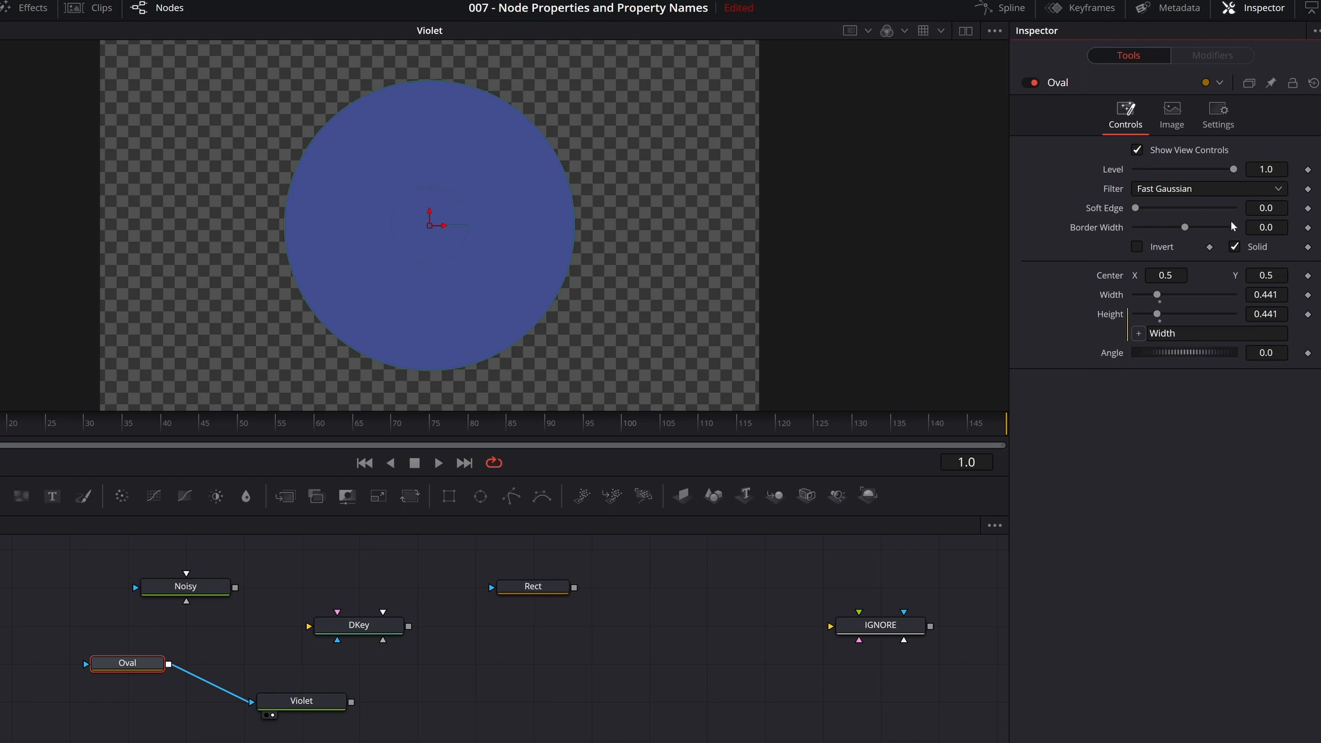
mouse_move(1232, 225)
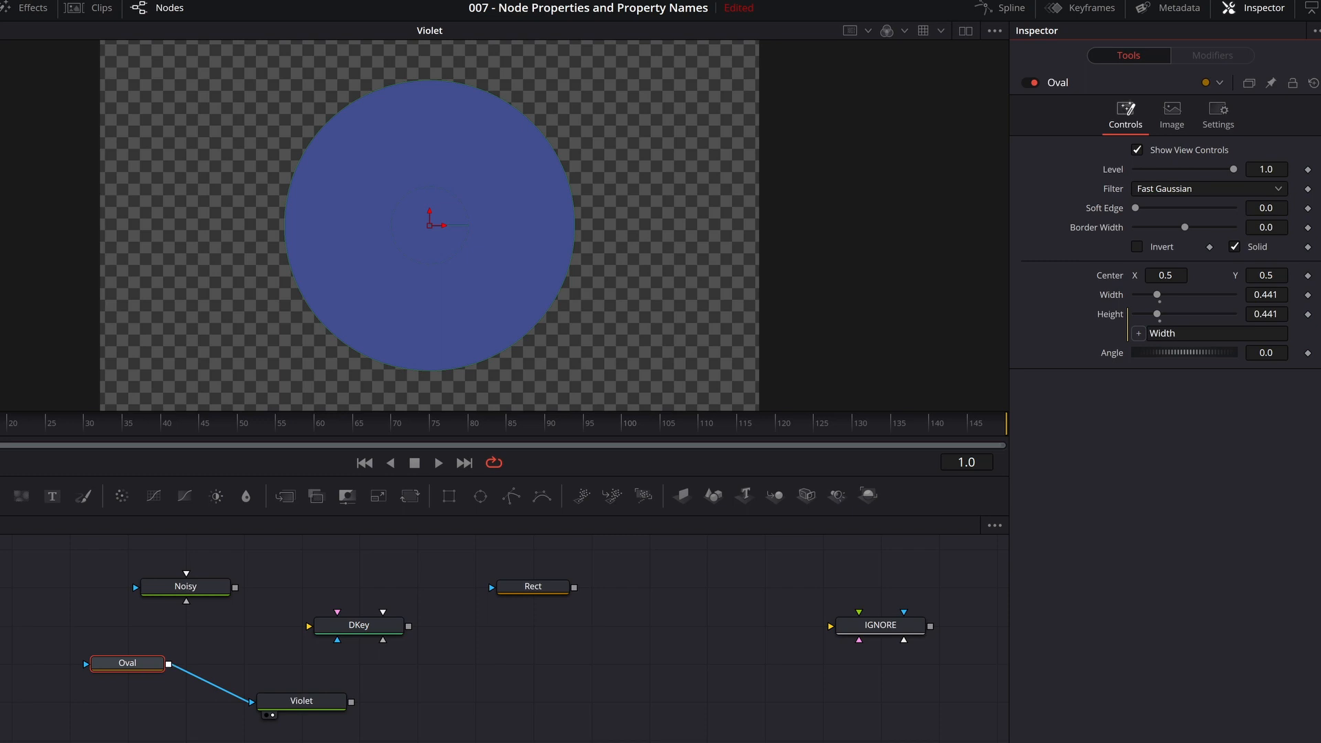
drag(1135, 208, 1239, 208)
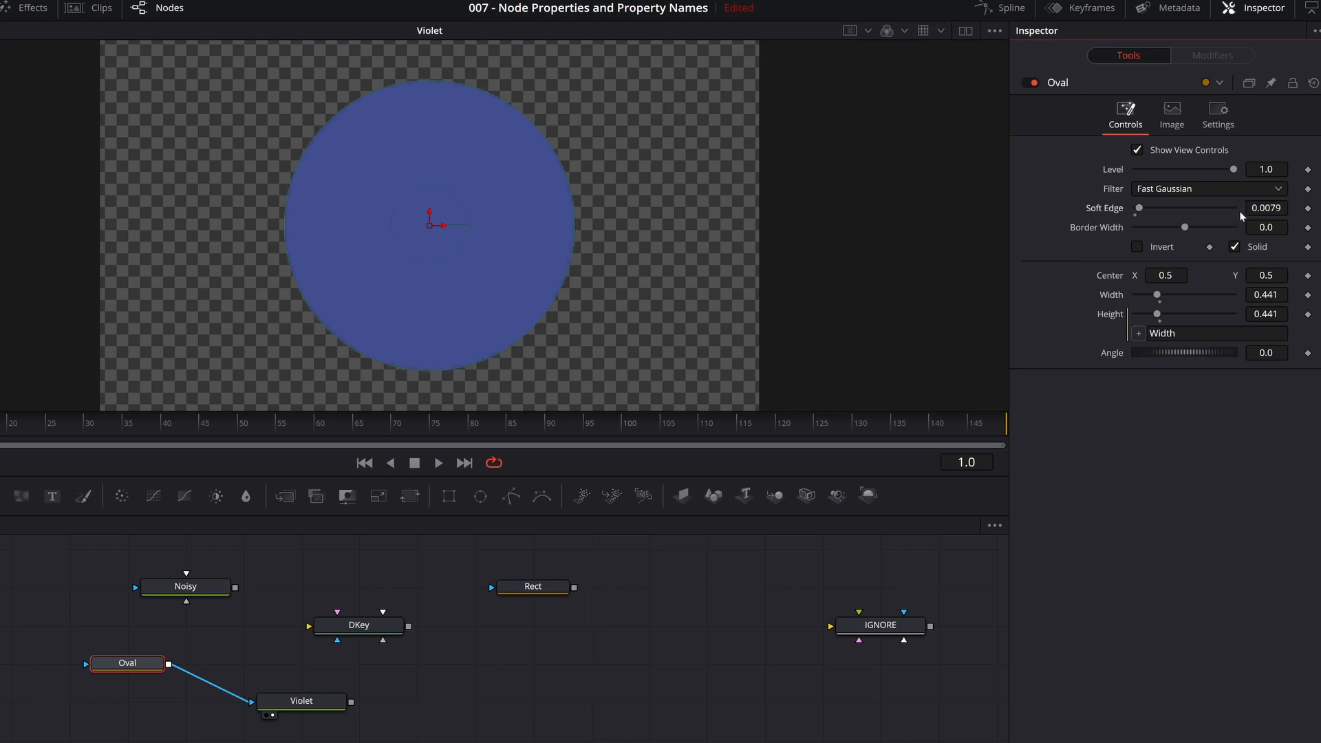
Step: Raise Oval's Soft Edge to 0.07 and save the node's settings as Oval.setting
click(1265, 208)
text(0.07)
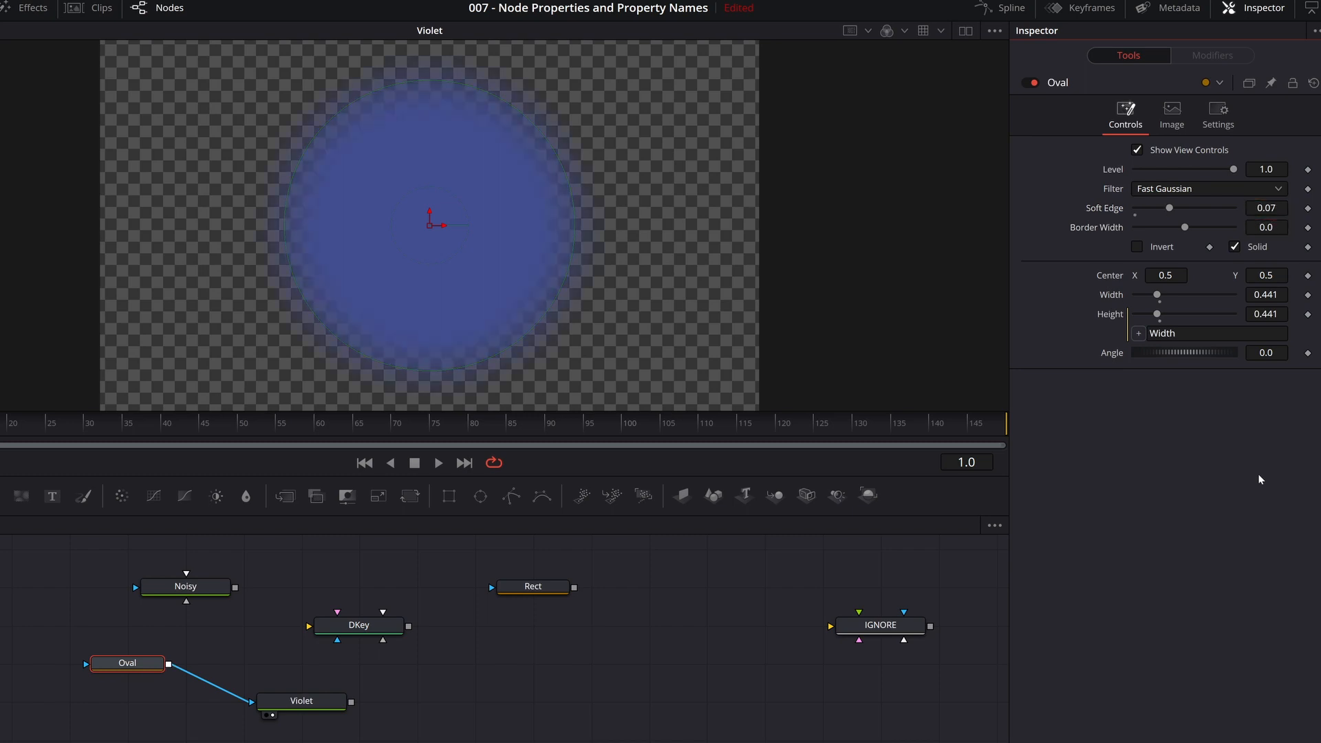
right_click(127, 663)
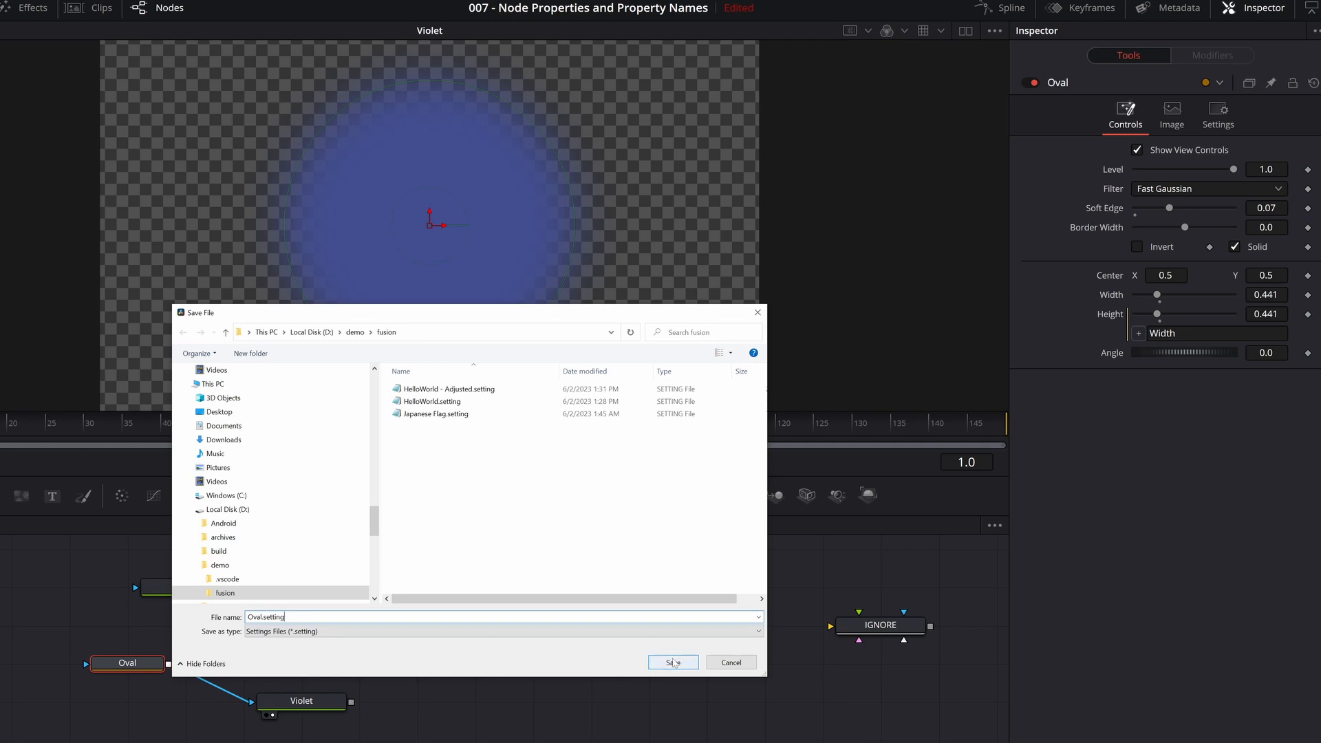
click(672, 663)
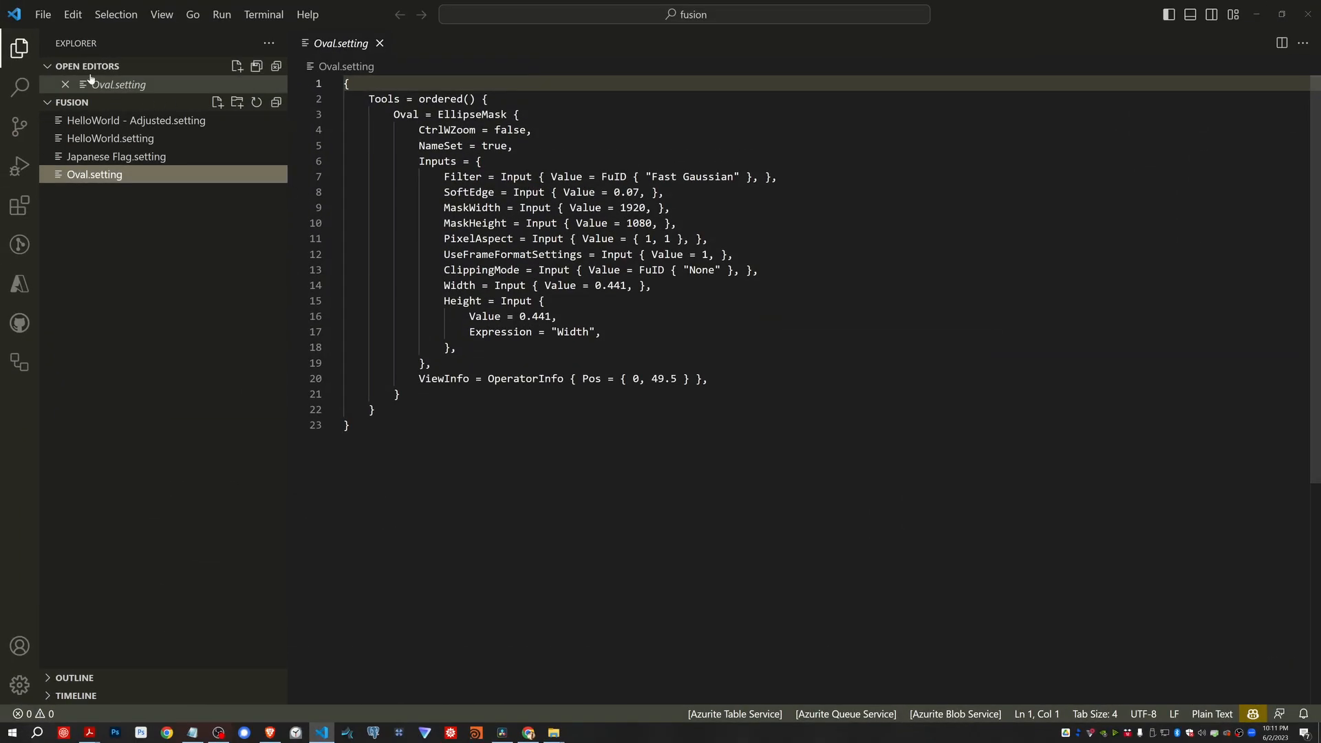
Step: Search Oval.setting in VS Code for 0.07 to locate the SoftEdge line
click(19, 48)
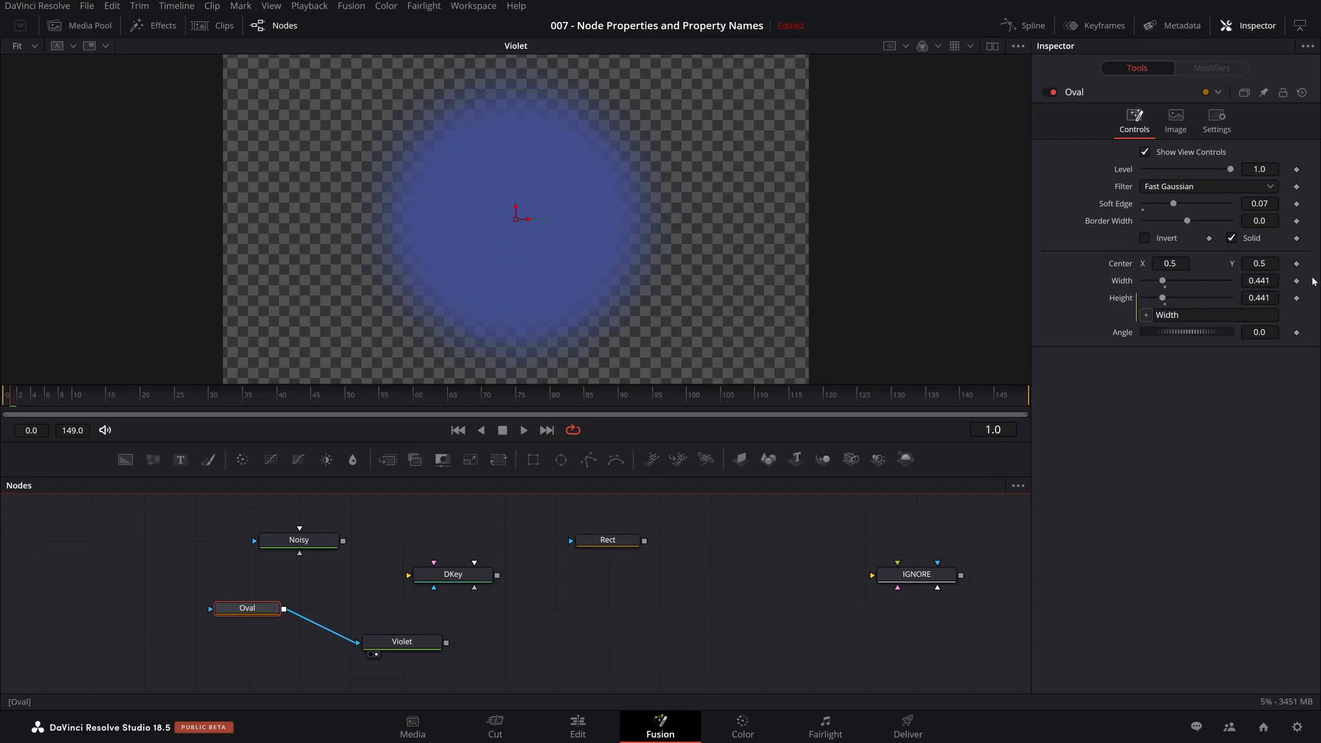
click(1258, 203)
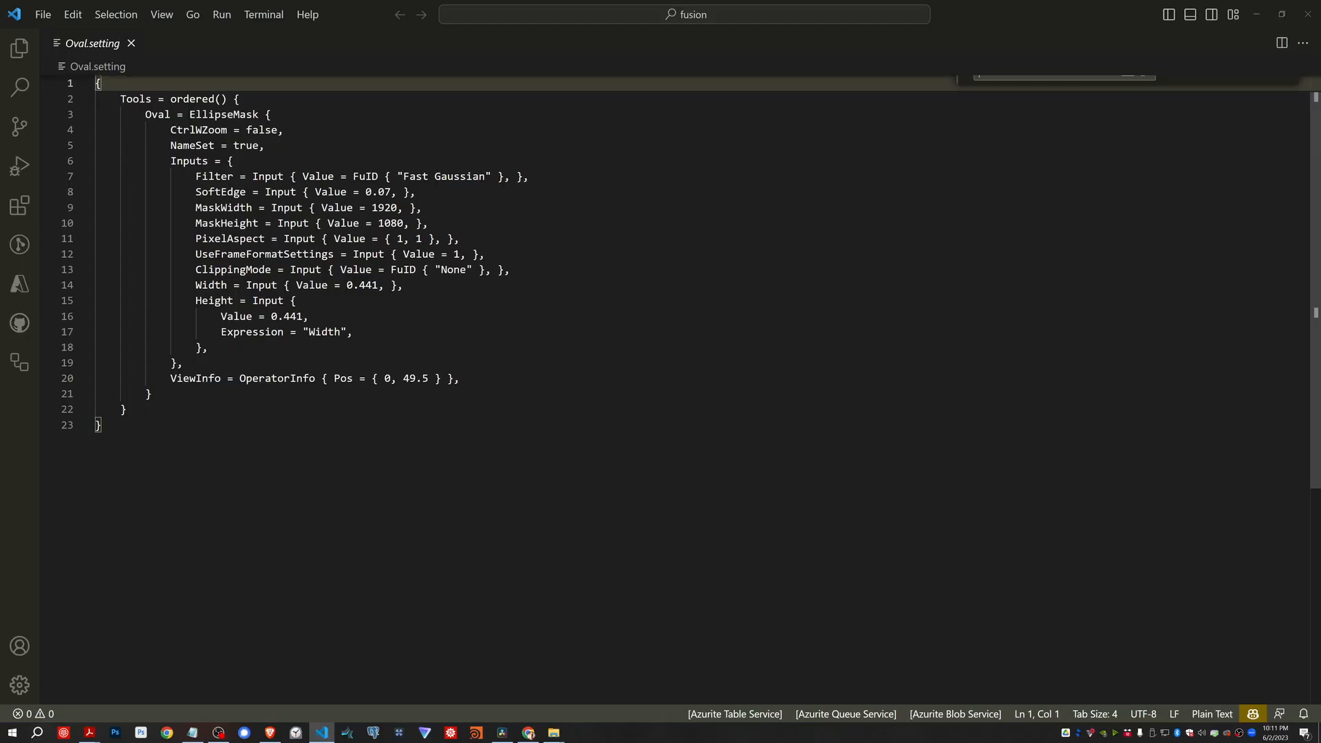
key(Ctrl+f)
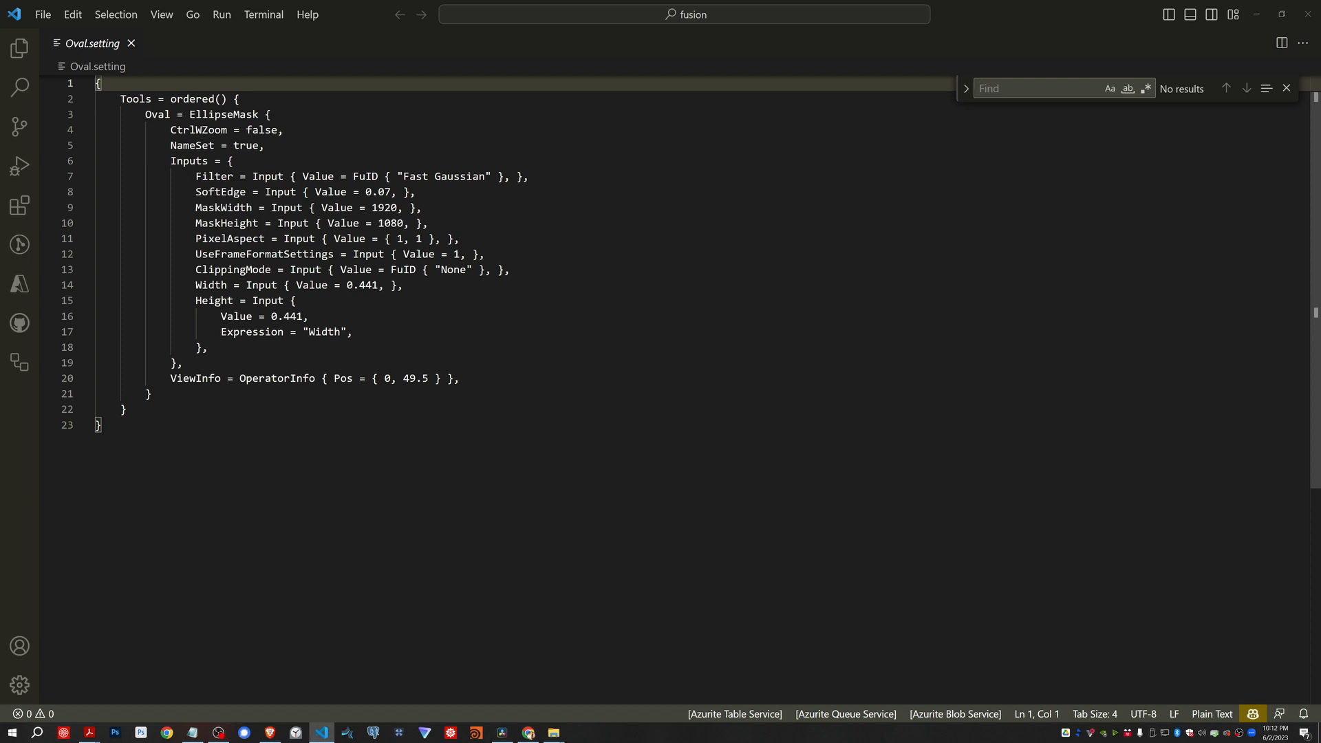
text(0.07)
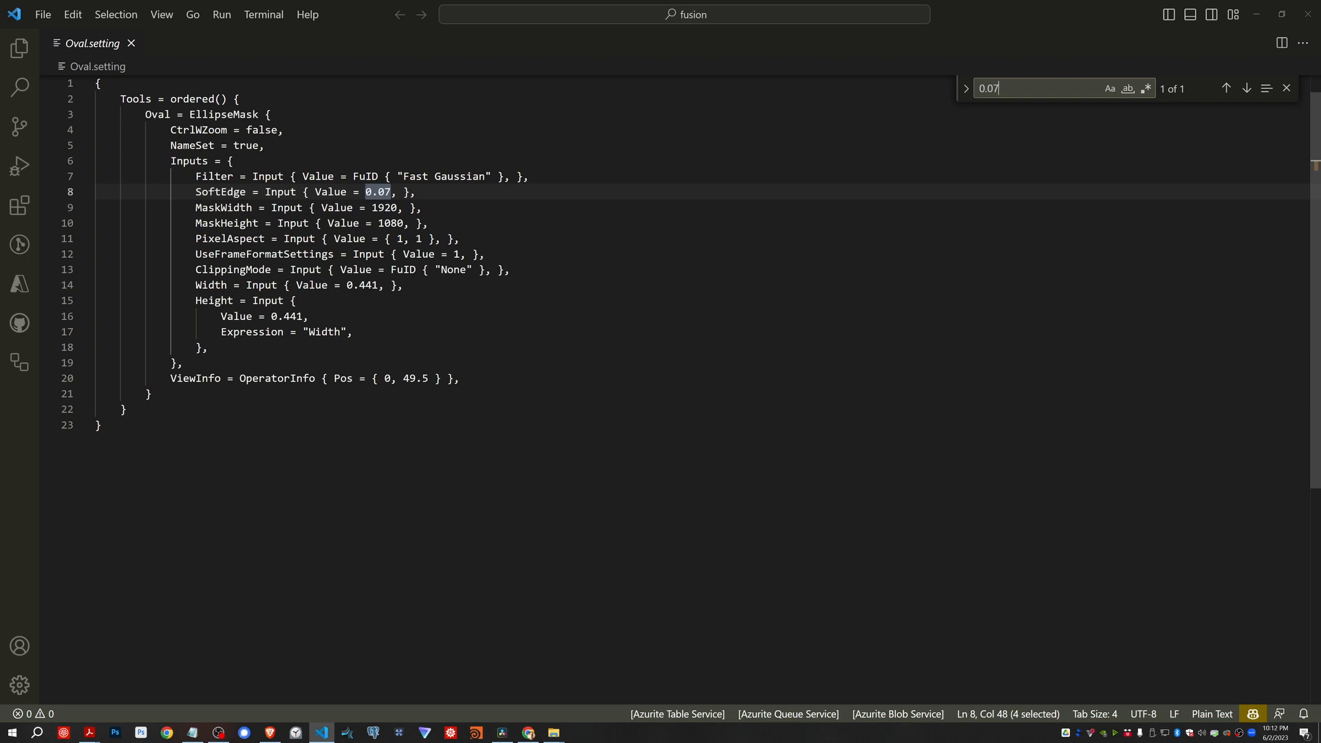
key(Escape)
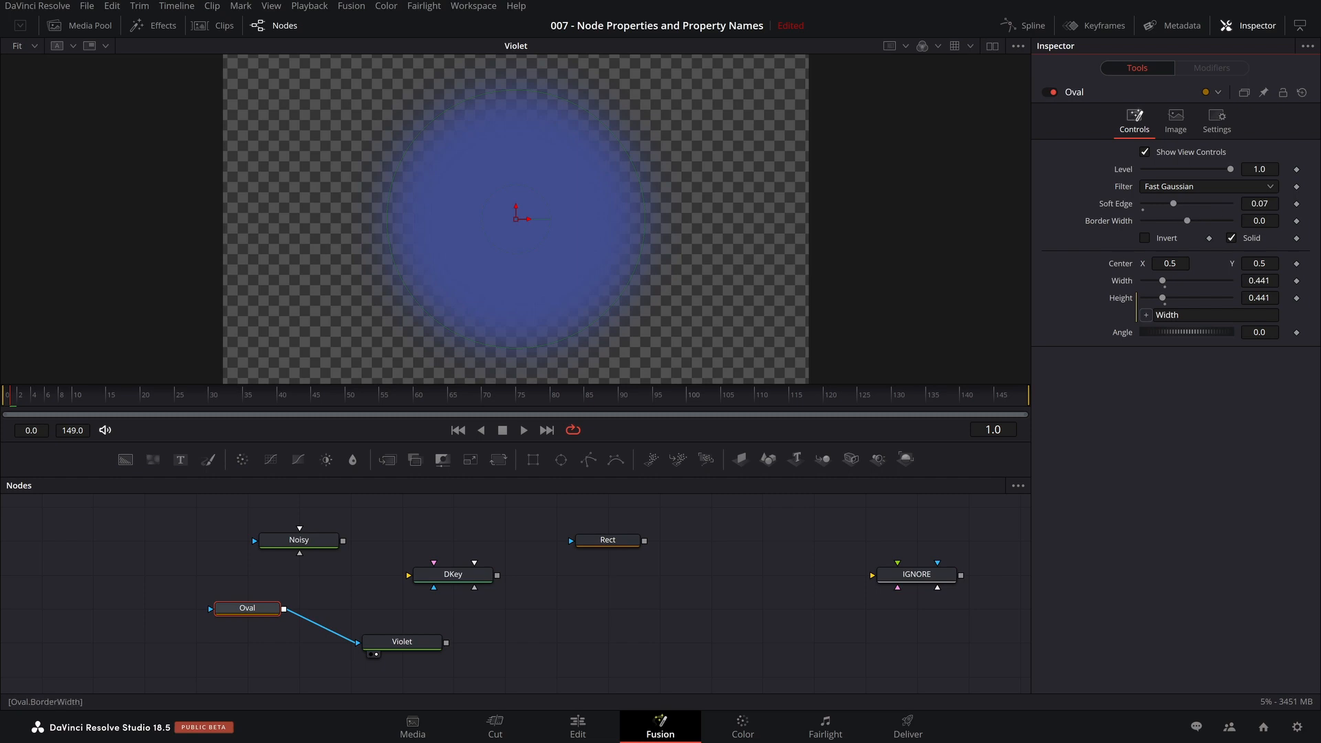
Step: Return to Resolve's Fusion page with the IGNORE node's controls in the inspector
click(1260, 203)
text(0.08)
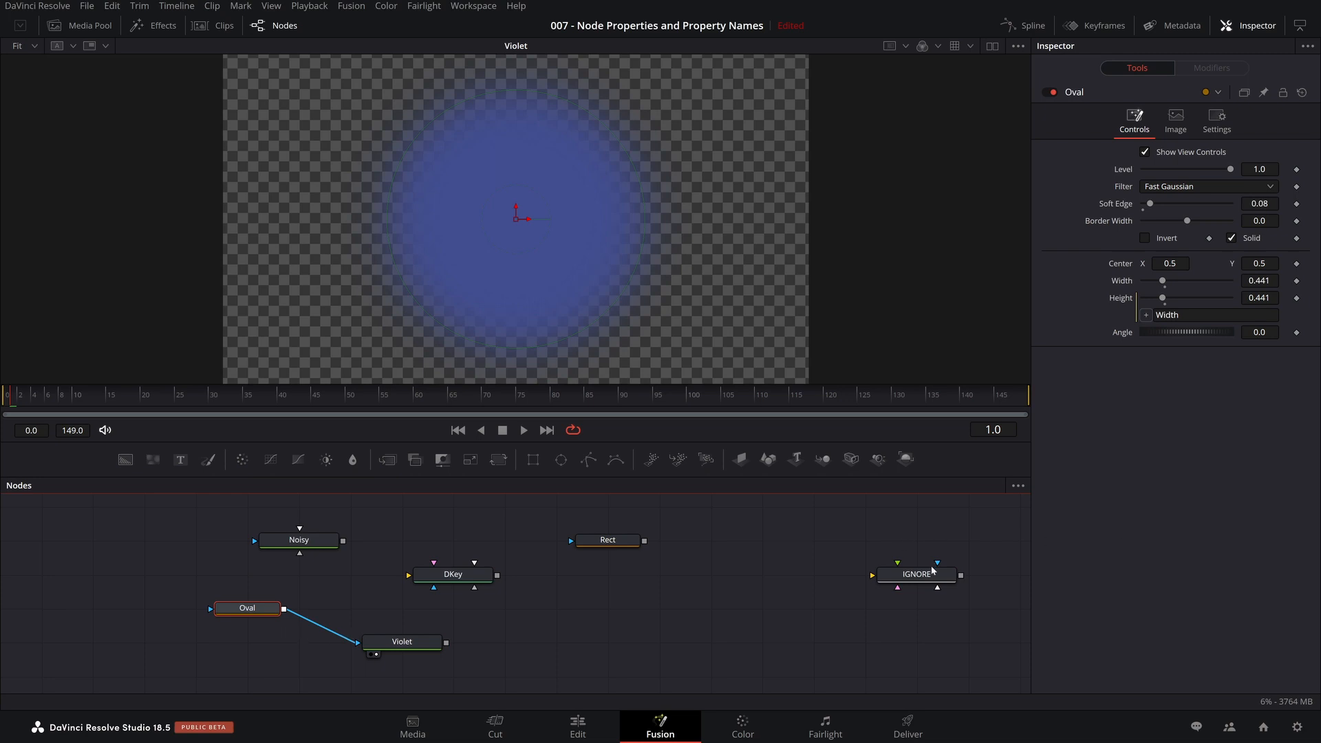
click(916, 574)
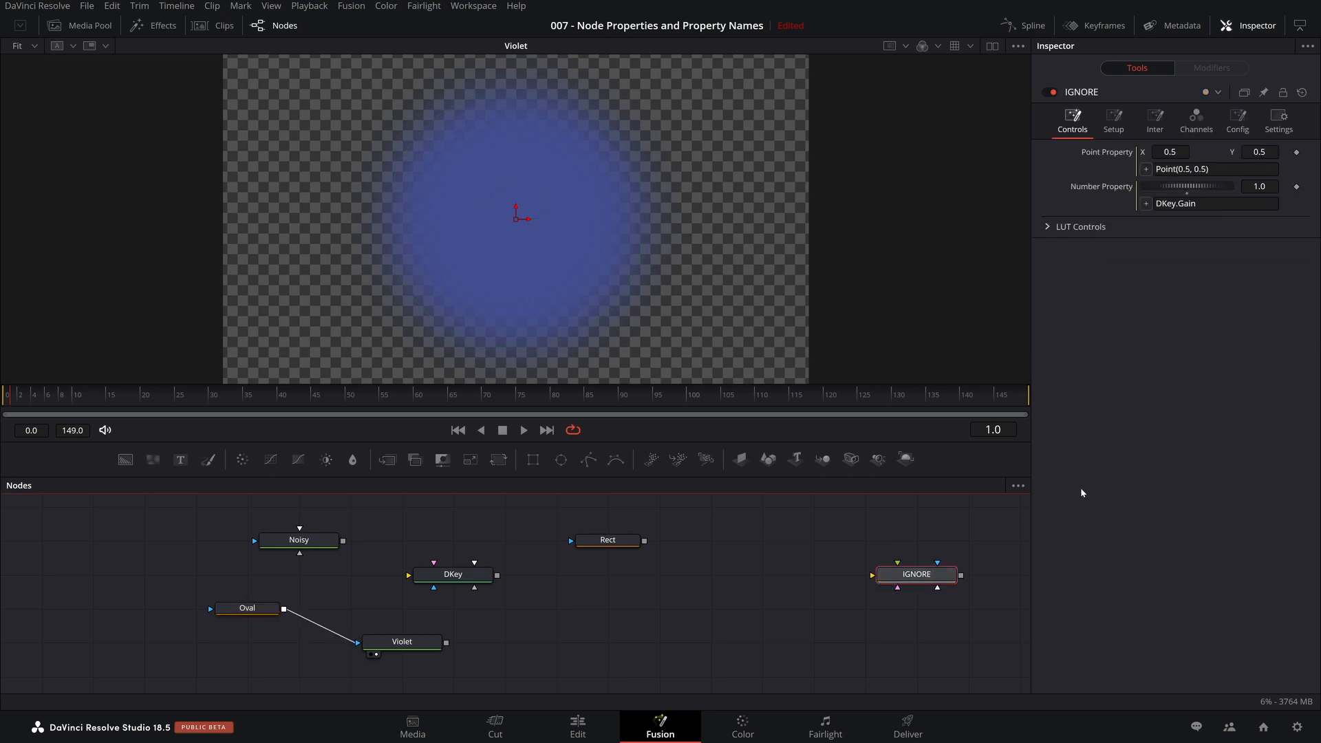
mouse_move(893, 423)
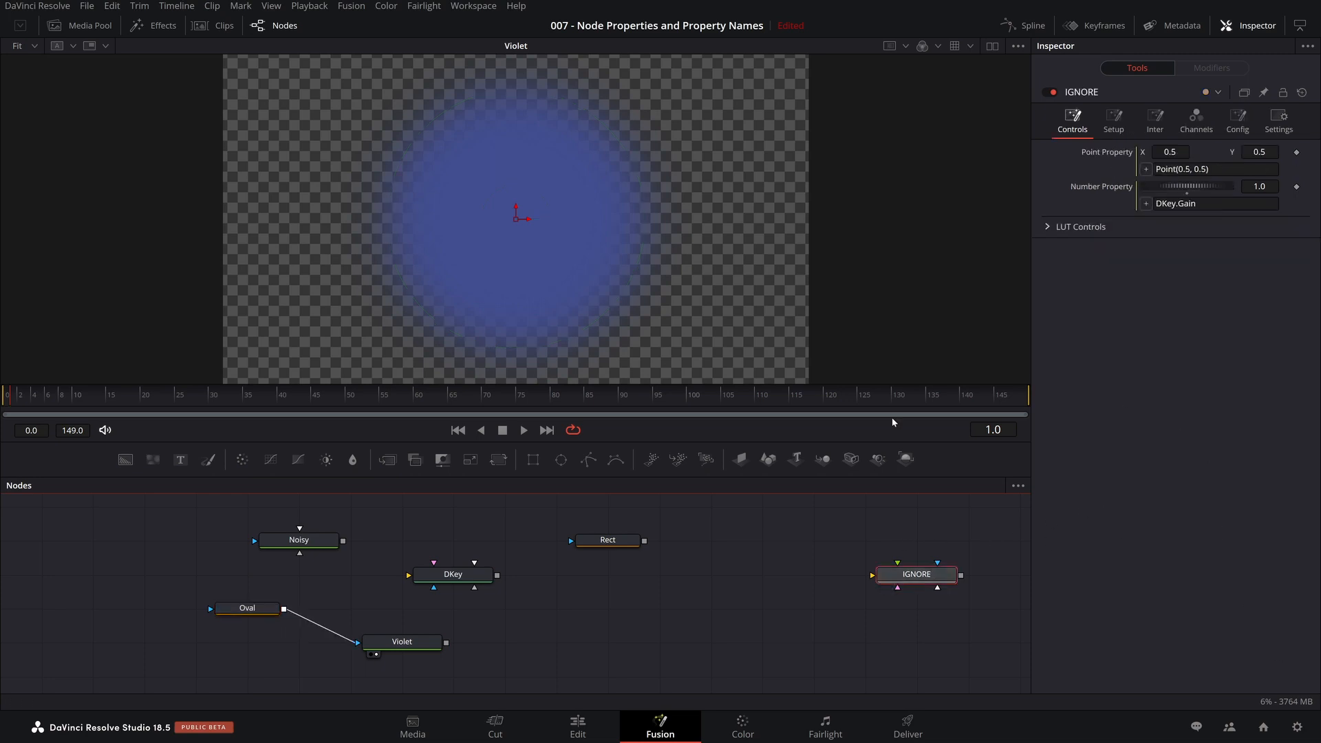
mouse_move(157, 667)
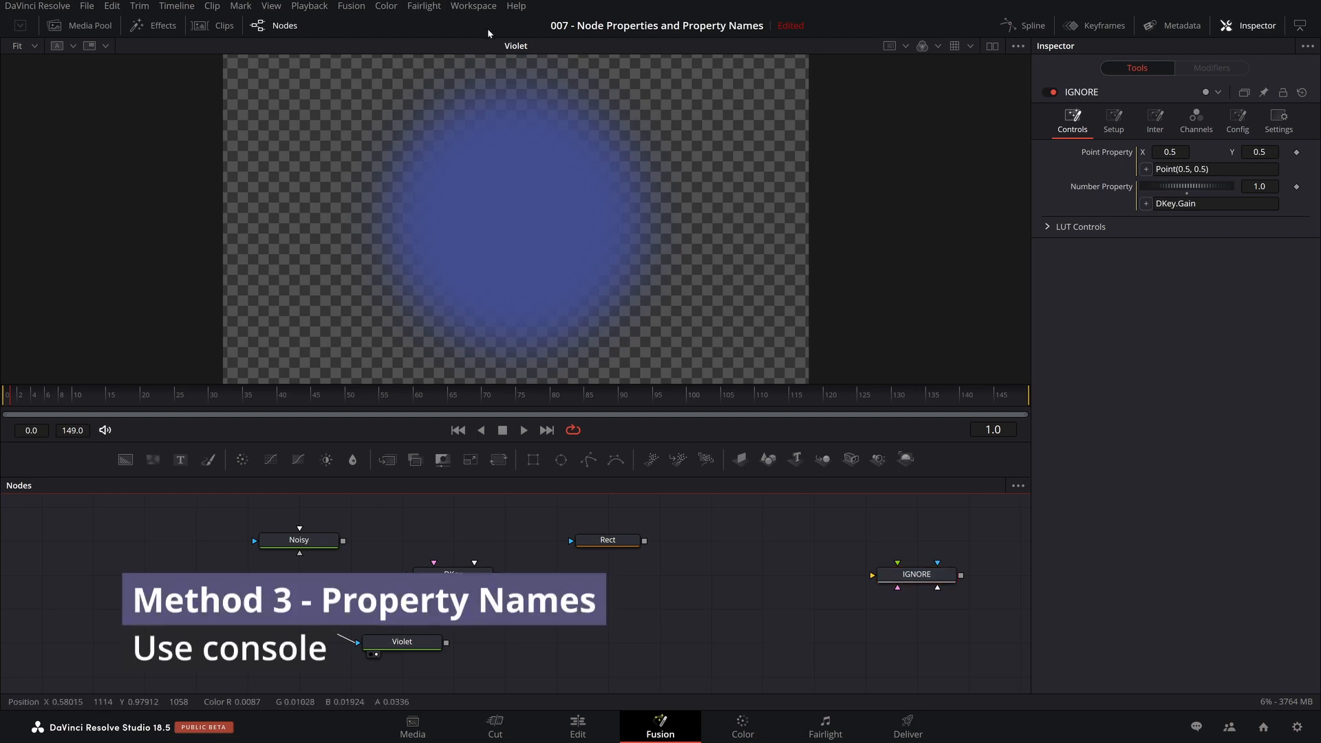
Step: Open the scripting console from Workspace > Console and set it to Py3, dismissing the Python 2.7 warning
click(473, 6)
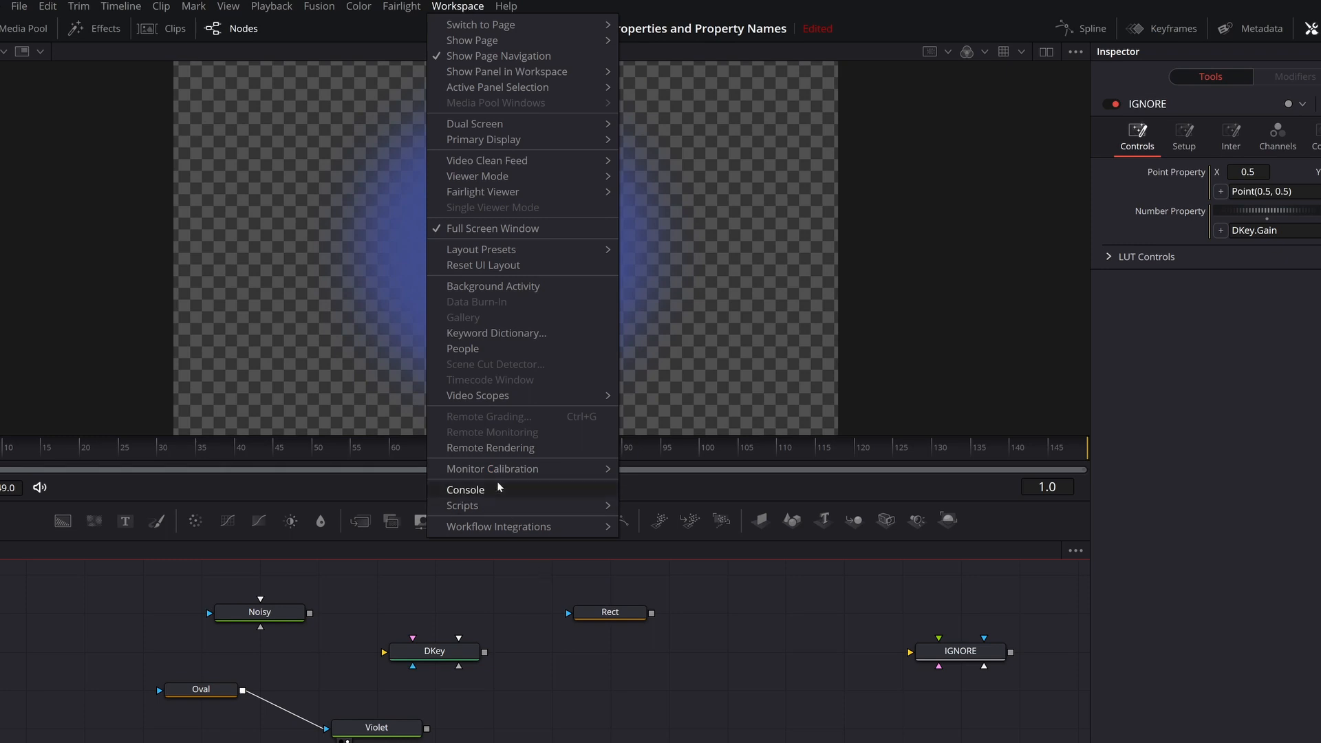
click(465, 489)
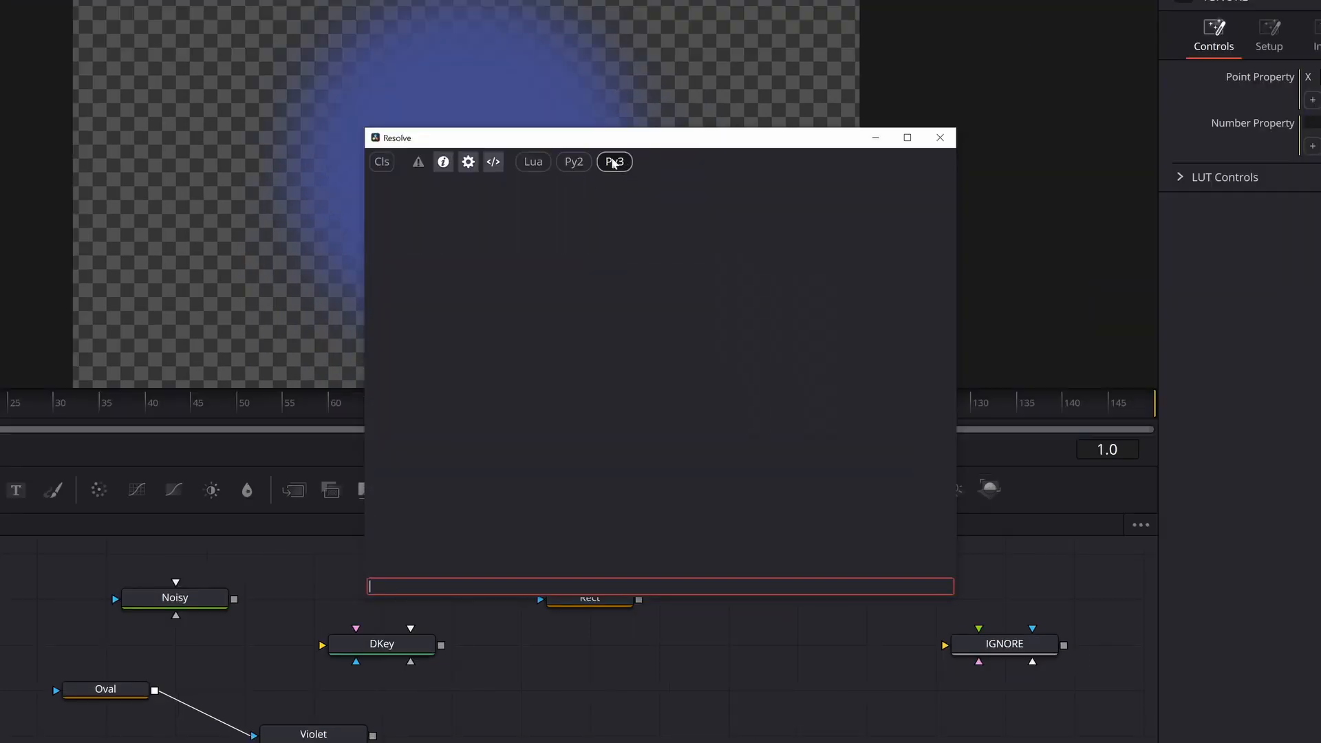
click(614, 161)
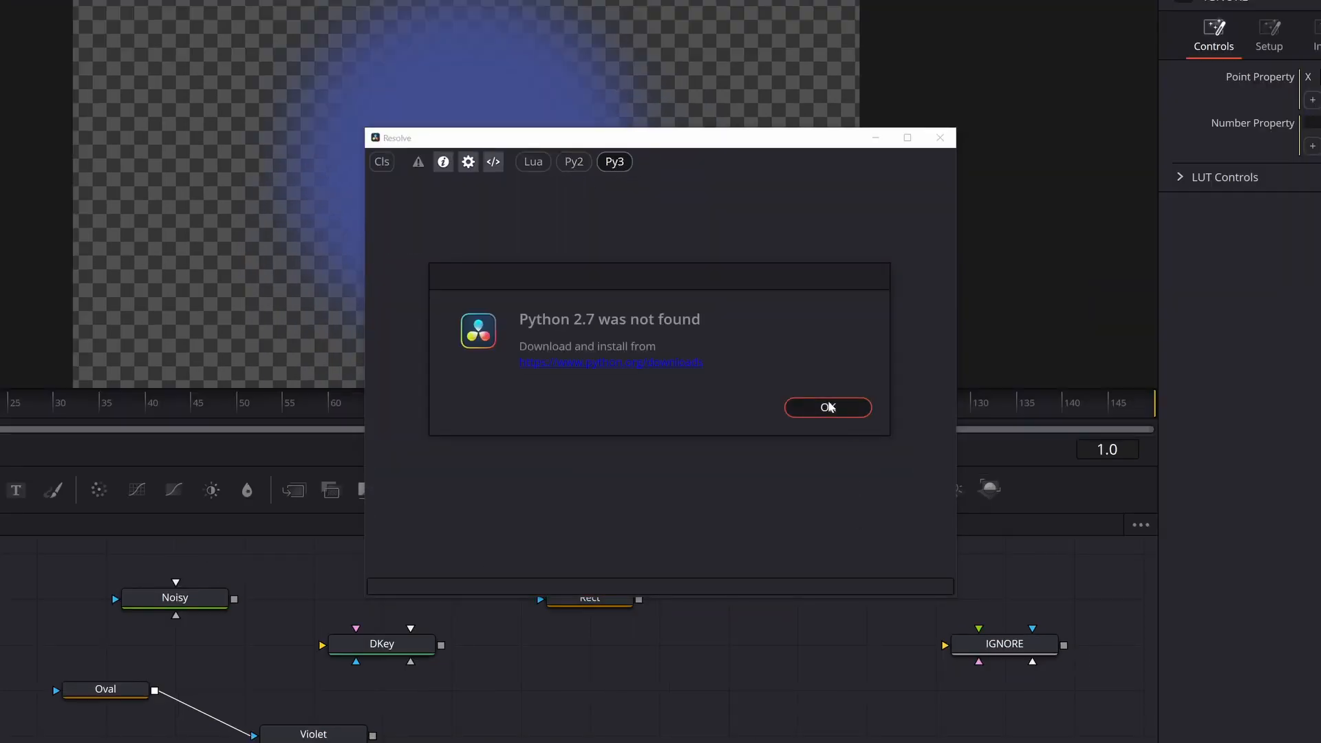
click(827, 408)
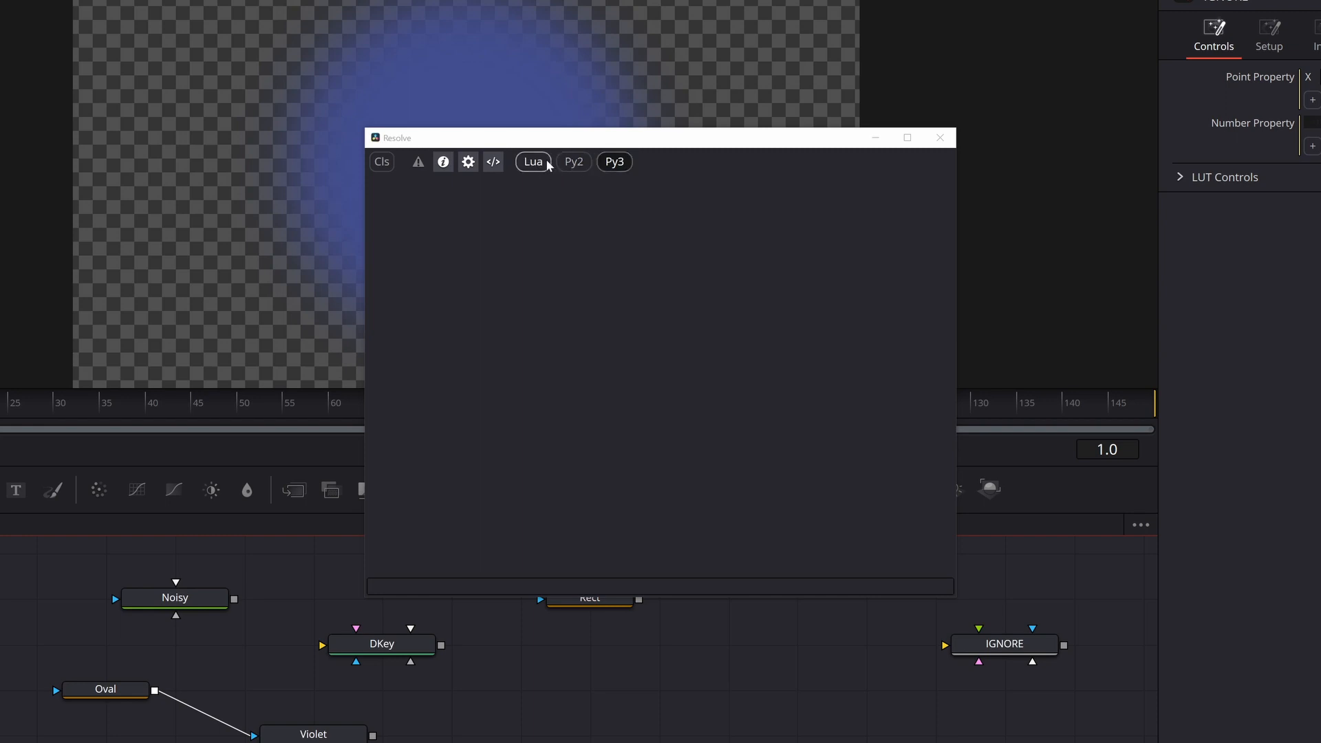
click(614, 161)
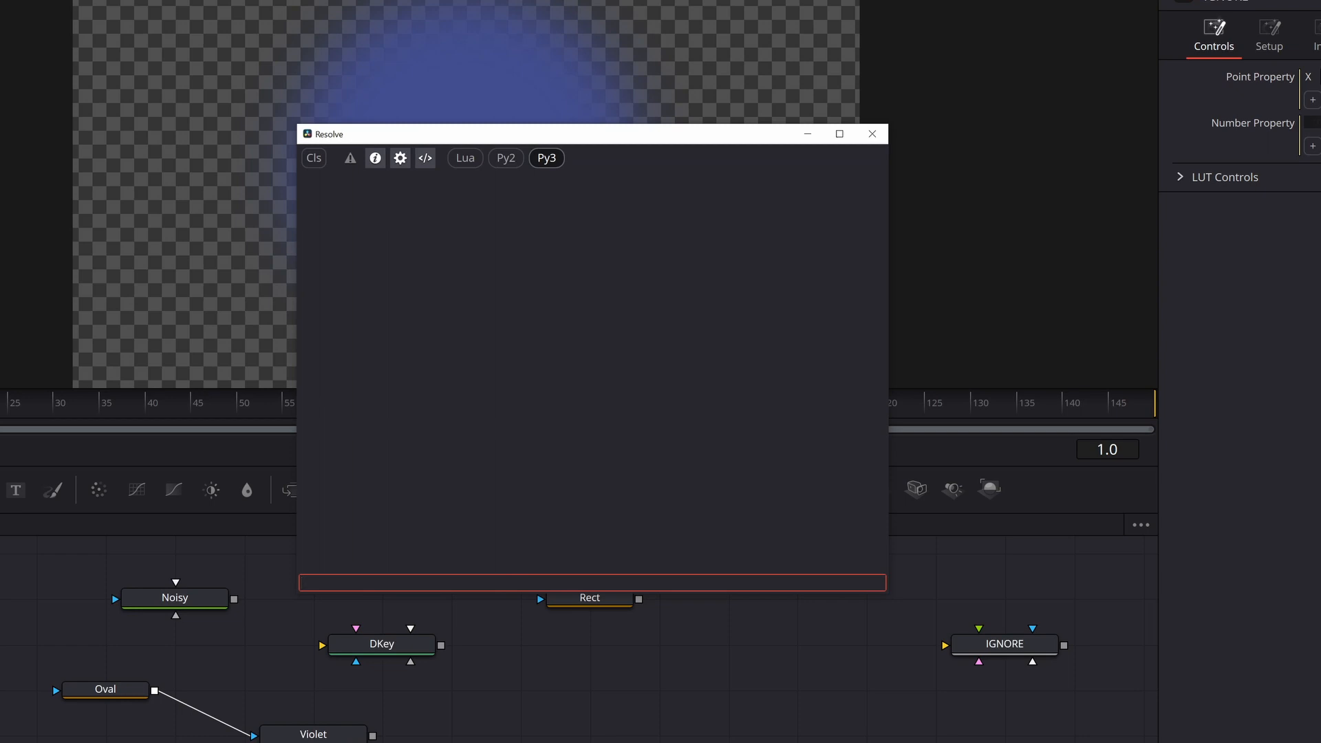
Step: Run print(comp) and print(dir(comp)) in the Python console
text(print(comp))
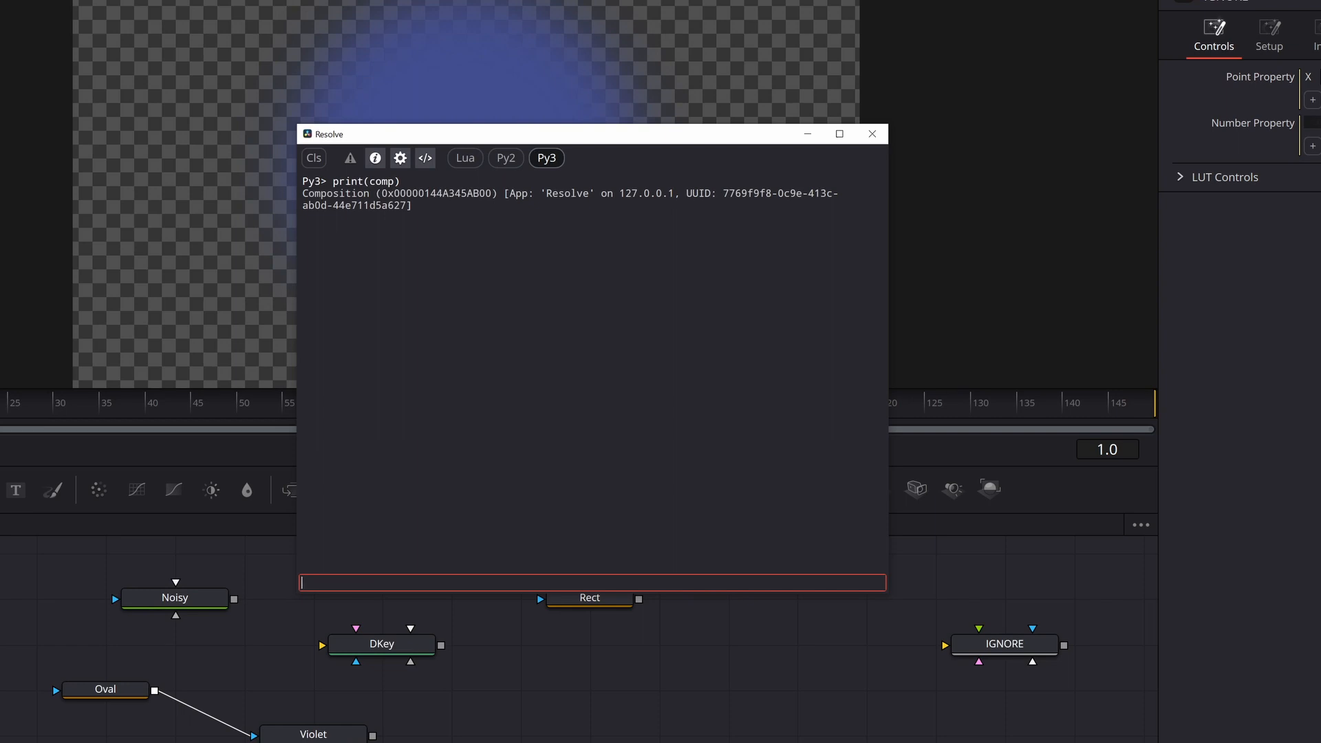
text(print()
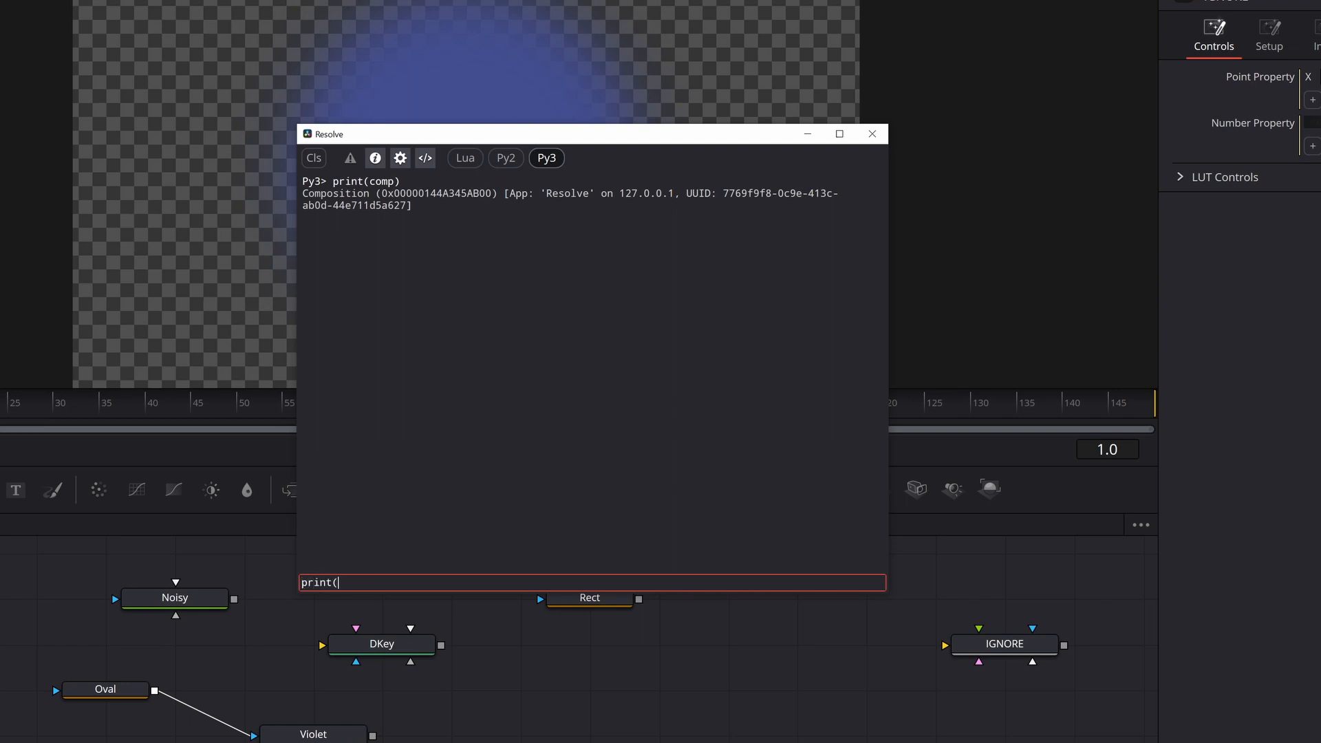
text(dir(comp)))
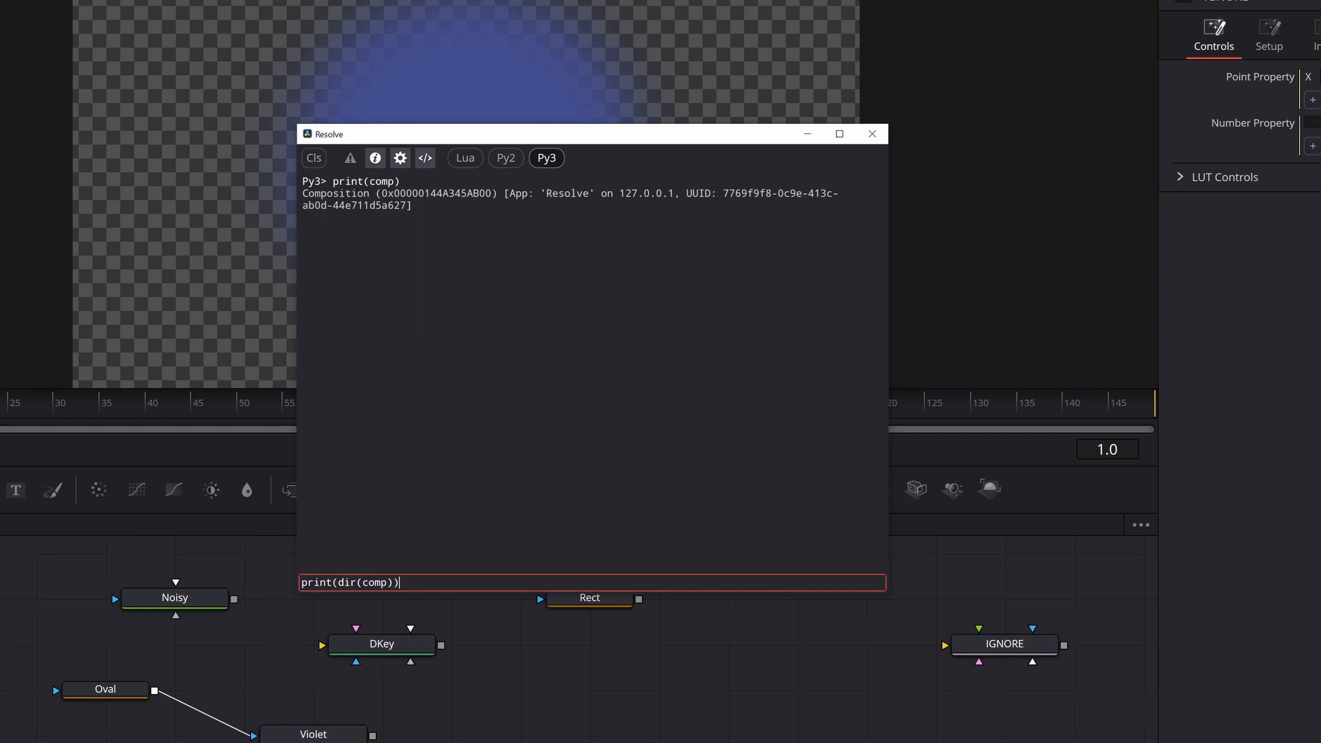
key(Return)
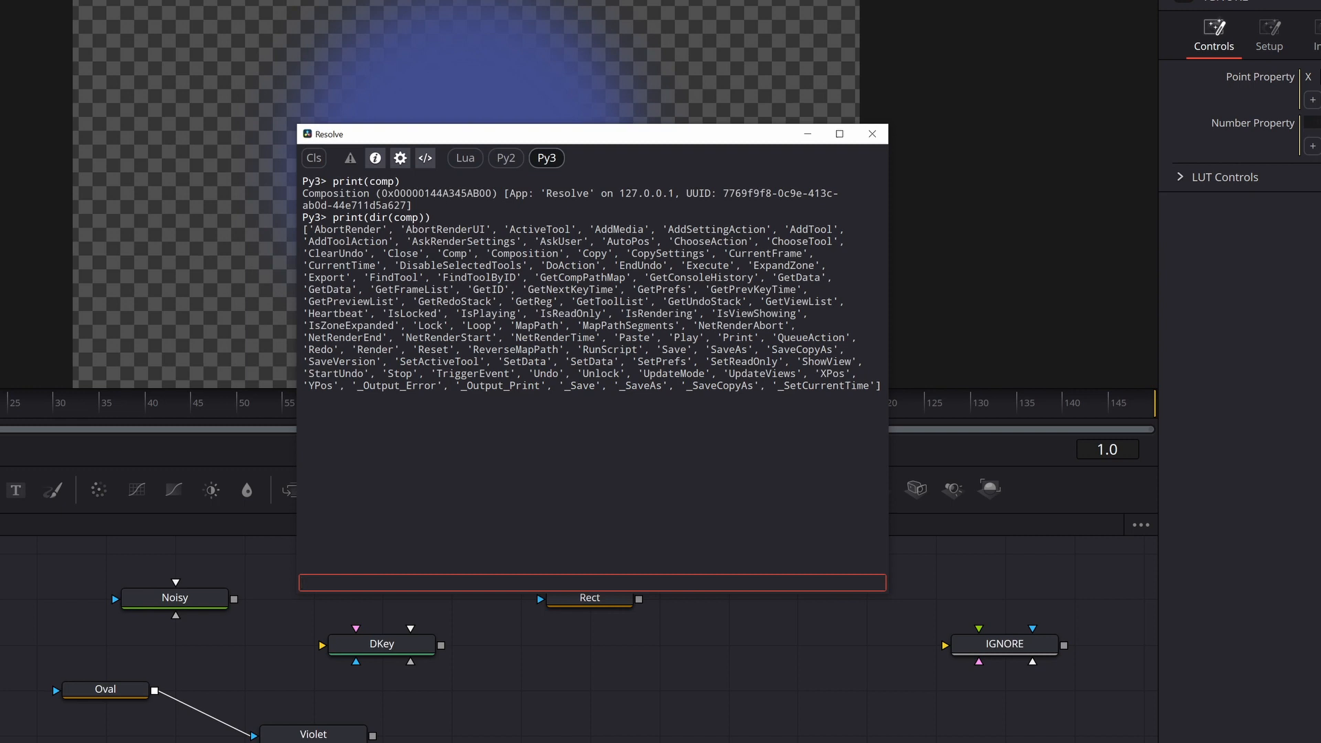
click(592, 582)
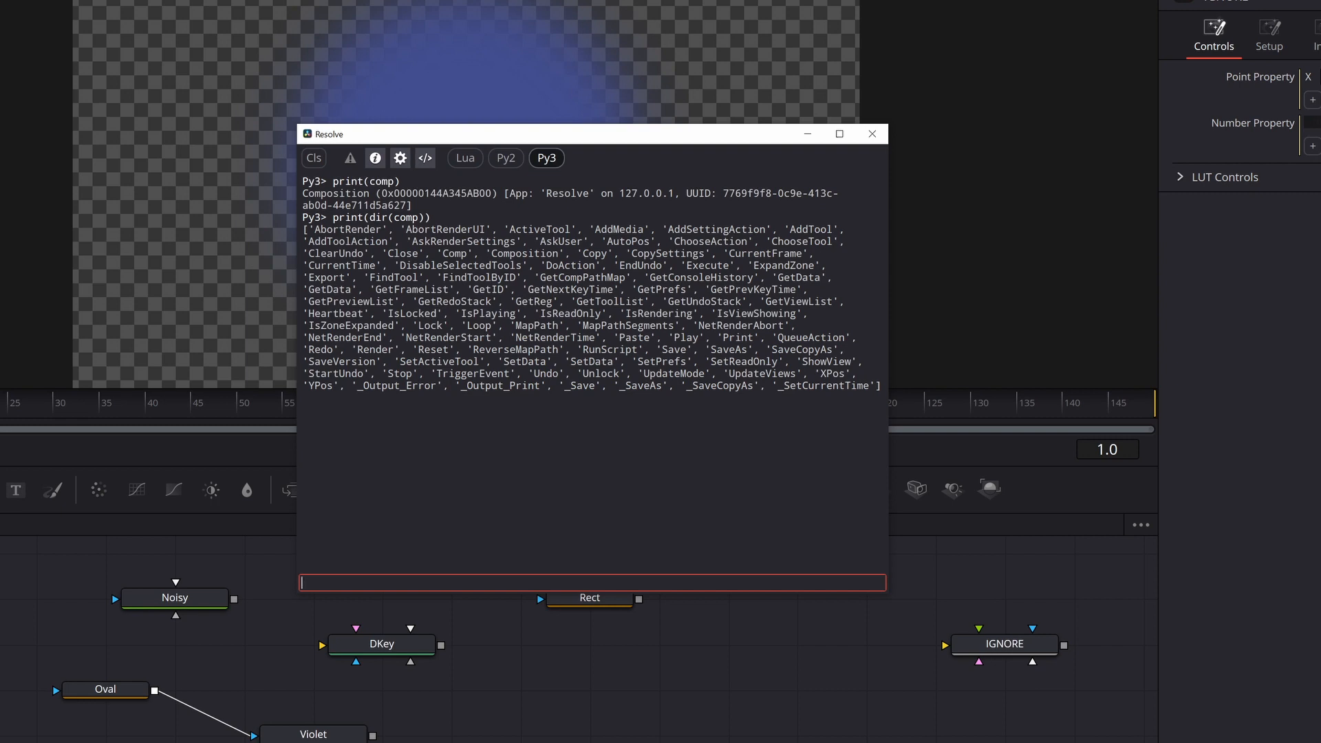
Step: Select the Oval node and print dir(comp.Oval) in the console
click(104, 690)
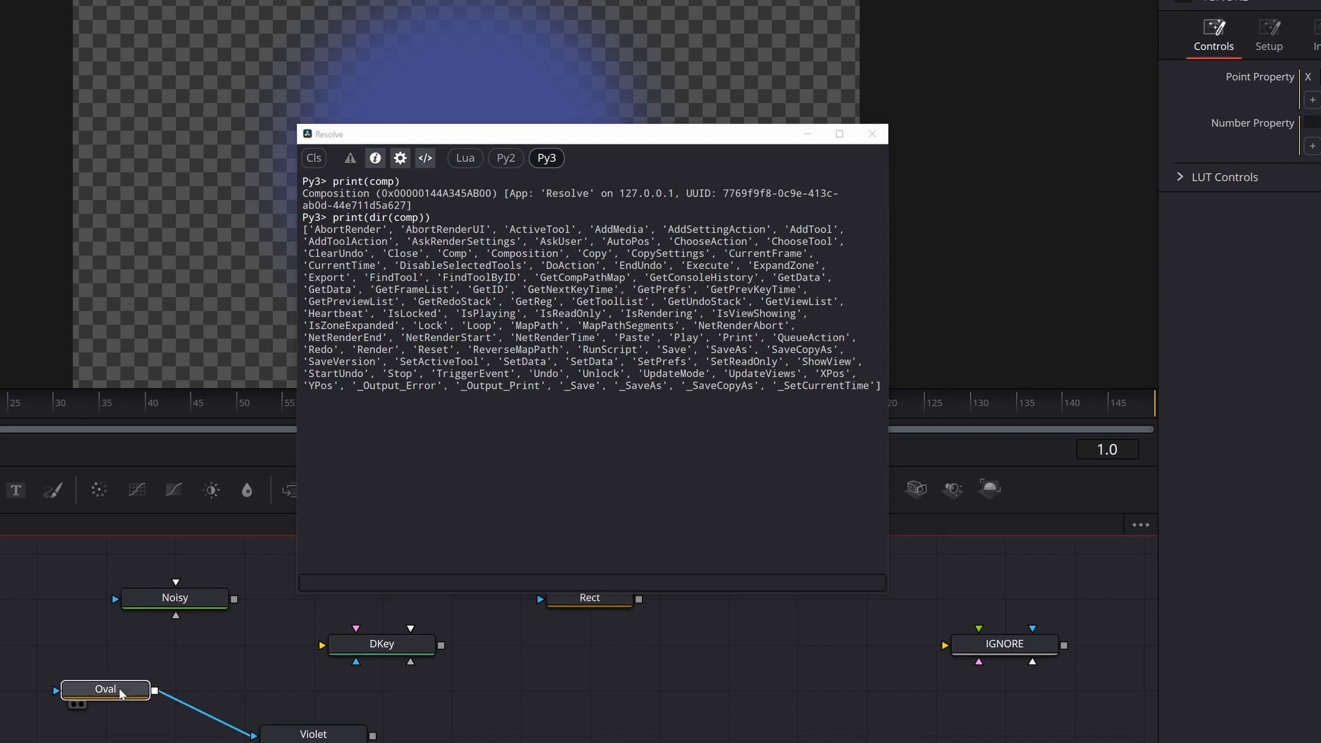
click(104, 690)
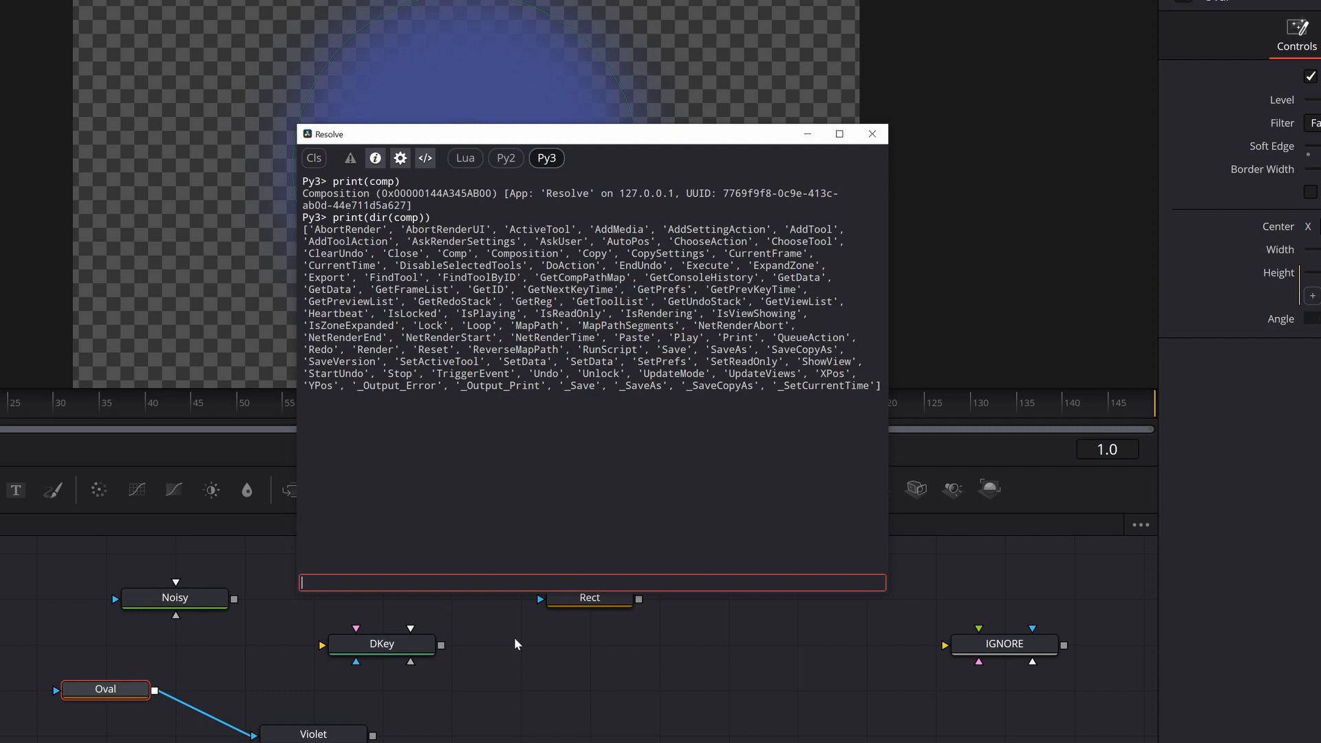
text(print()
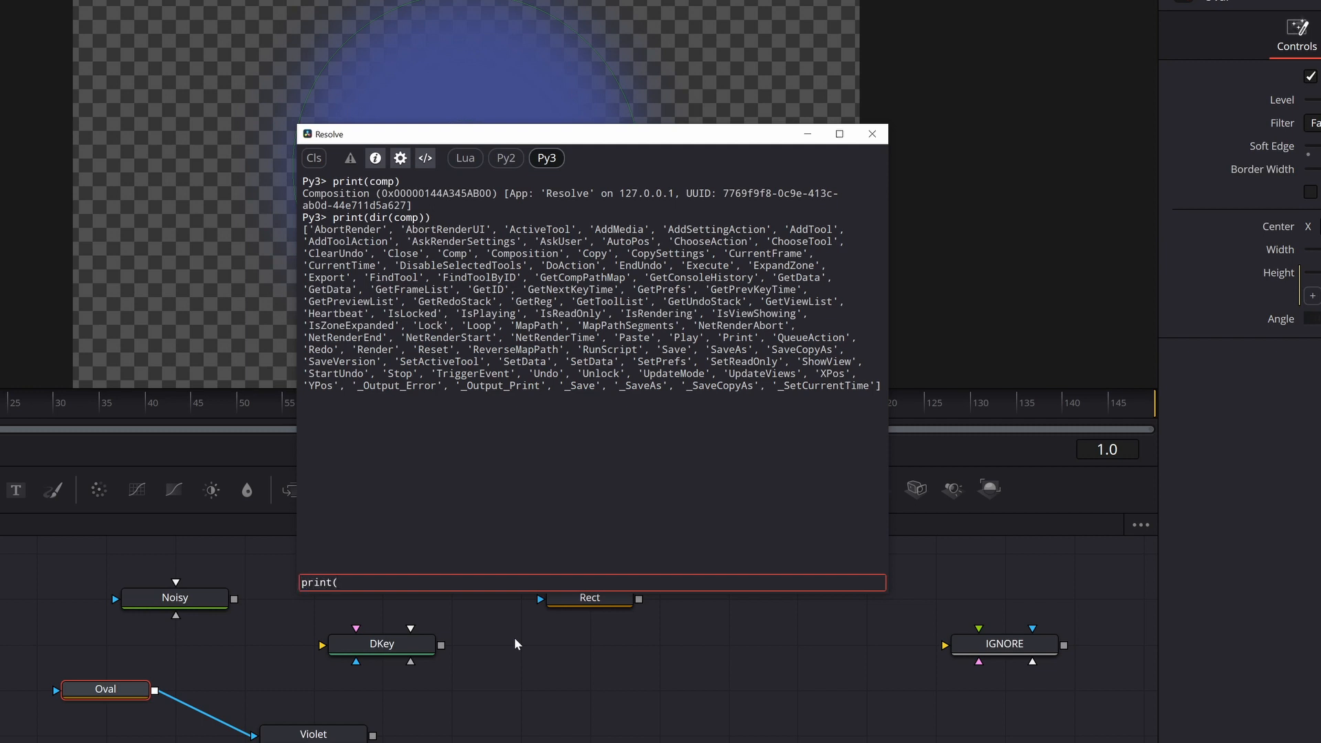
text(dir(comp)
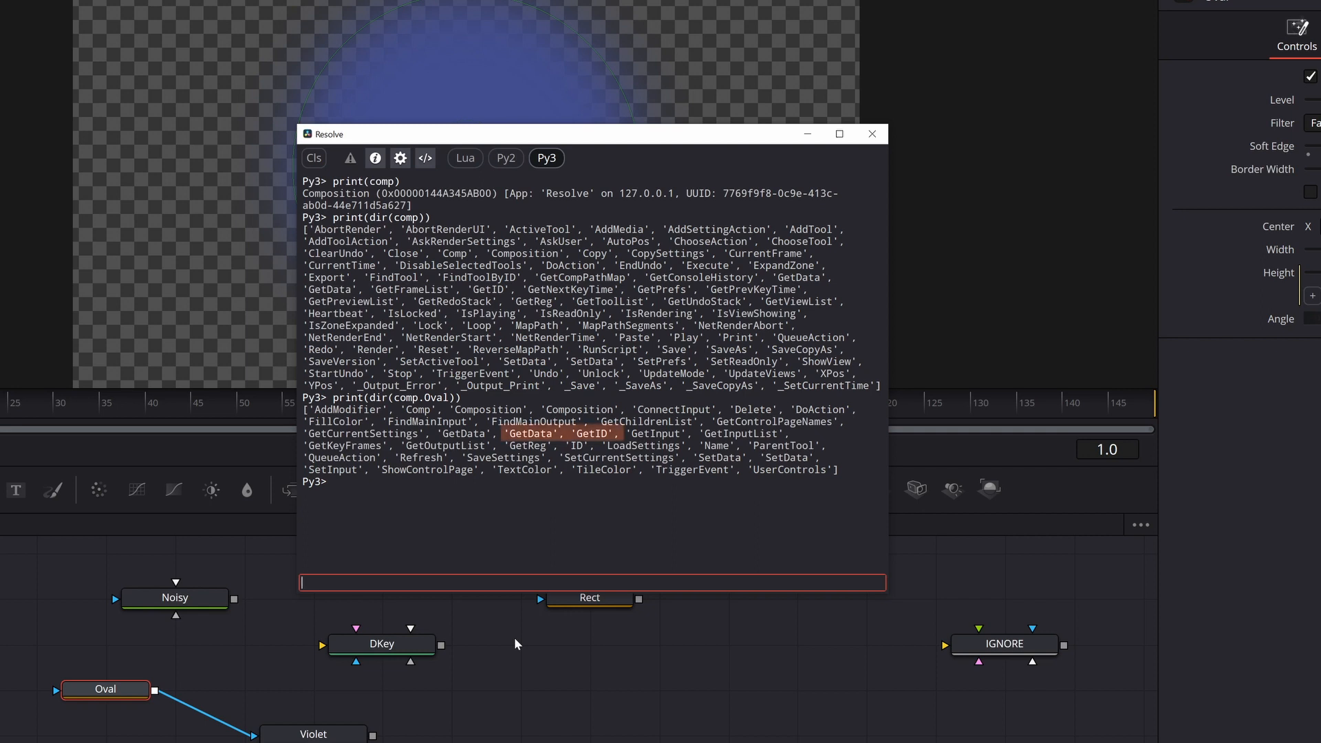
text(print(comp.)
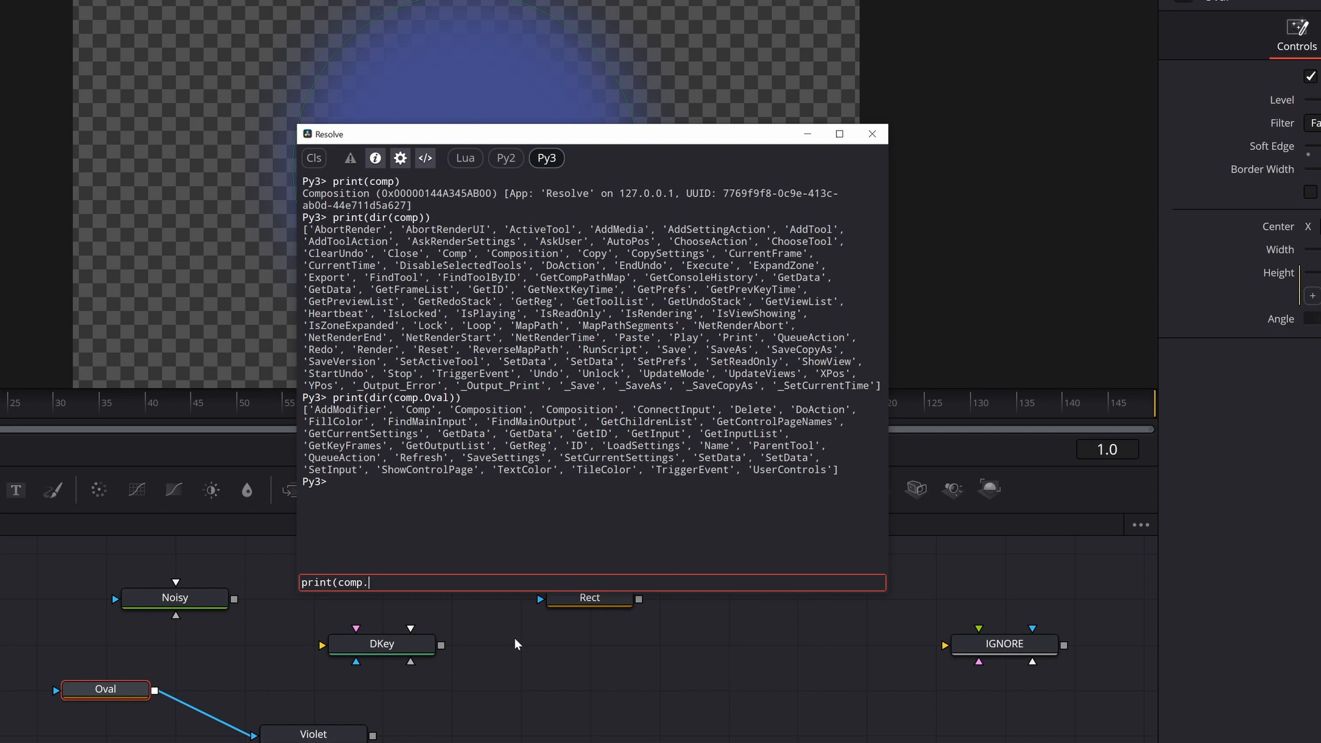
text(Oval)
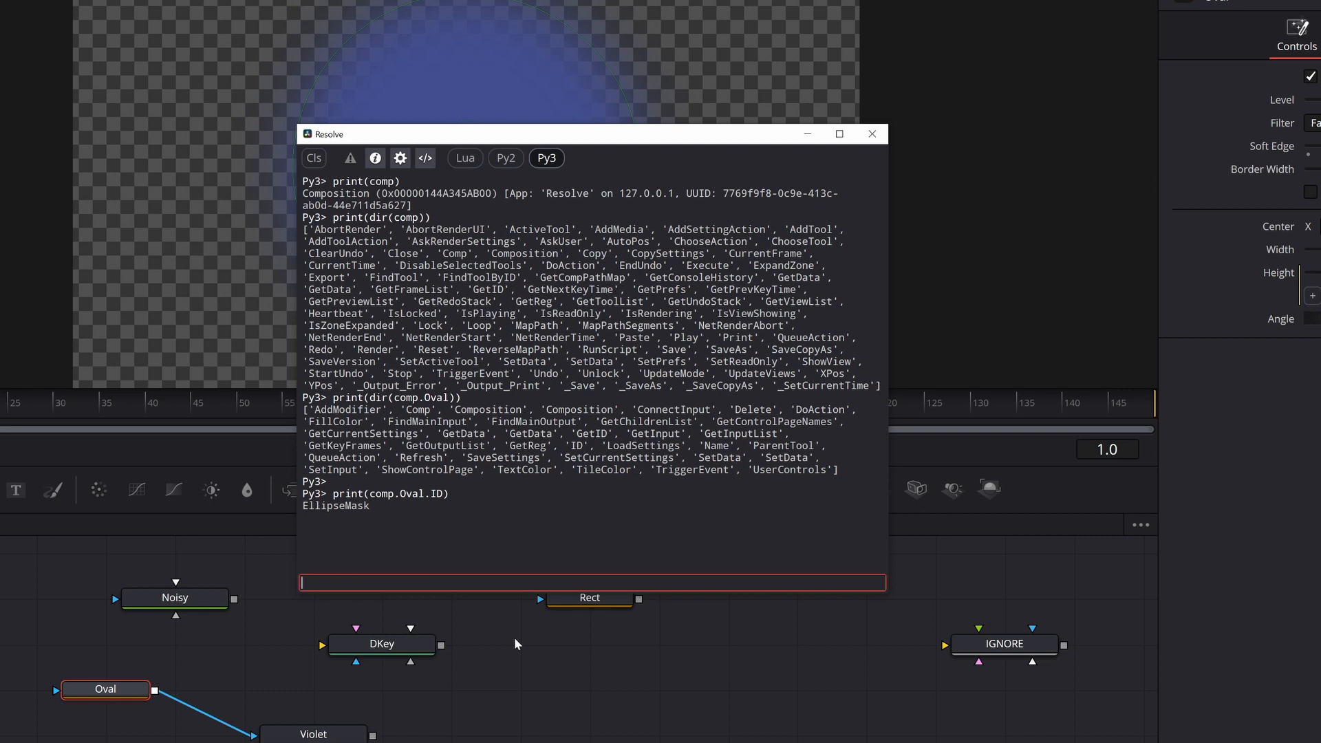
Step: Print the Oval's ID, Name and GetData, then clear and close the console
text(print(comp.Oval.)
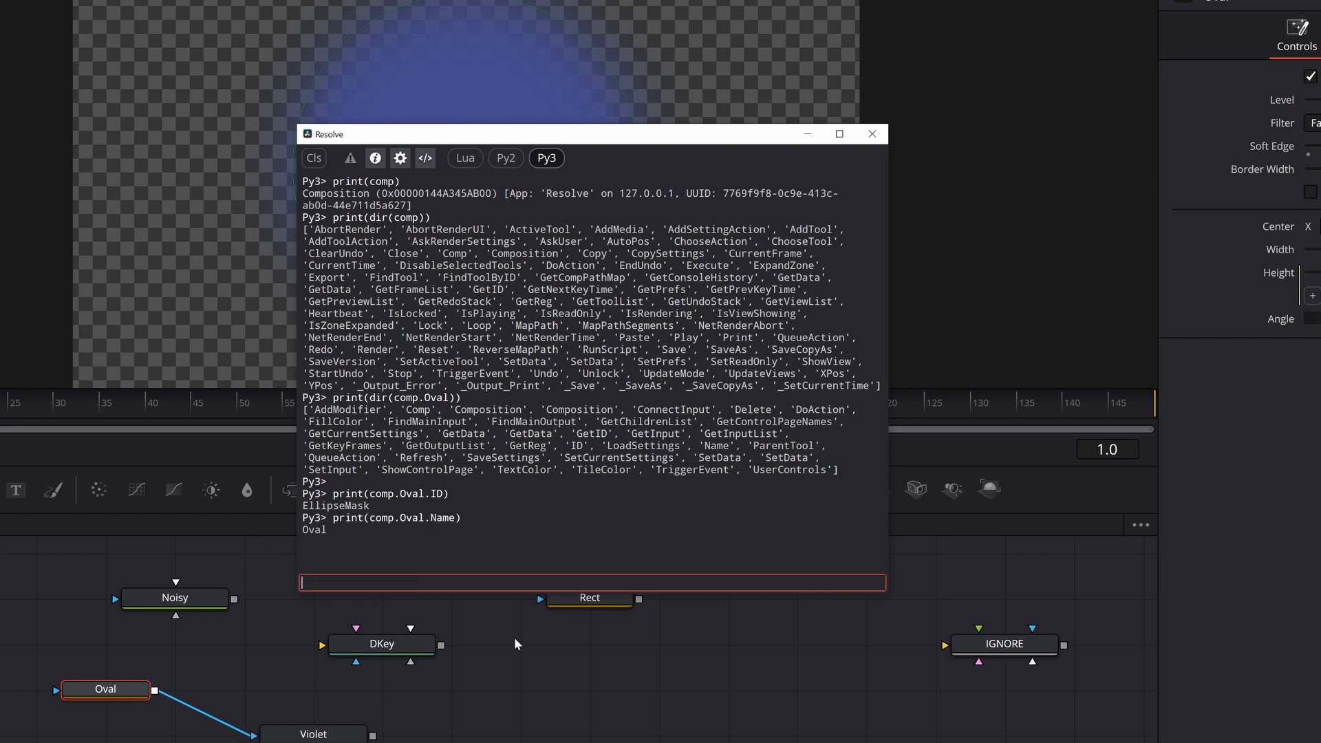
text(print(comp.Oval.Na)
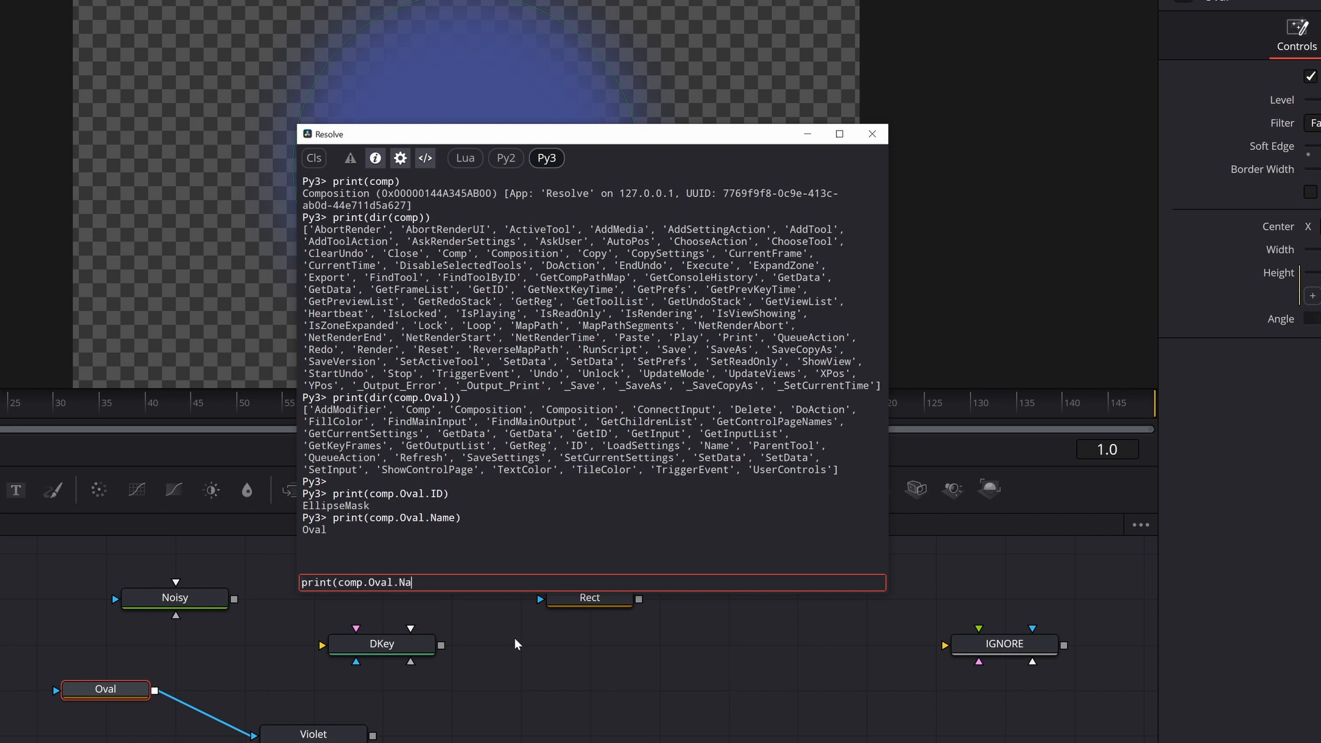
text(GetData()
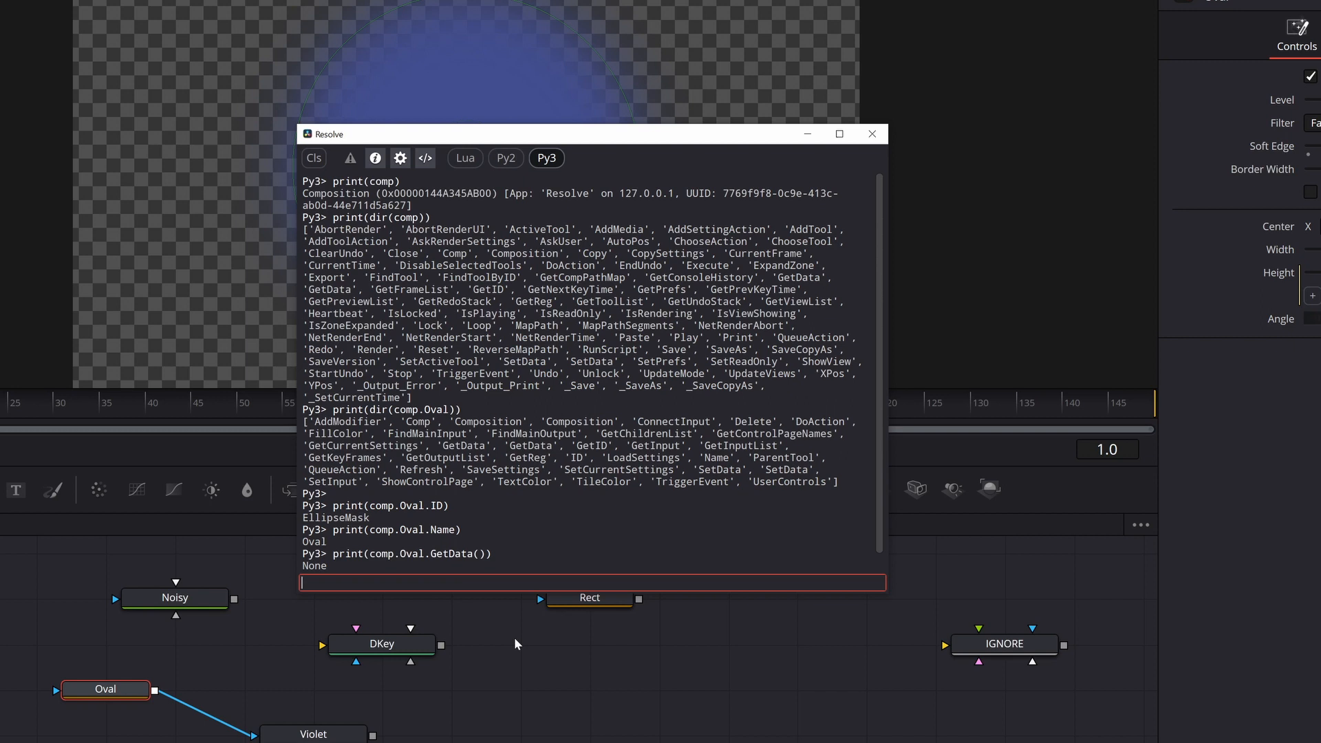
text(print(comp.Oval.GetData))
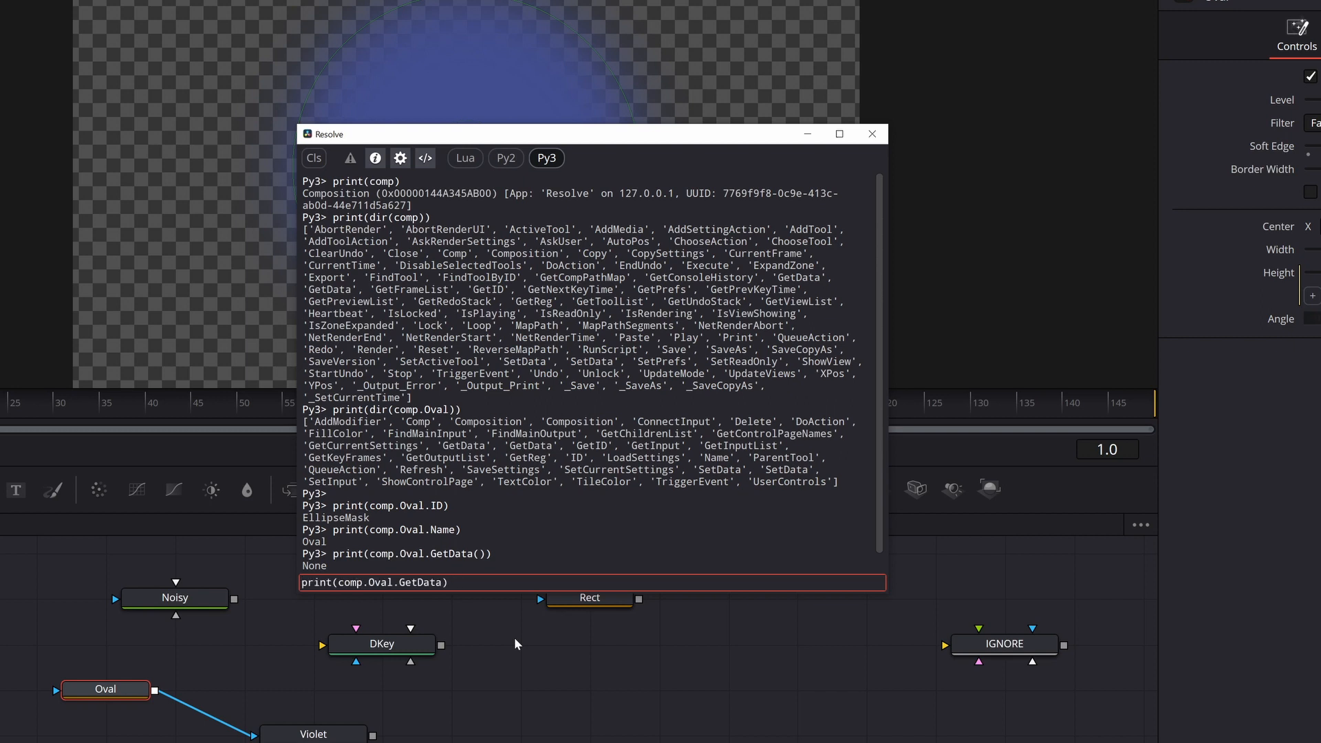
key(Return)
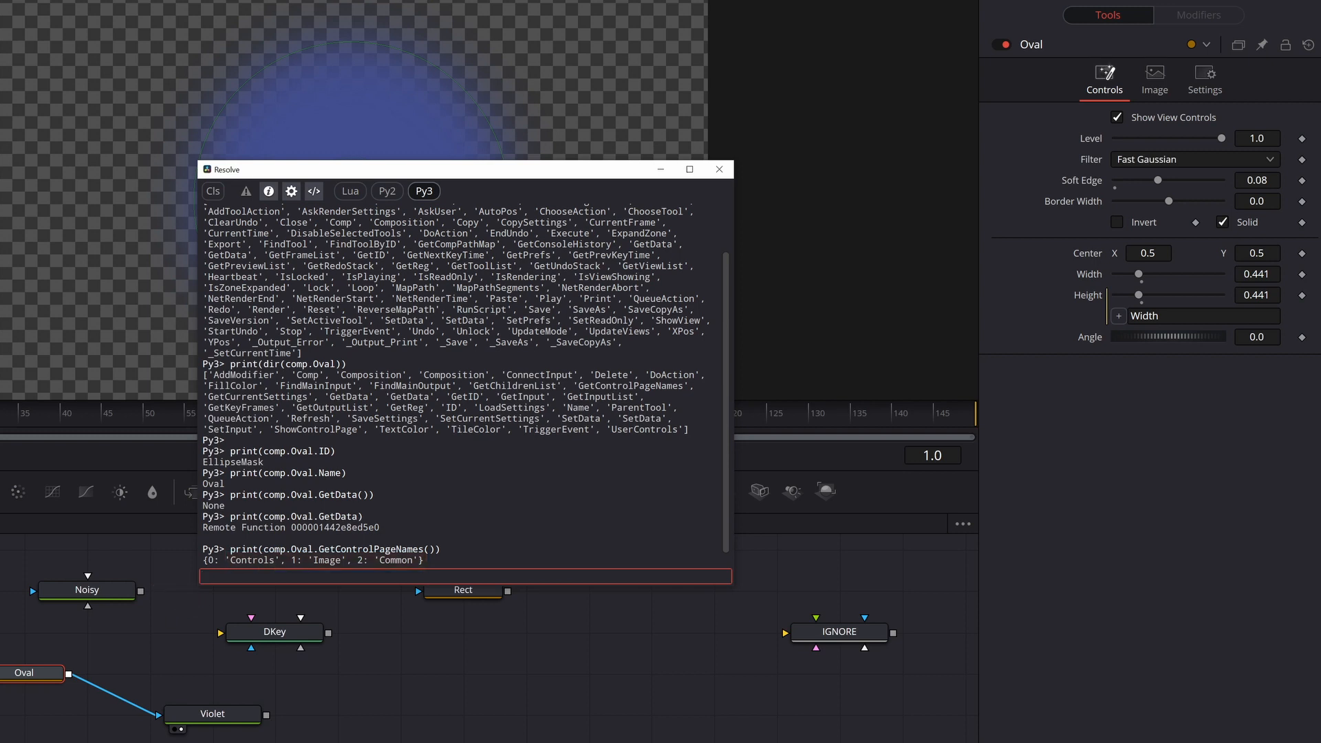
click(213, 191)
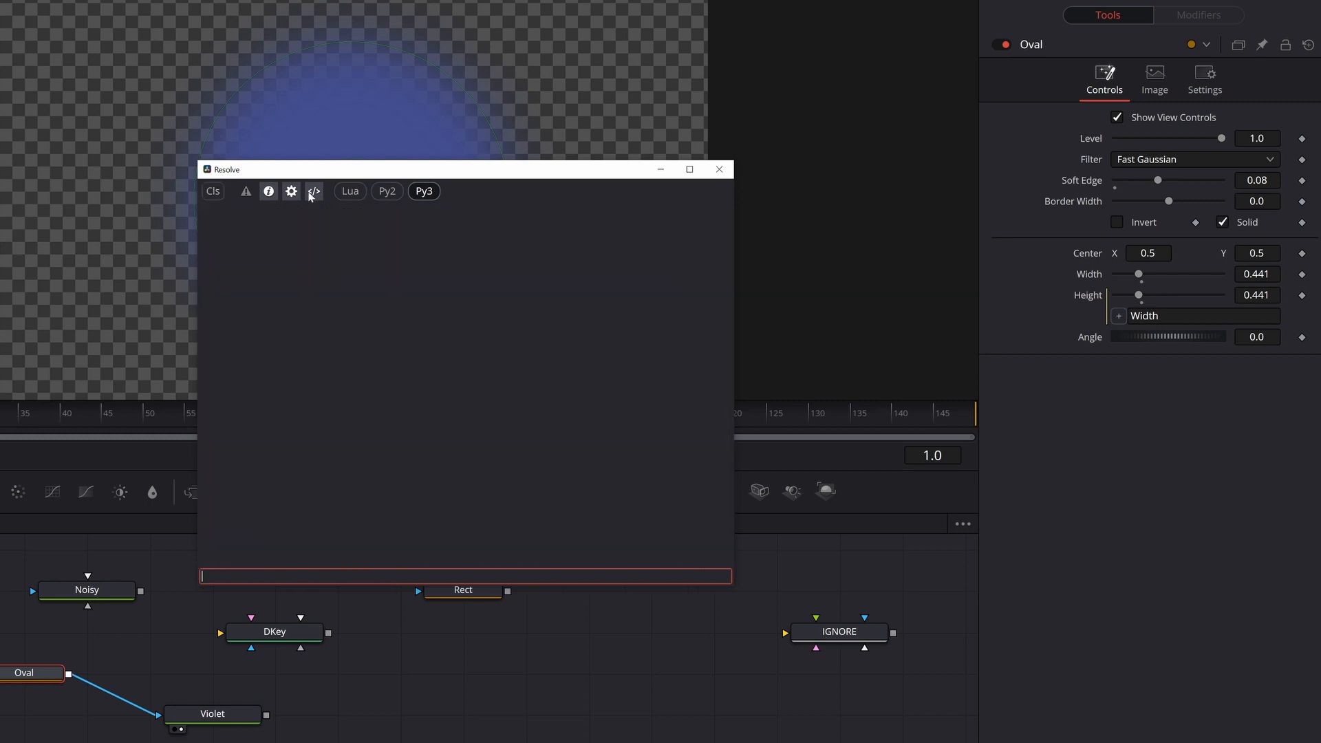
click(718, 169)
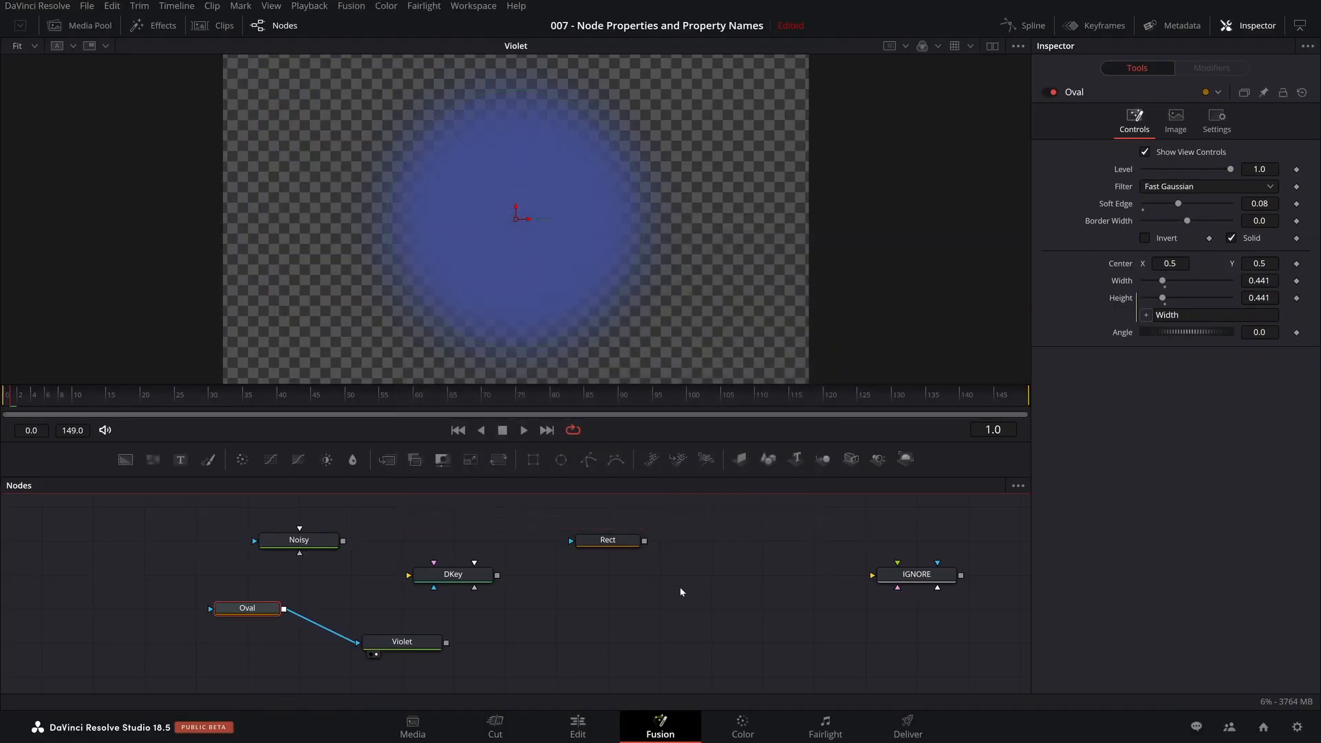